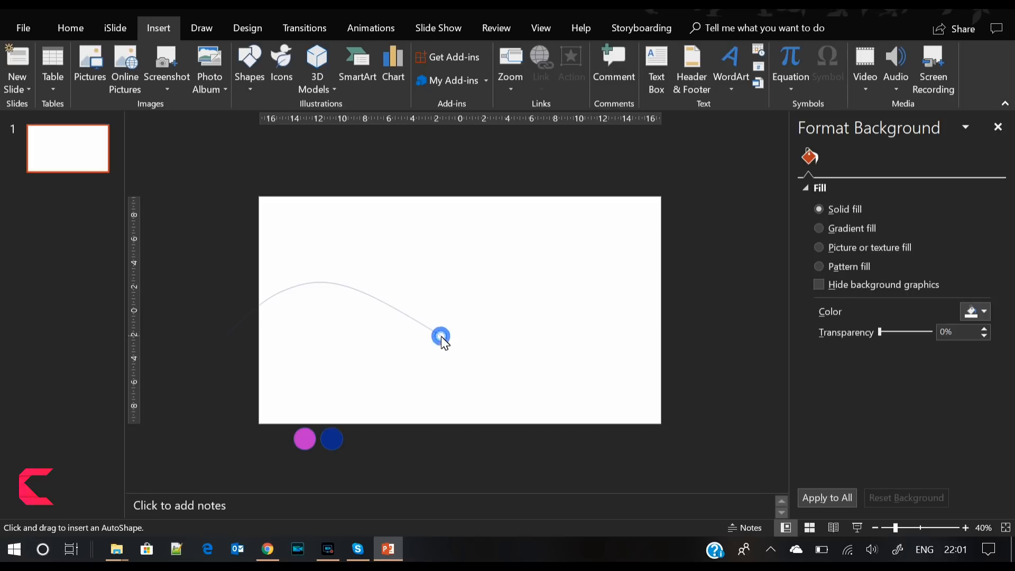
# - Draw a blue wavy curve shape spanning the lower part of the slide
pyautogui.moveTo(440, 336); pyautogui.dragTo(535, 341)
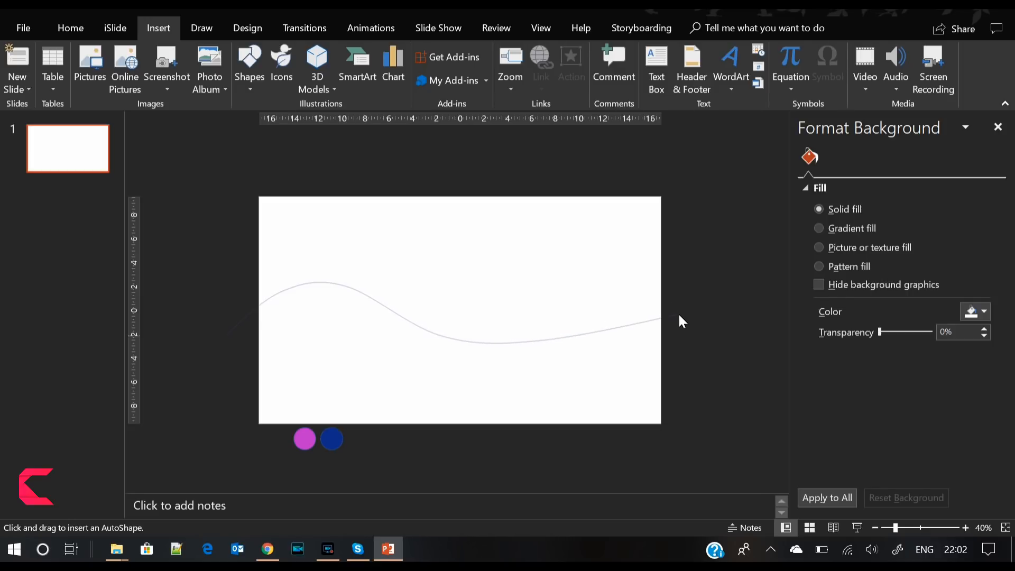
pyautogui.moveTo(697, 322)
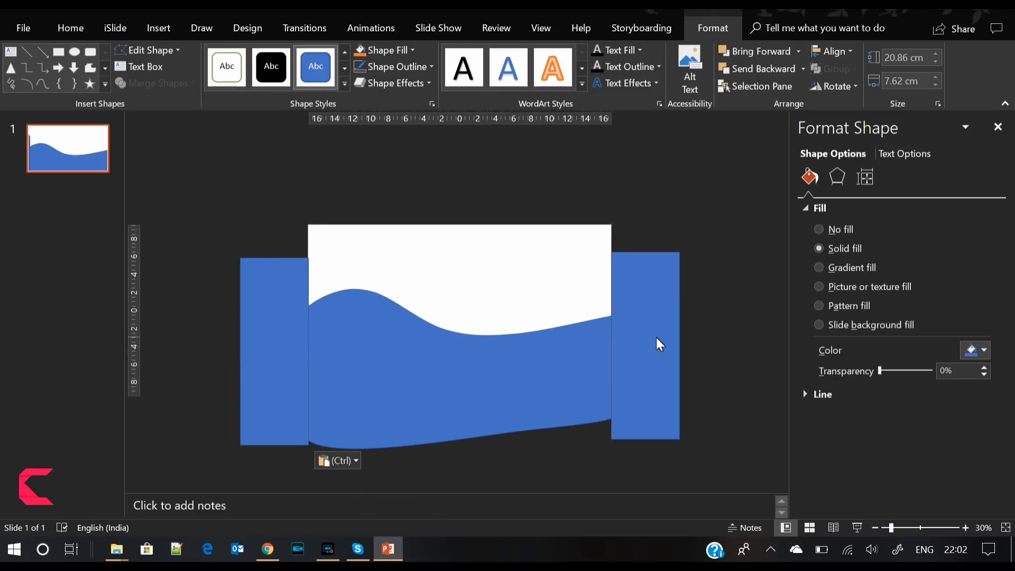
# - Subtract covering rectangles from the wave so it ends cleanly at the bottom and right slide edges
pyautogui.click(656, 343)
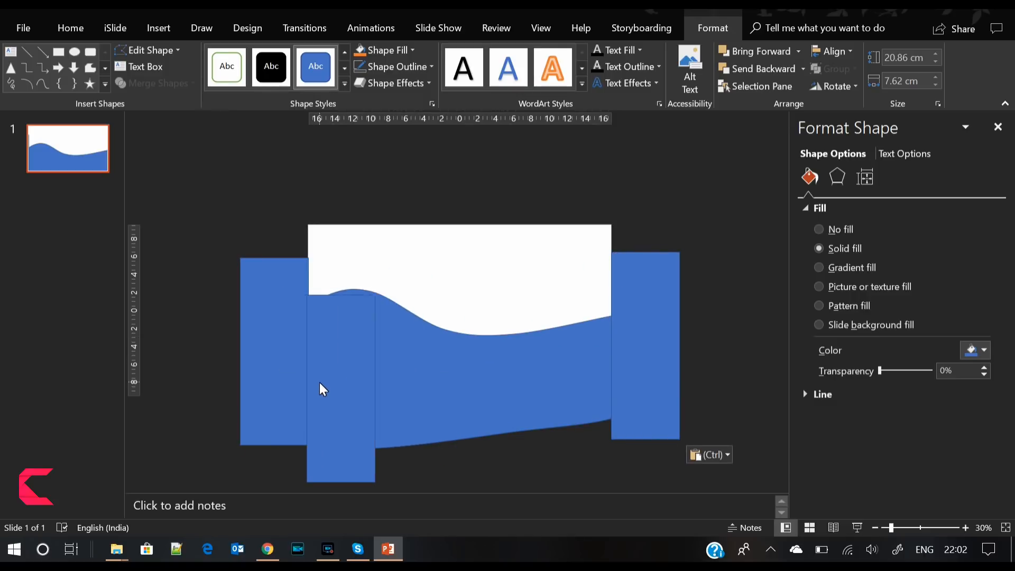
pyautogui.click(324, 389)
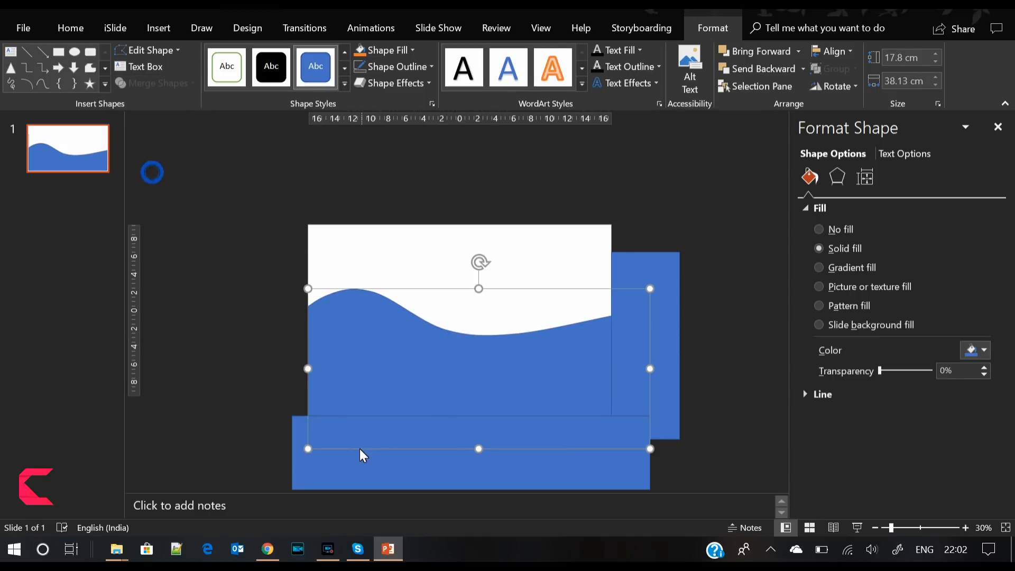
pyautogui.click(156, 82)
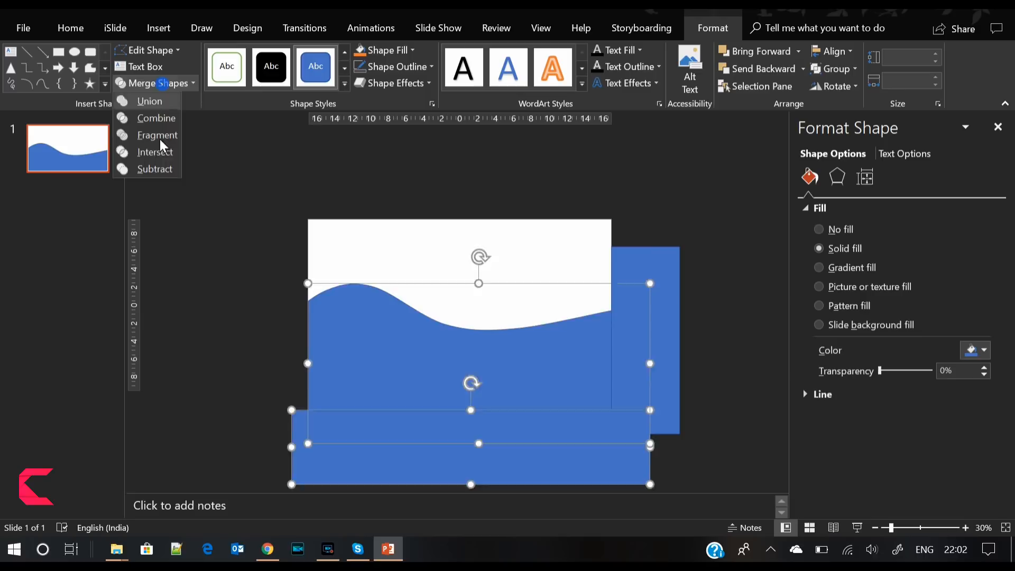
pyautogui.click(156, 135)
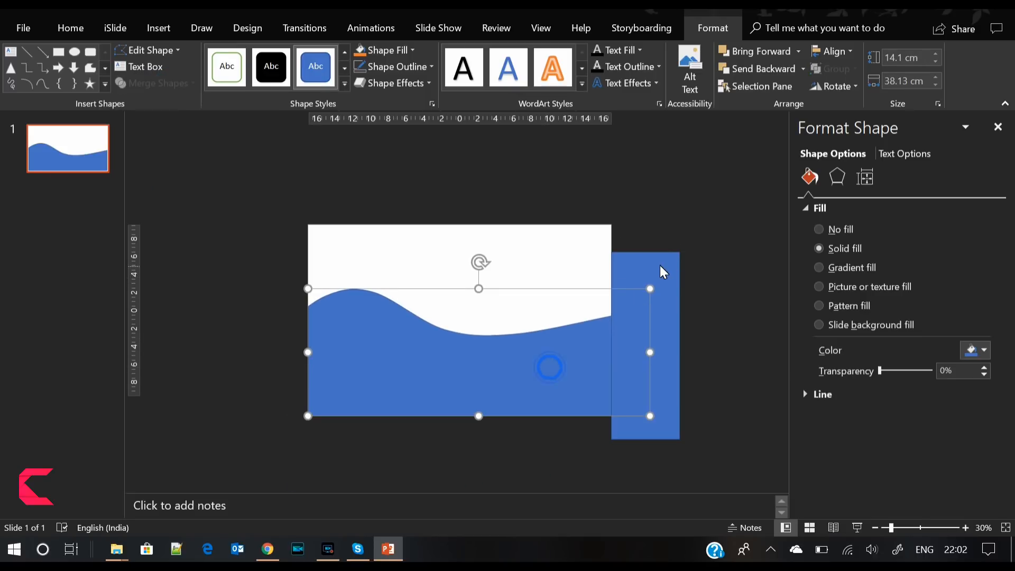
pyautogui.click(157, 82)
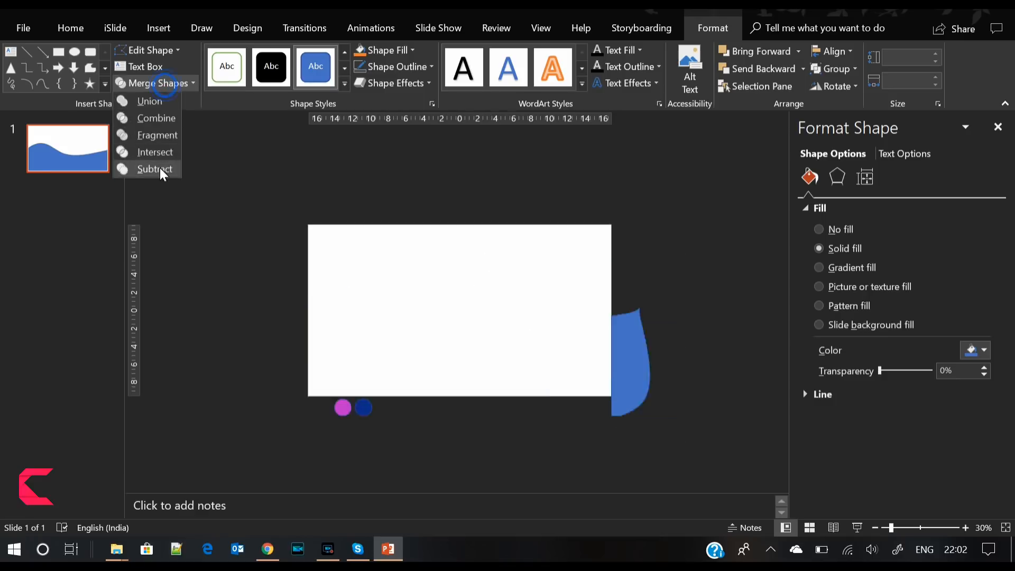
pyautogui.click(154, 168)
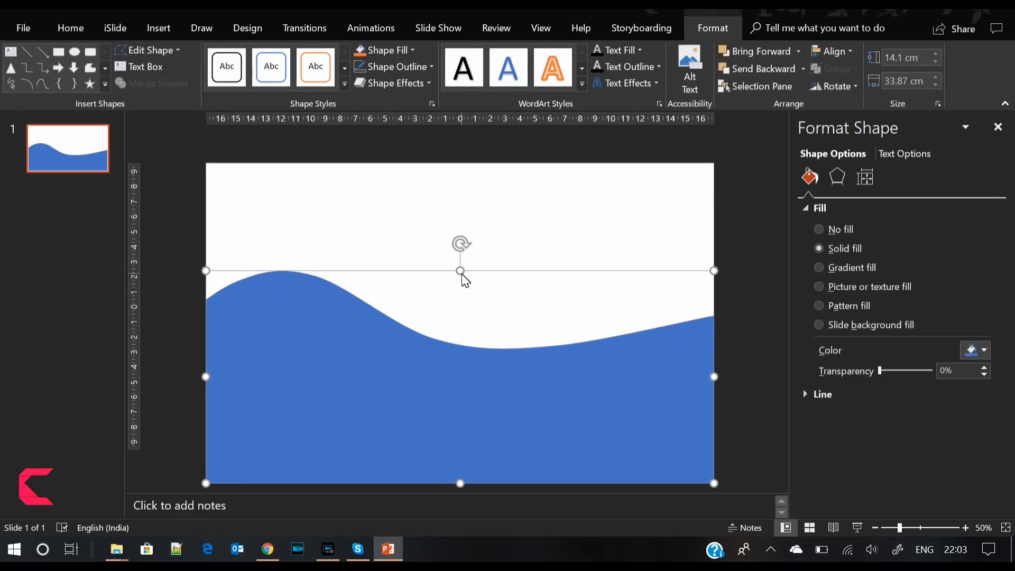
# - Lower the wave's top slightly and give it a navy-to-pink gradient fill, adjusting a stop's blend
pyautogui.moveTo(460, 271); pyautogui.dragTo(460, 305)
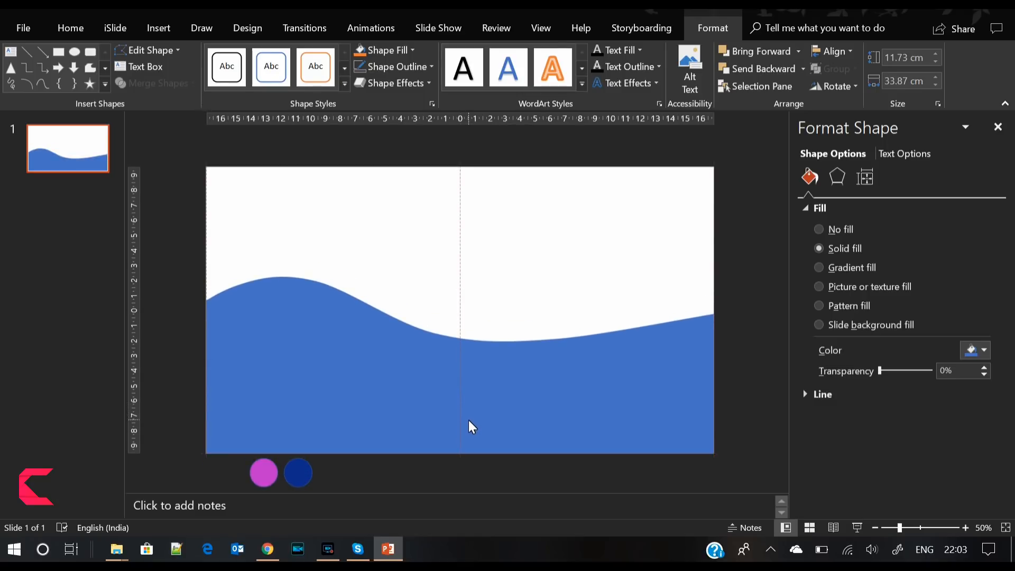
pyautogui.click(469, 426)
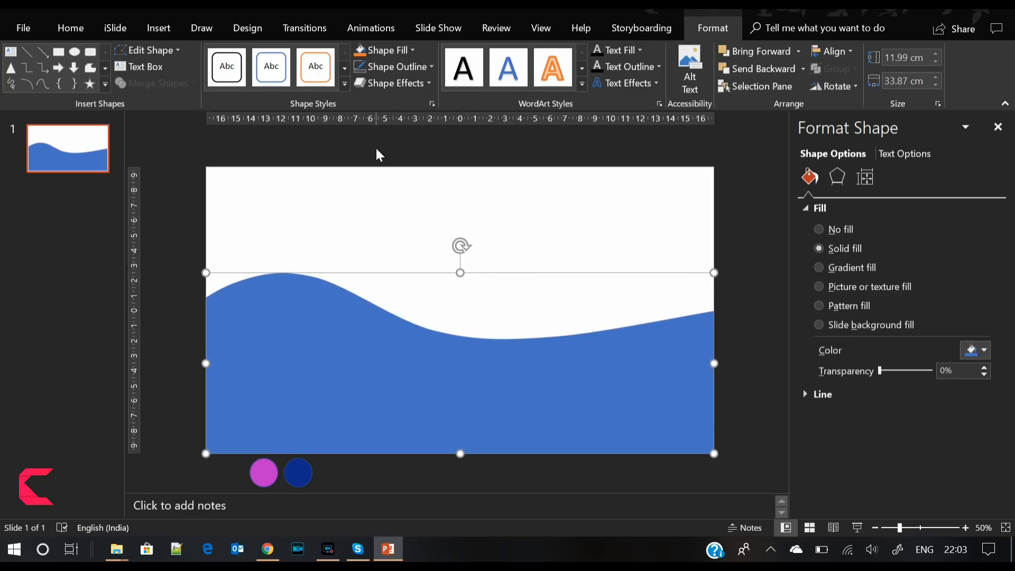
pyautogui.moveTo(656, 270)
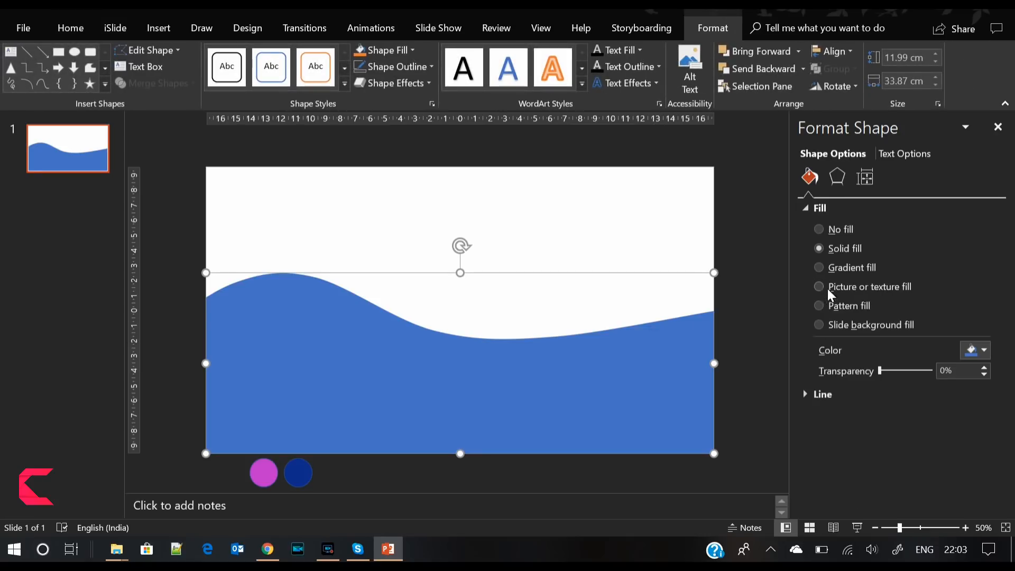
pyautogui.click(818, 267)
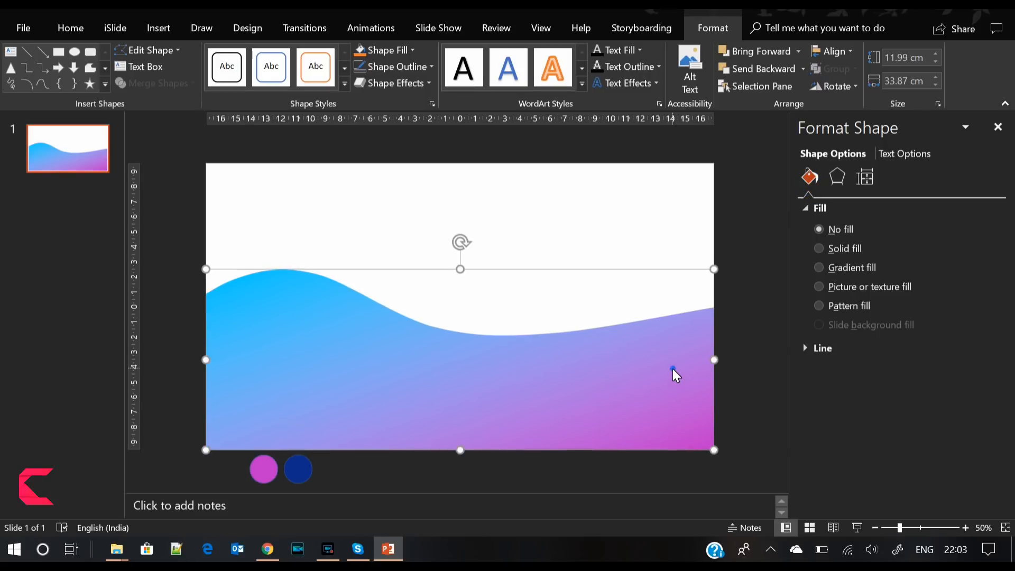
pyautogui.click(818, 268)
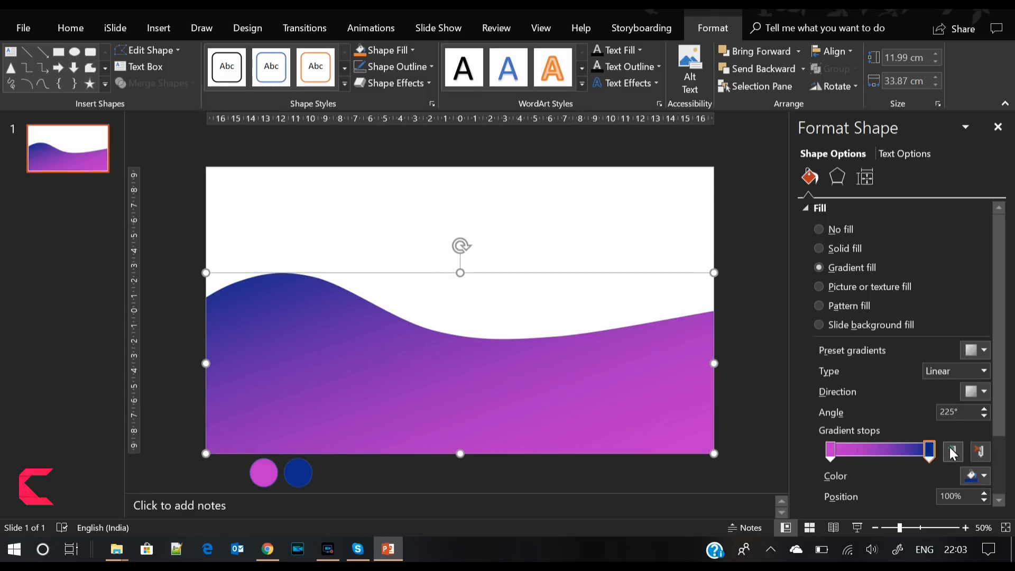
pyautogui.moveTo(927, 451); pyautogui.dragTo(906, 450)
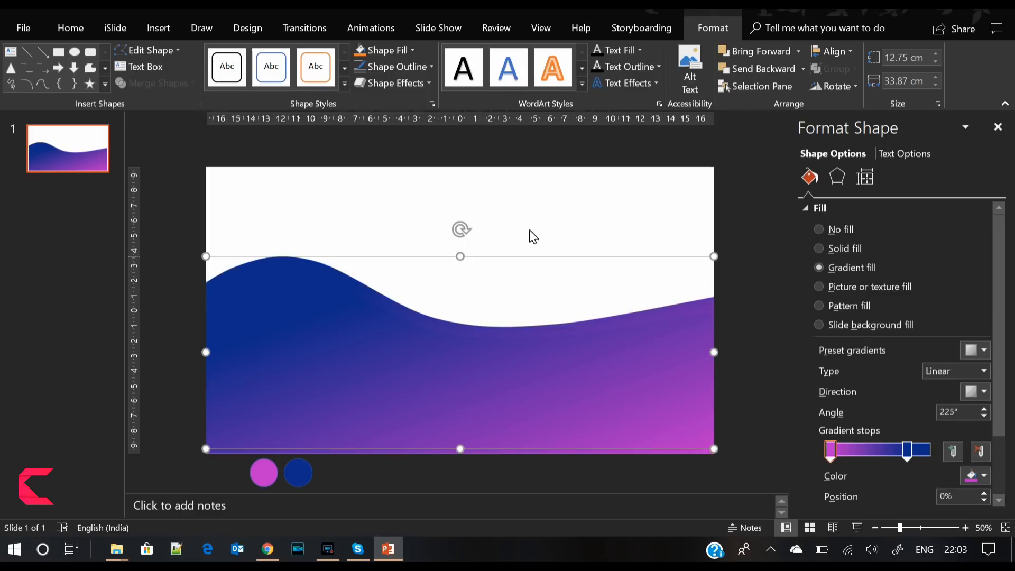
# - Deepen the wave's navy stop and nudge a pale grey wave copy up just above it
pyautogui.click(818, 248)
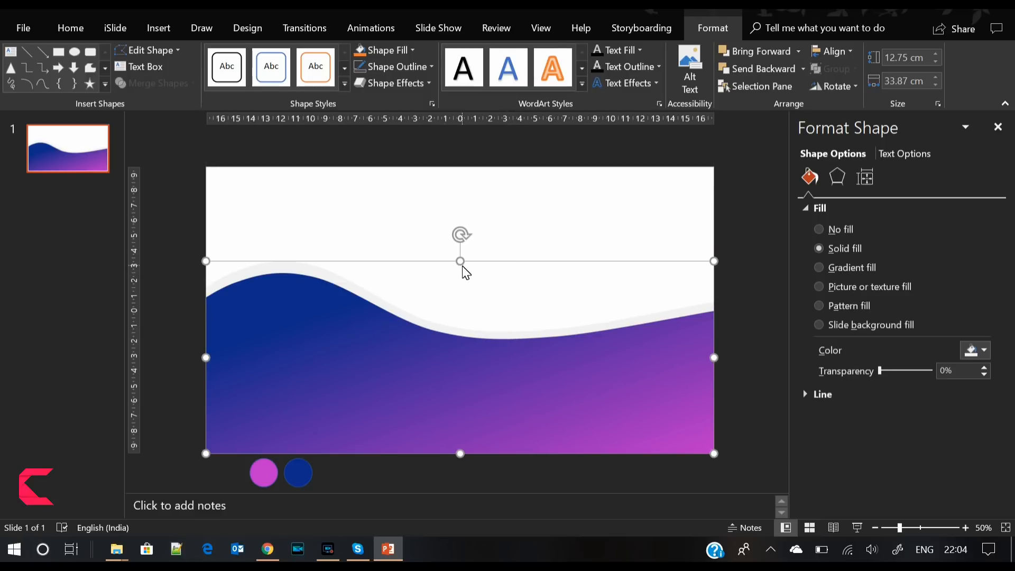
pyautogui.moveTo(460, 261); pyautogui.dragTo(460, 241)
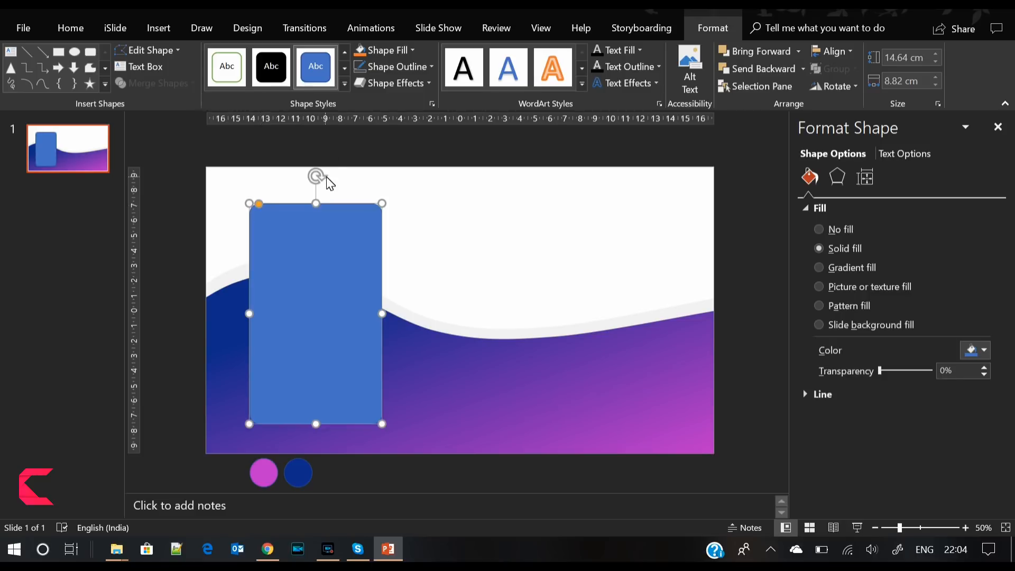
pyautogui.moveTo(335, 300)
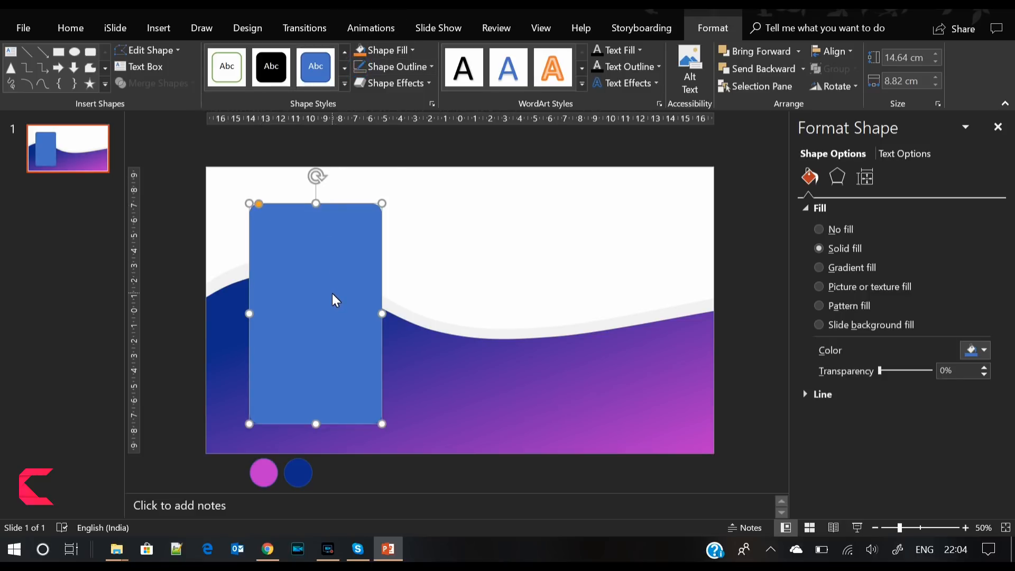
# - Copy the rounded card beside it, then give the first card white fill, no line and a bottom-right outer shadow
pyautogui.moveTo(335, 299); pyautogui.dragTo(460, 314)
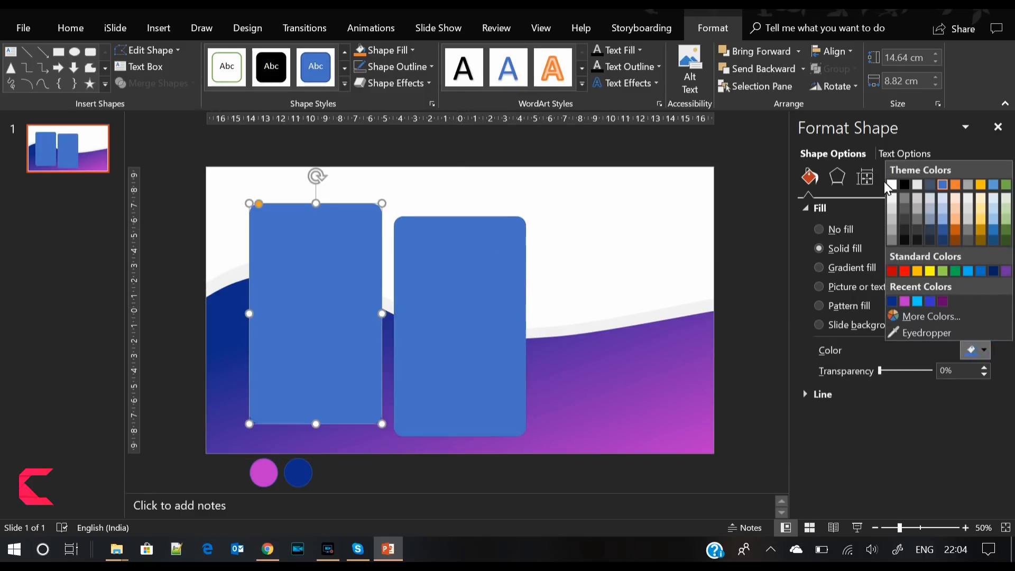
pyautogui.click(892, 184)
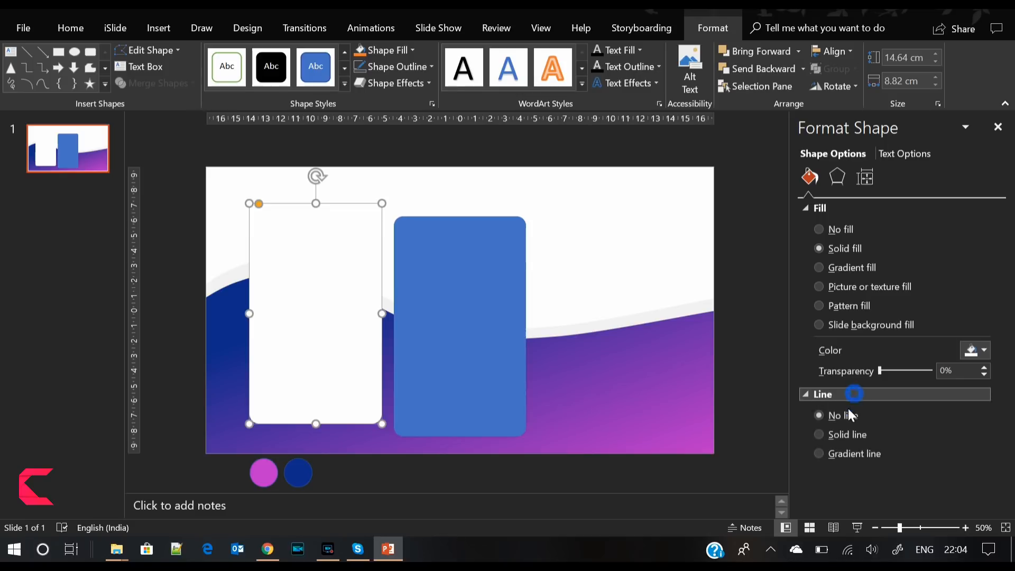
pyautogui.click(838, 178)
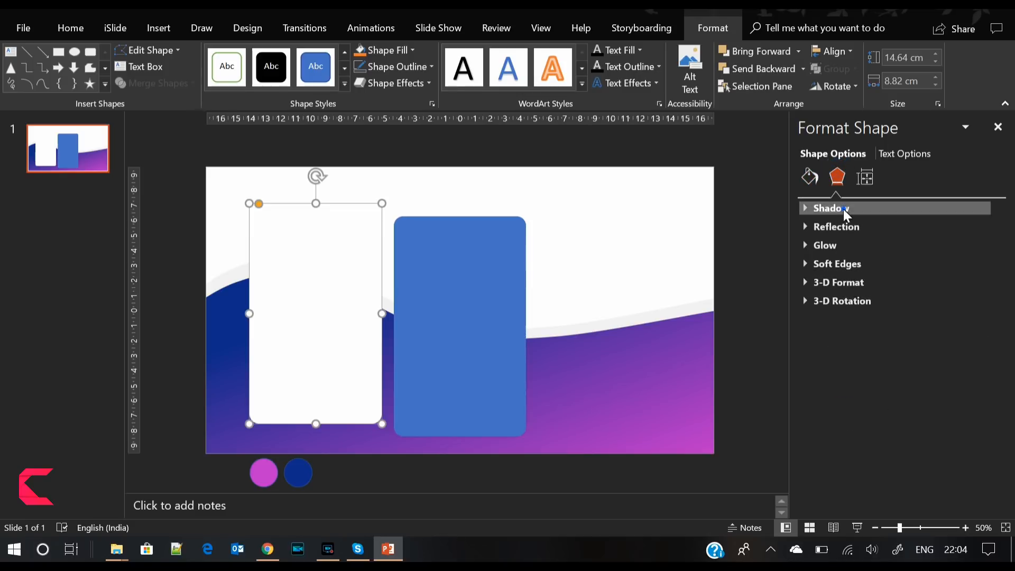
pyautogui.click(831, 207)
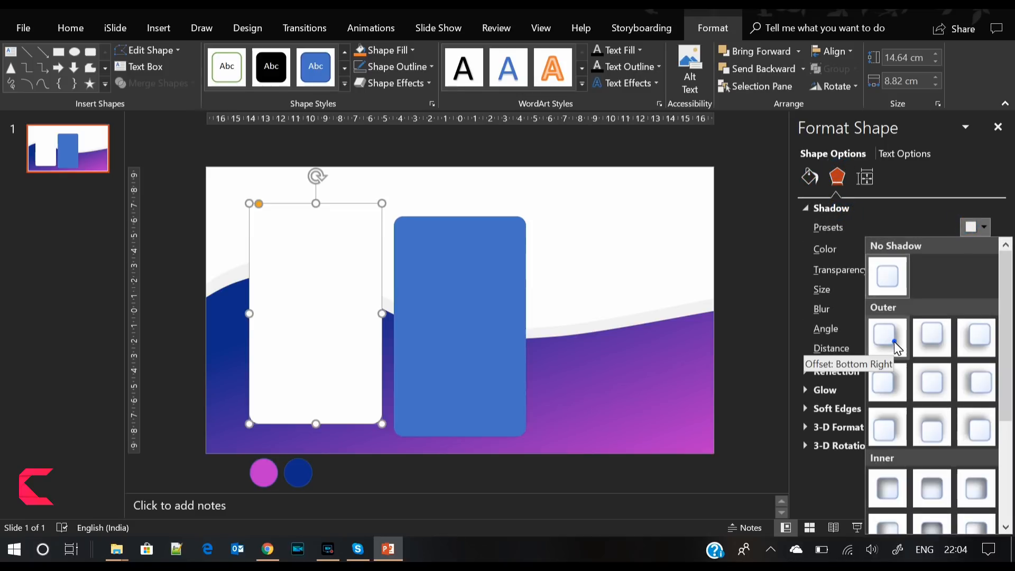
pyautogui.click(886, 338)
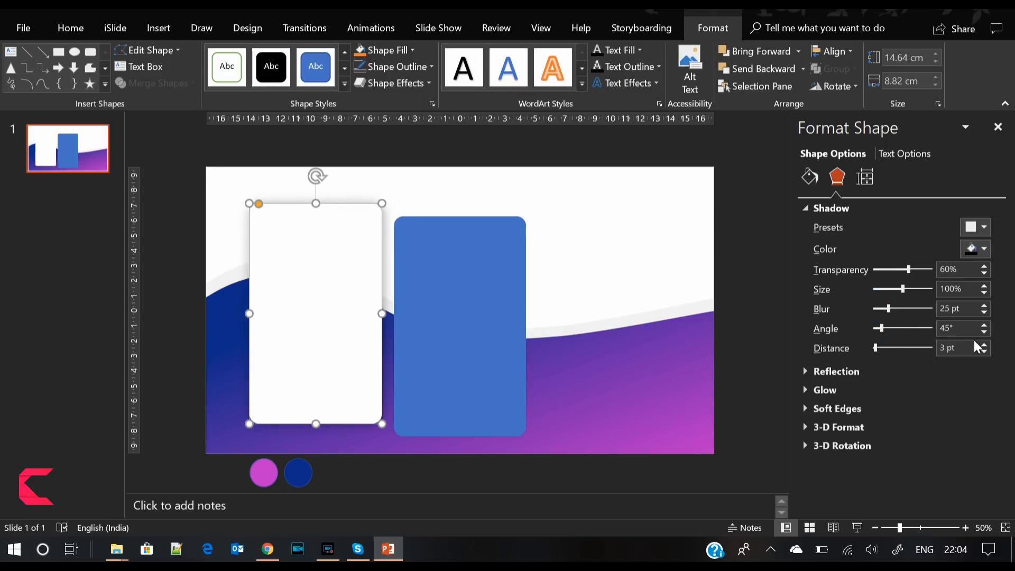
# - Increase the shadow's distance, size and blur, then copy the first card's styling onto the second card
pyautogui.click(983, 344)
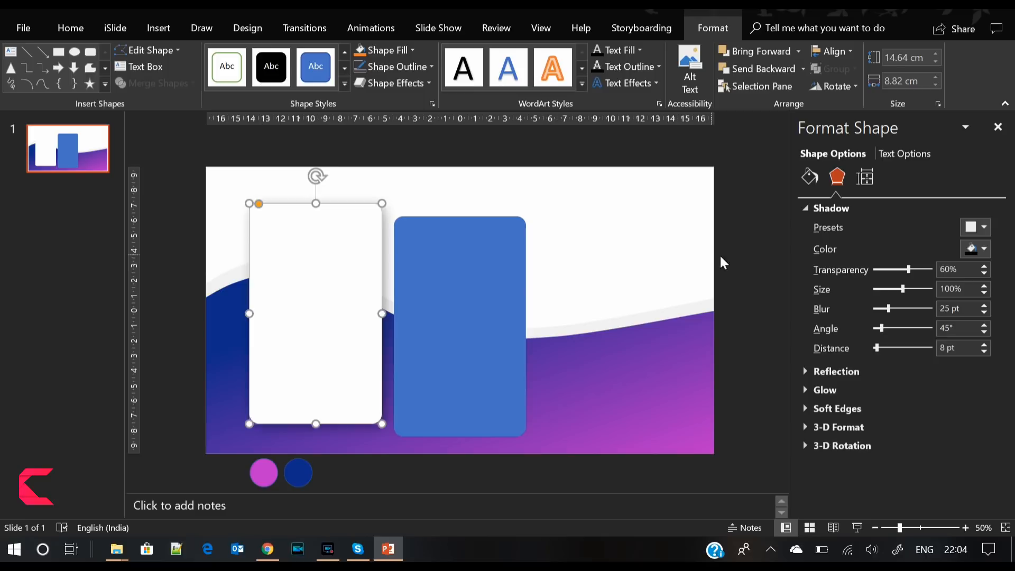
pyautogui.click(809, 176)
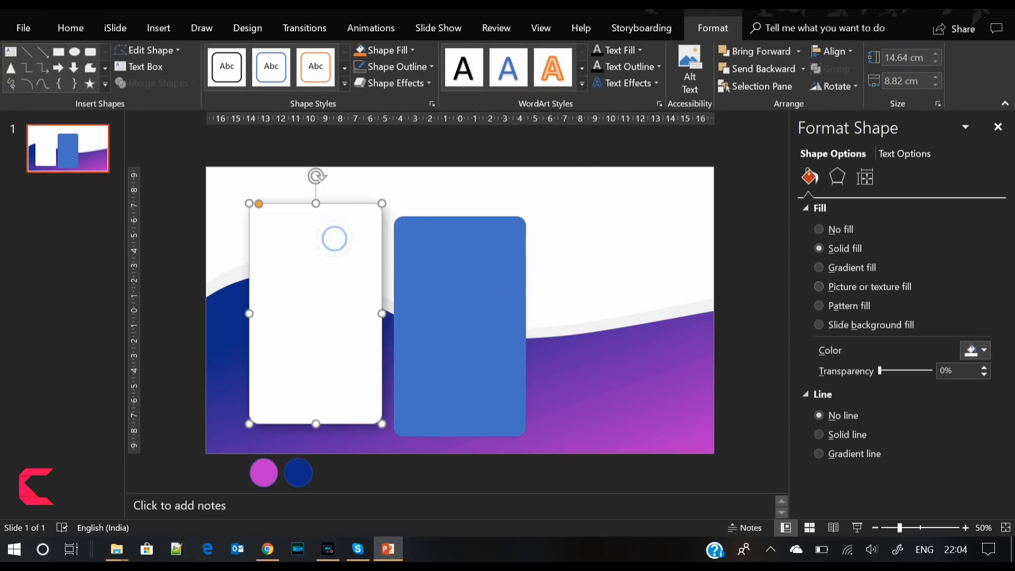
pyautogui.click(837, 177)
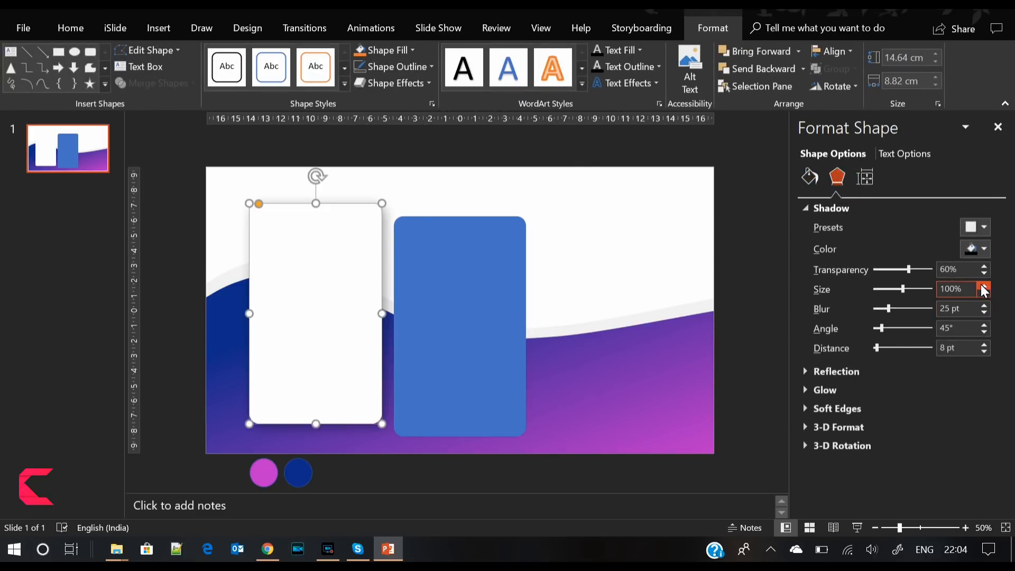
pyautogui.click(984, 285)
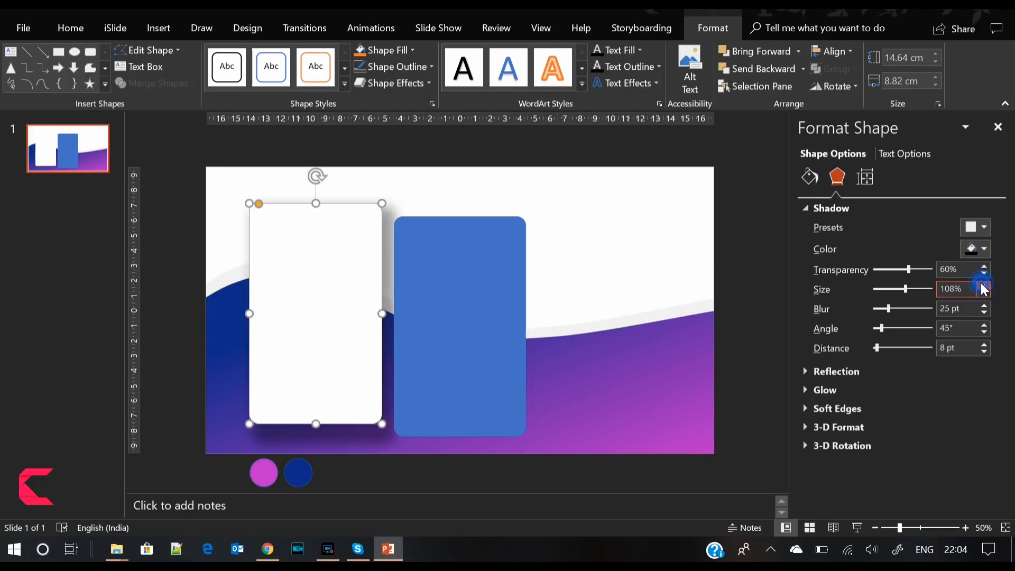
pyautogui.click(983, 293)
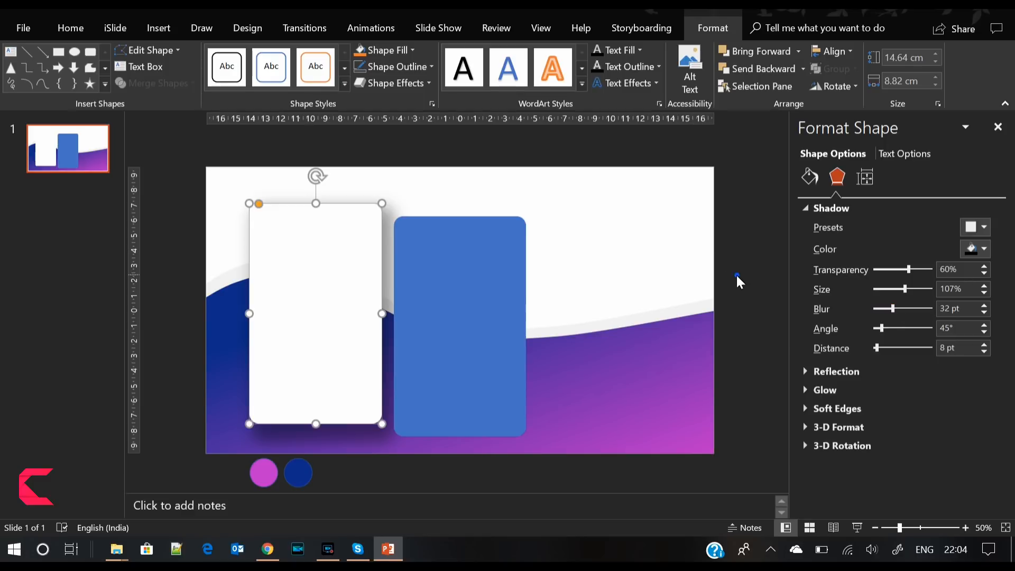
pyautogui.click(809, 178)
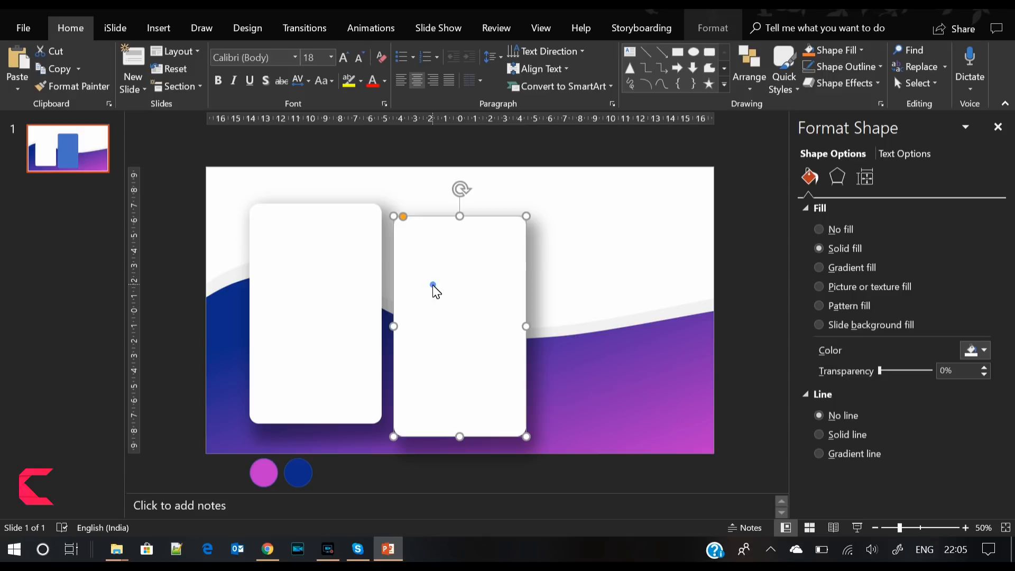
# - Paste a copy of the left card inside it and apply an orange shape style as the phone screen
pyautogui.click(219, 146)
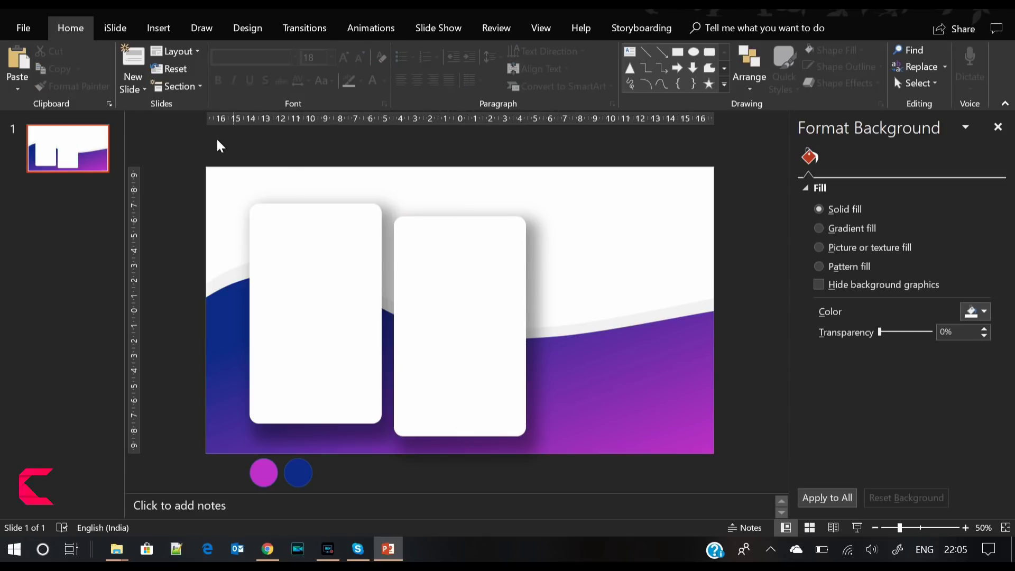
pyautogui.click(159, 28)
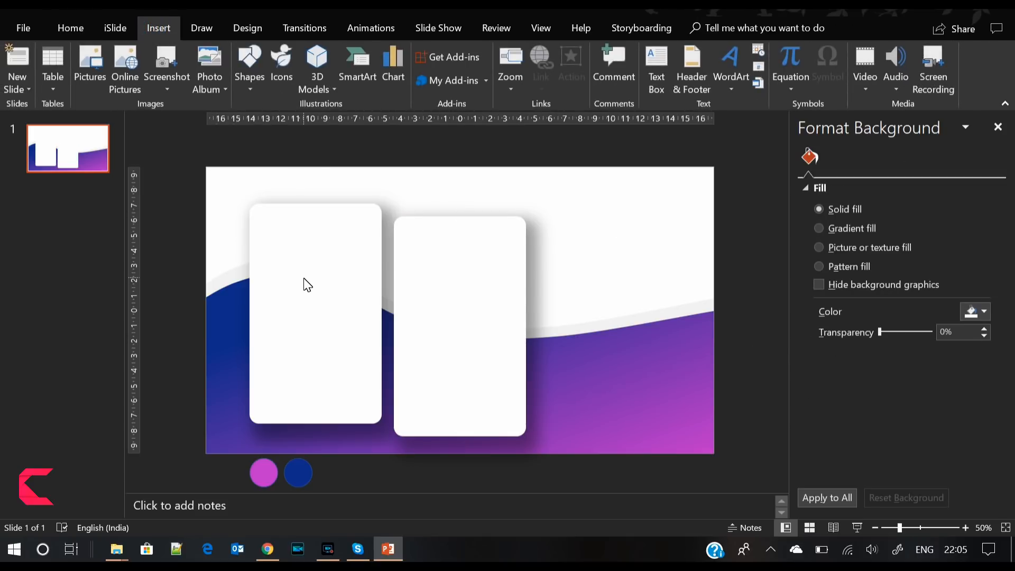
pyautogui.click(307, 284)
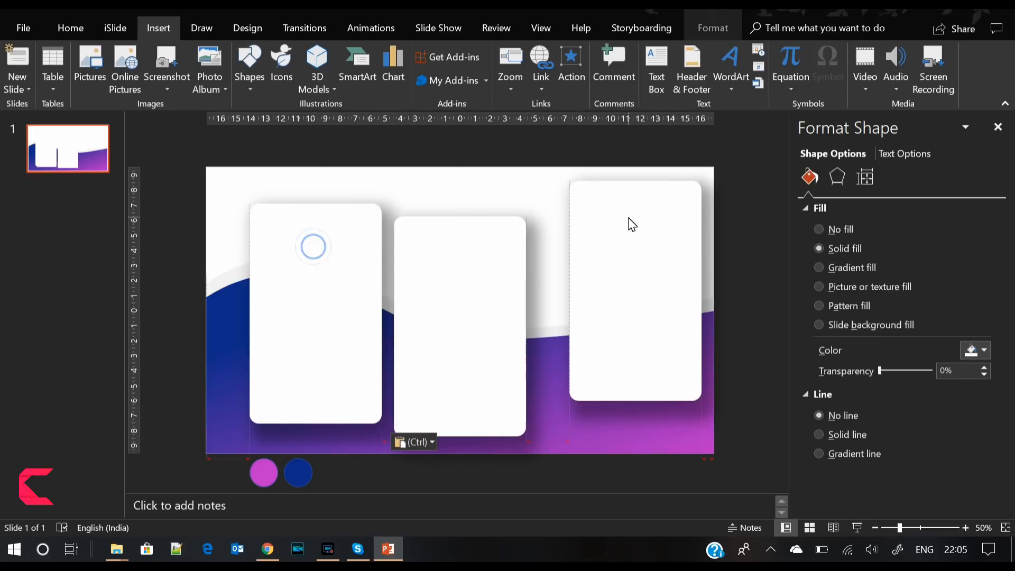
pyautogui.click(837, 177)
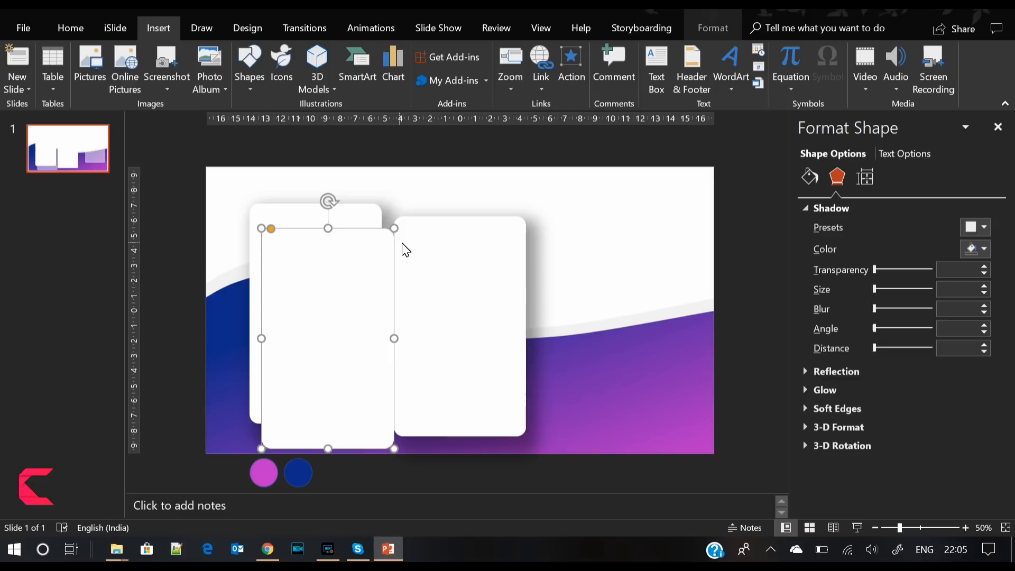
pyautogui.click(713, 27)
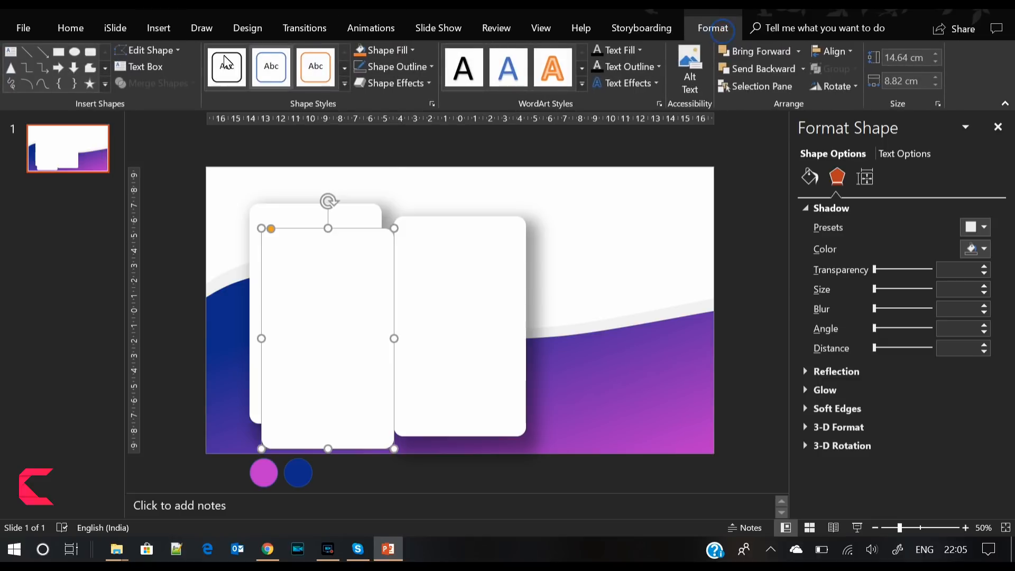
pyautogui.click(315, 65)
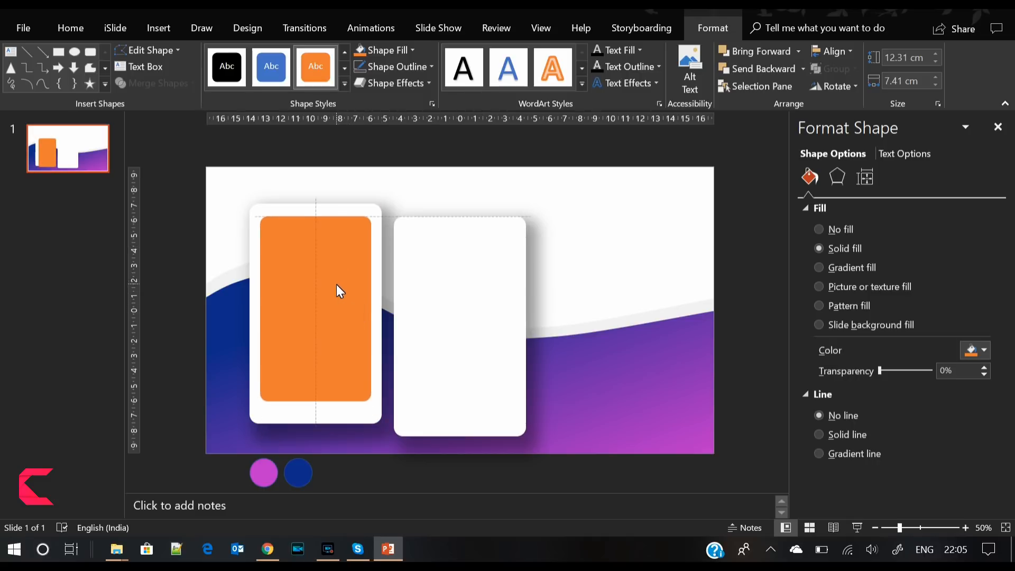
# - Copy the orange screen into the right card and switch it to a picture or texture fill
pyautogui.click(336, 292)
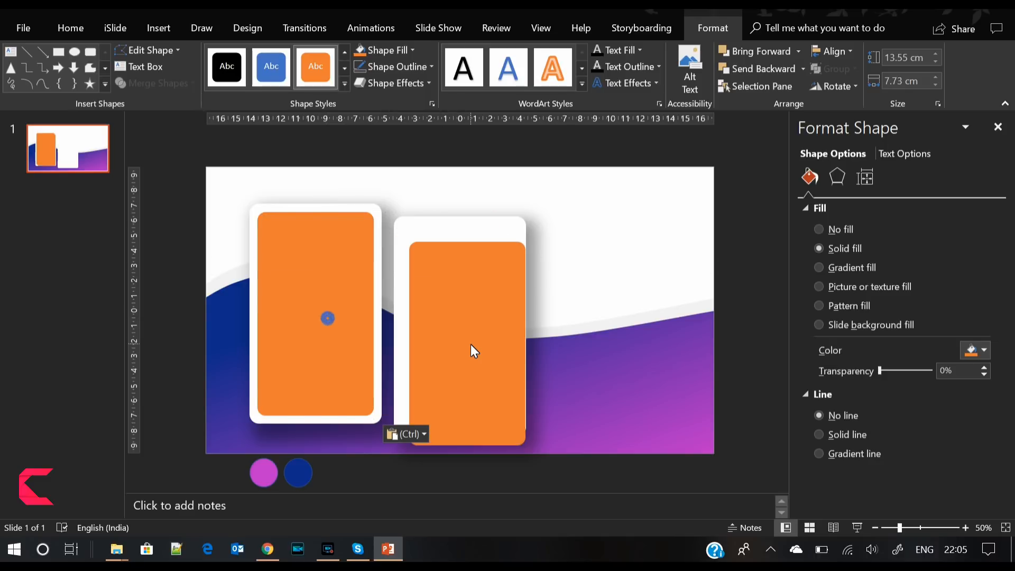
pyautogui.moveTo(472, 351); pyautogui.dragTo(466, 332)
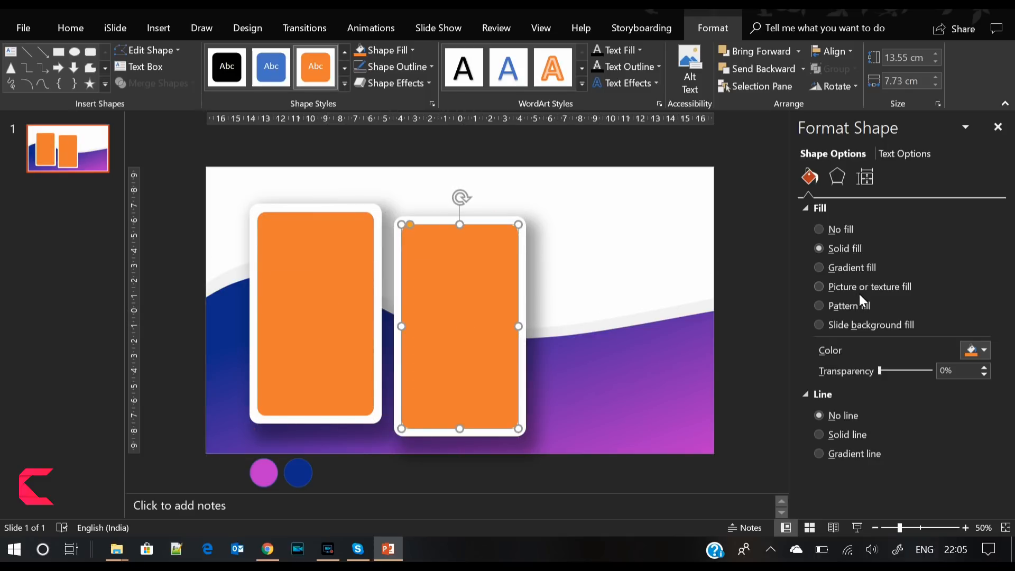
pyautogui.click(819, 287)
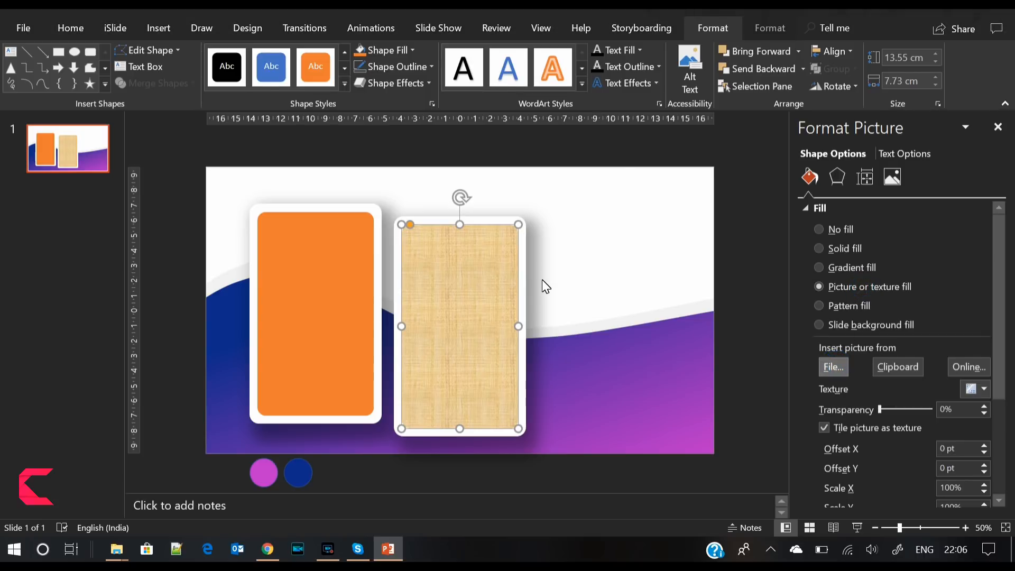
# - Fill the right screen with pexels-photo-531474.jpeg from the Video 519 folder, offsets -16% left and -14% right
pyautogui.click(833, 366)
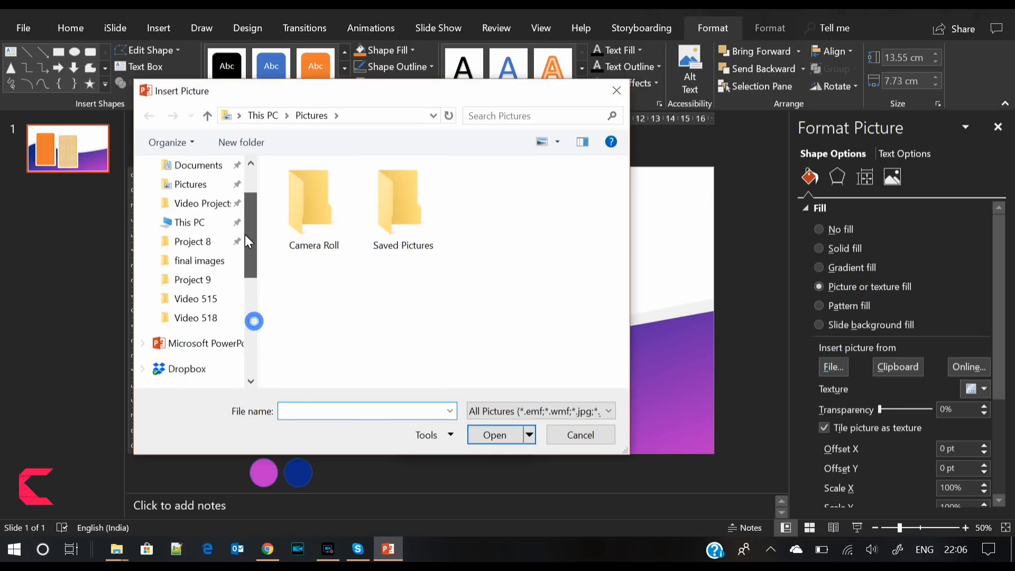
pyautogui.doubleClick(196, 318)
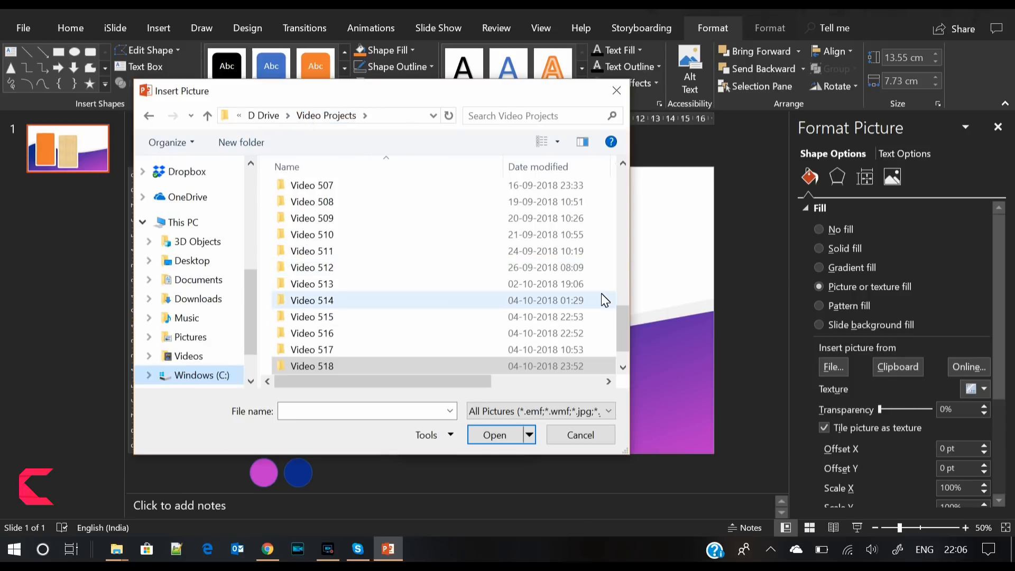
pyautogui.scroll(-3)
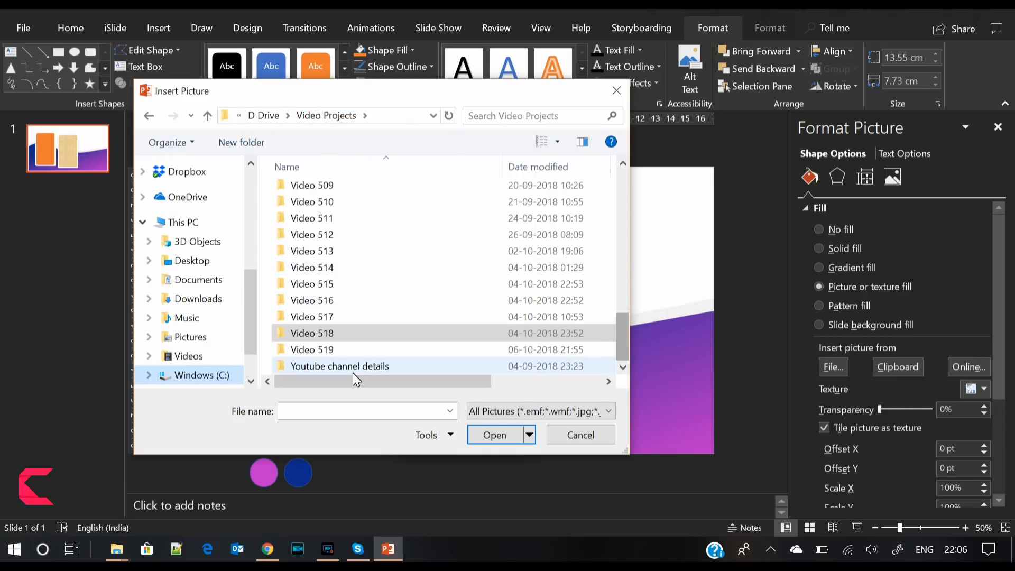
pyautogui.doubleClick(312, 349)
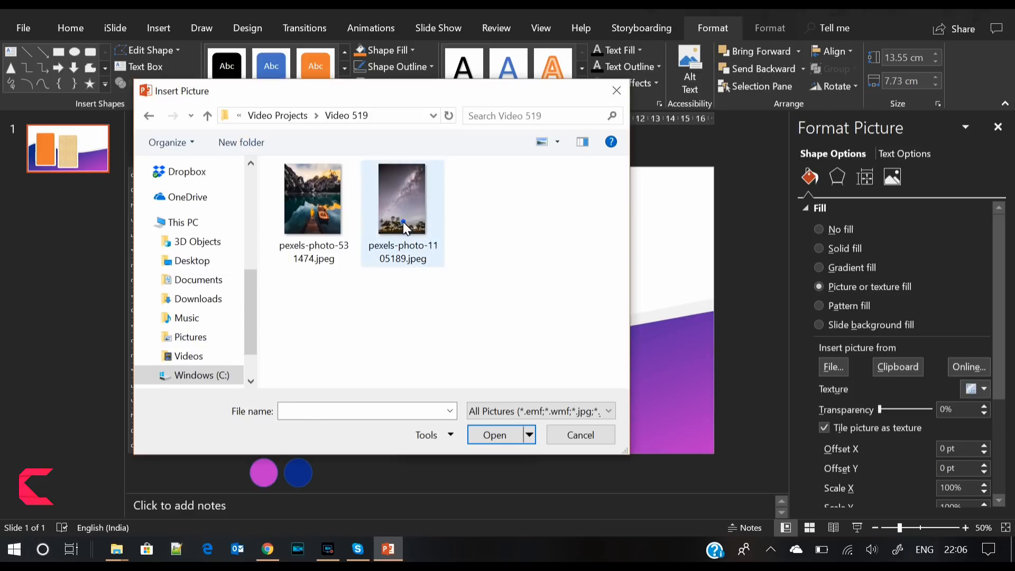
pyautogui.click(313, 199)
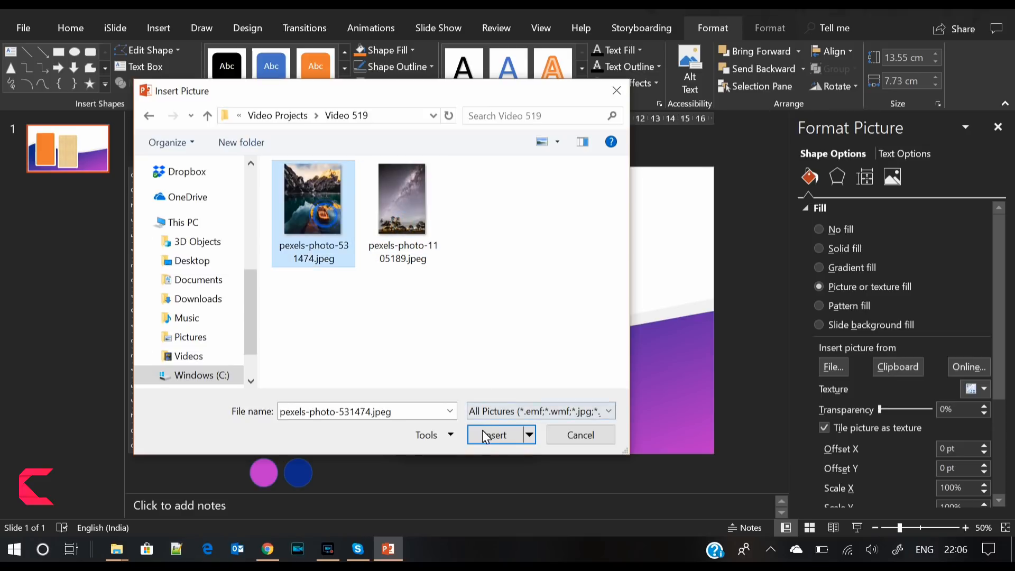
pyautogui.click(493, 434)
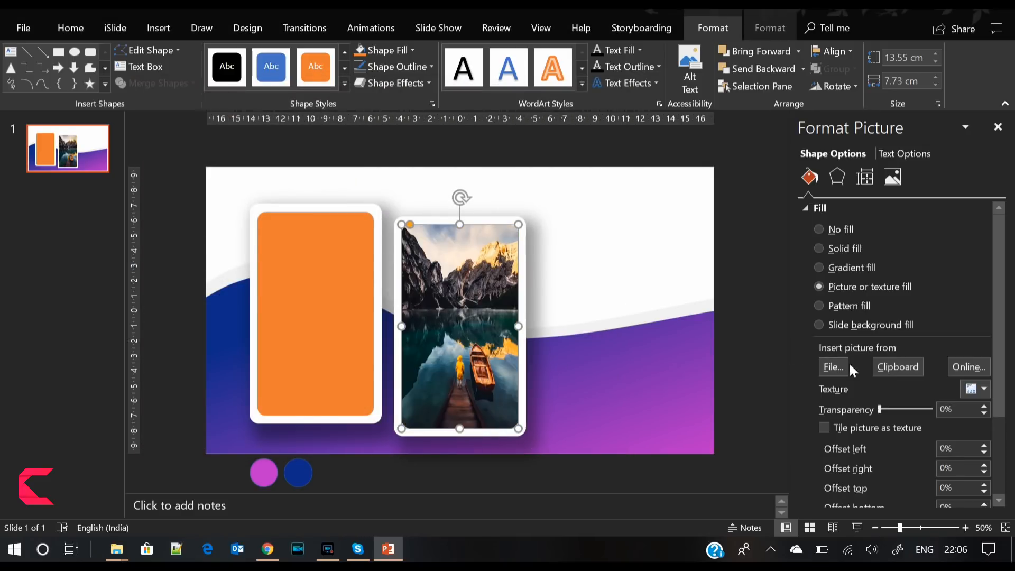
pyautogui.click(983, 452)
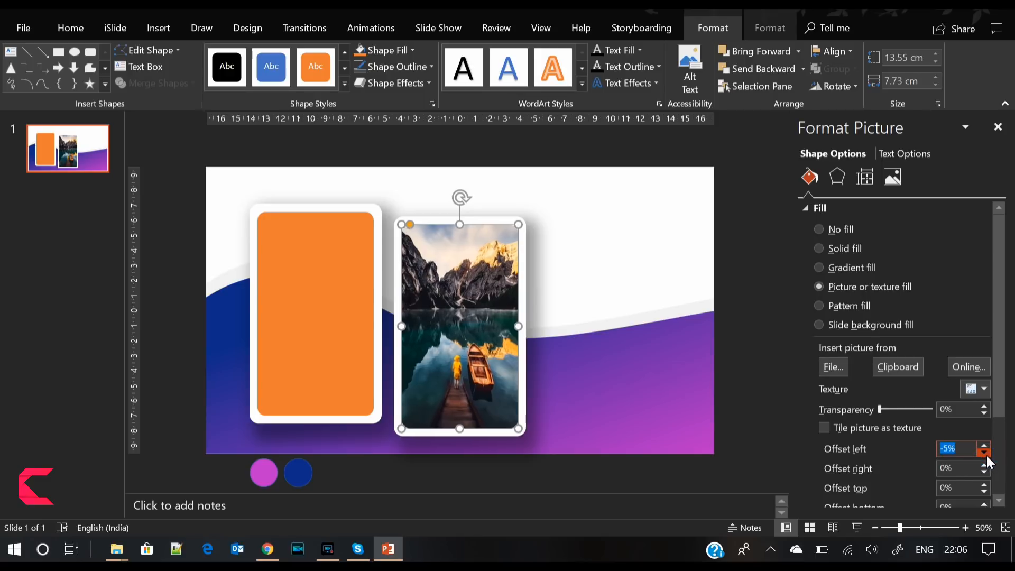
pyautogui.click(983, 452)
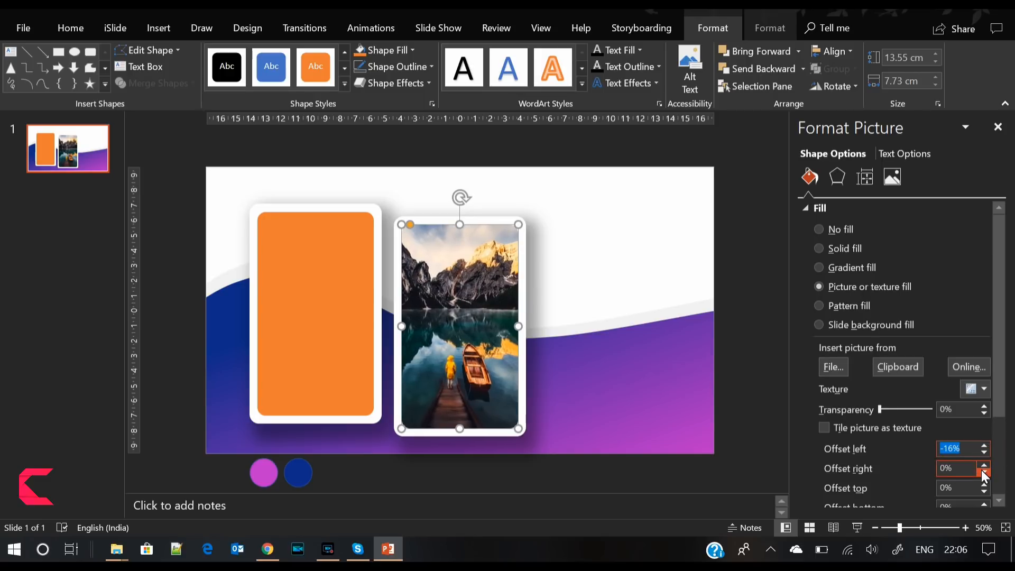
pyautogui.click(981, 472)
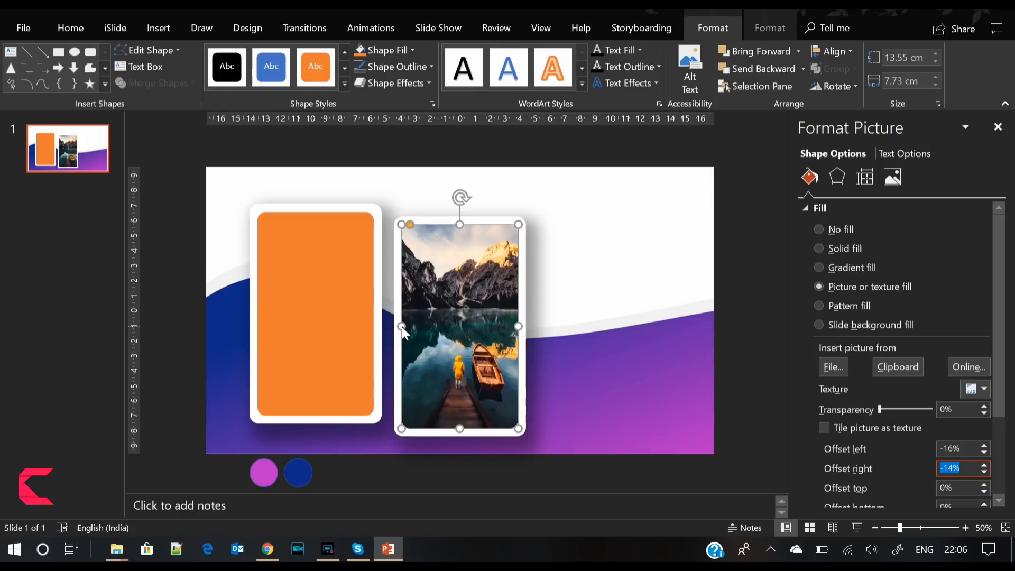
# - Fill the left screen with the Milky Way photo from file
pyautogui.click(315, 312)
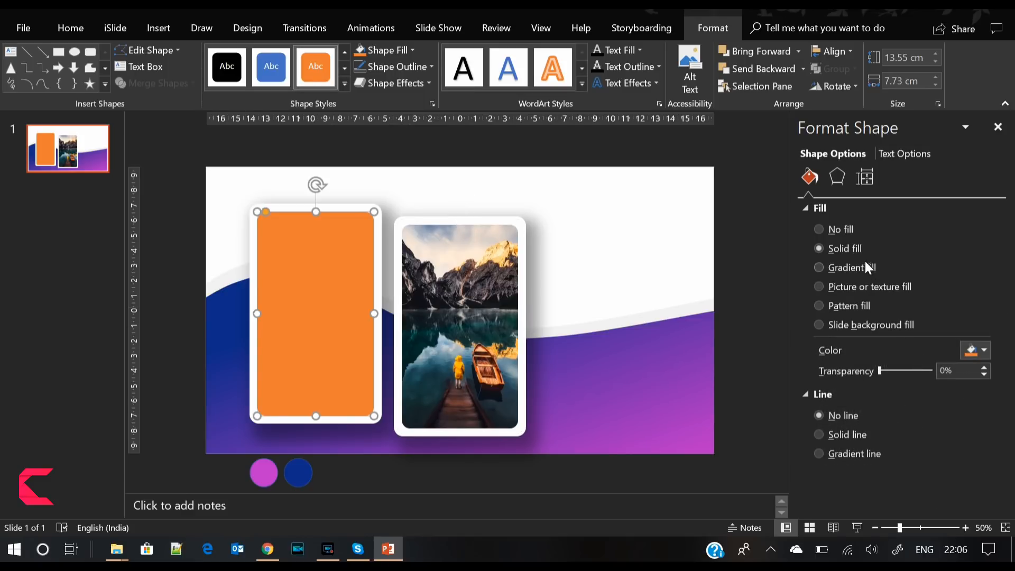
pyautogui.click(818, 286)
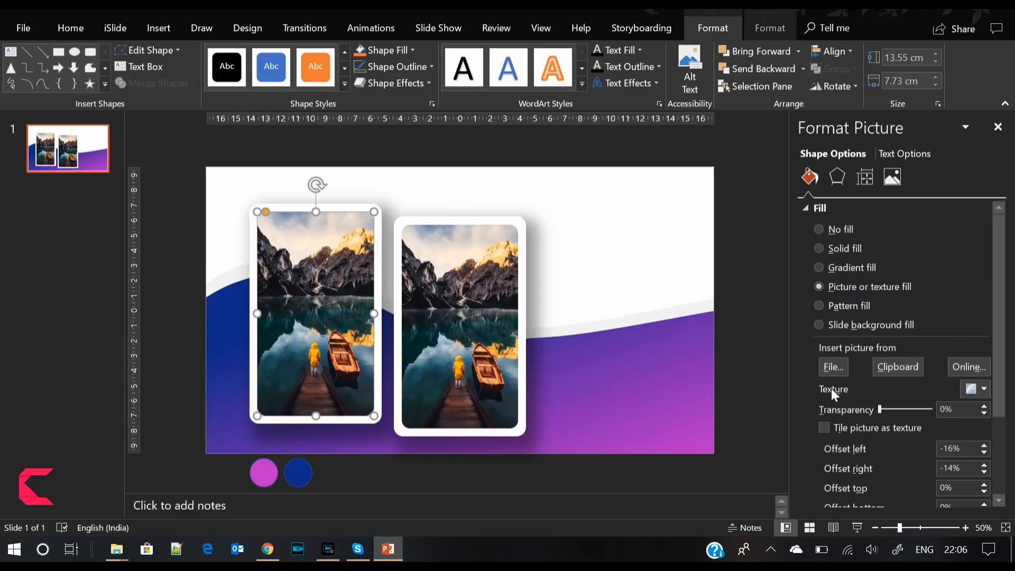
pyautogui.click(833, 366)
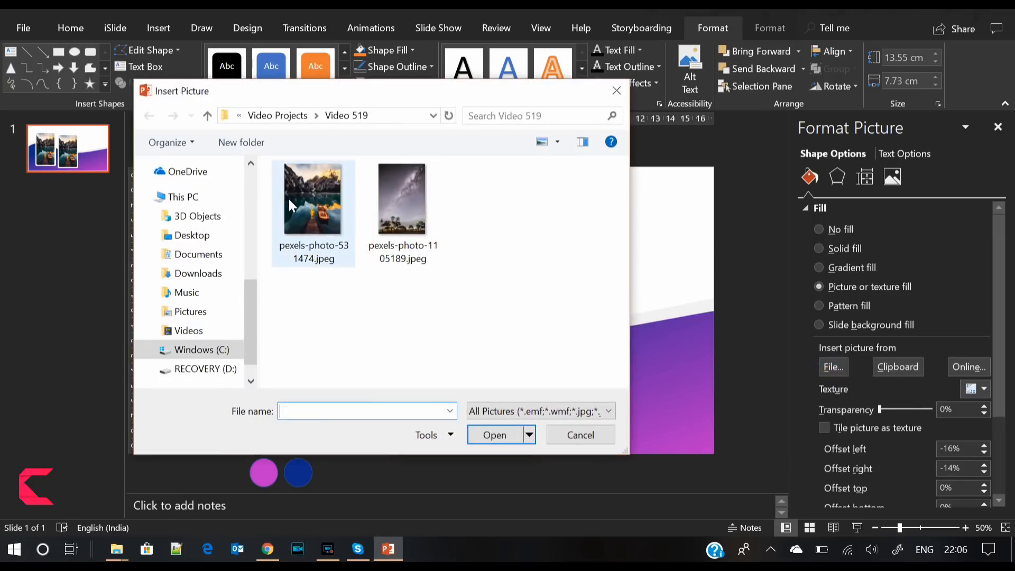
pyautogui.click(495, 434)
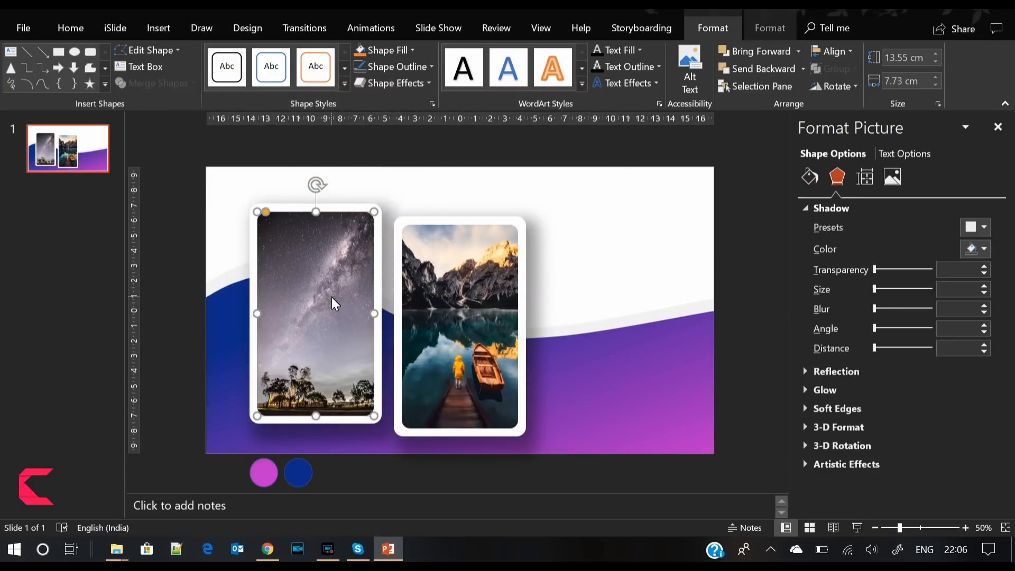
# - Give both photo screens an outer drop shadow with a larger blur
pyautogui.click(457, 325)
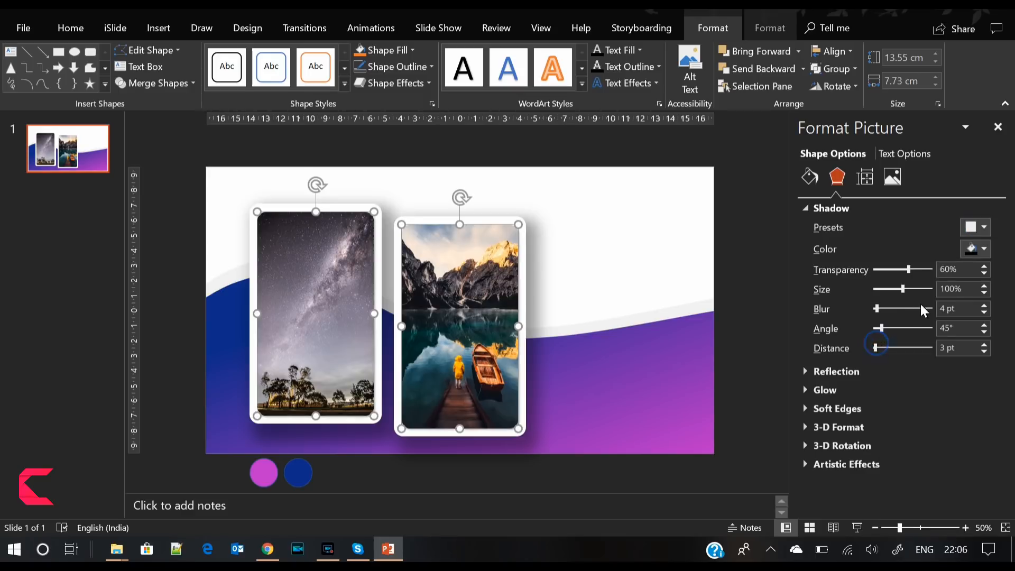
pyautogui.moveTo(898, 308); pyautogui.dragTo(887, 309)
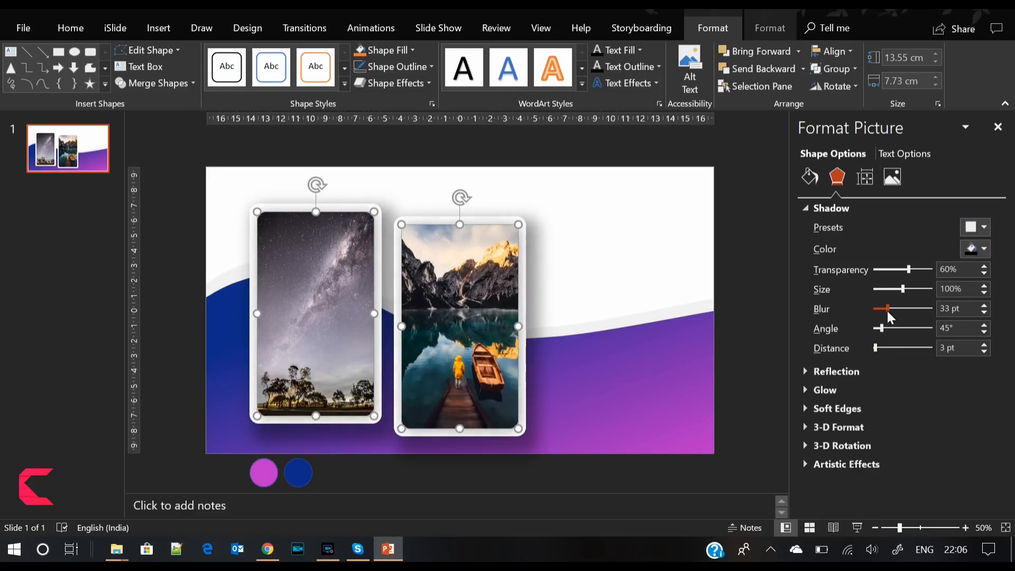
pyautogui.click(982, 305)
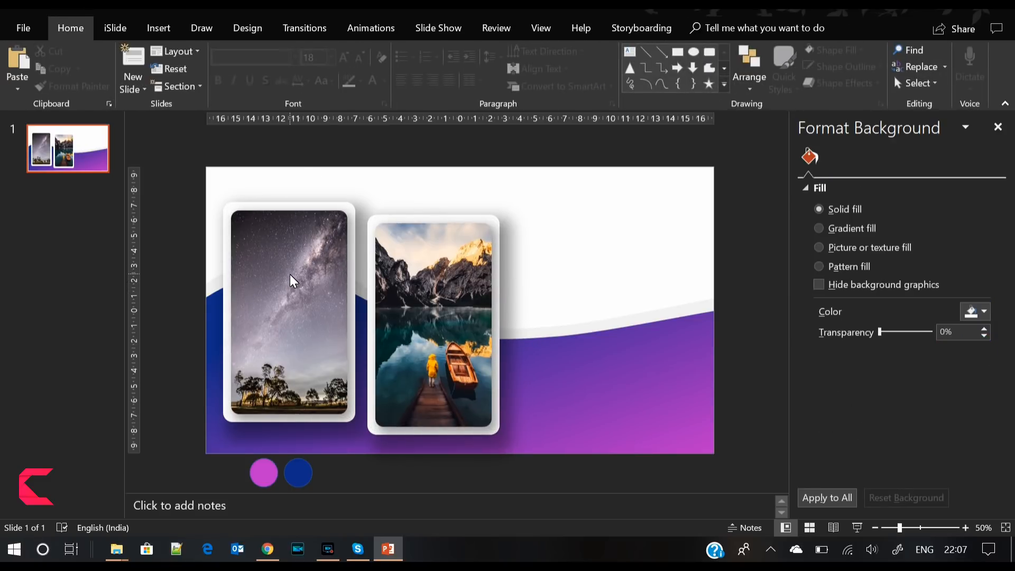
pyautogui.click(290, 281)
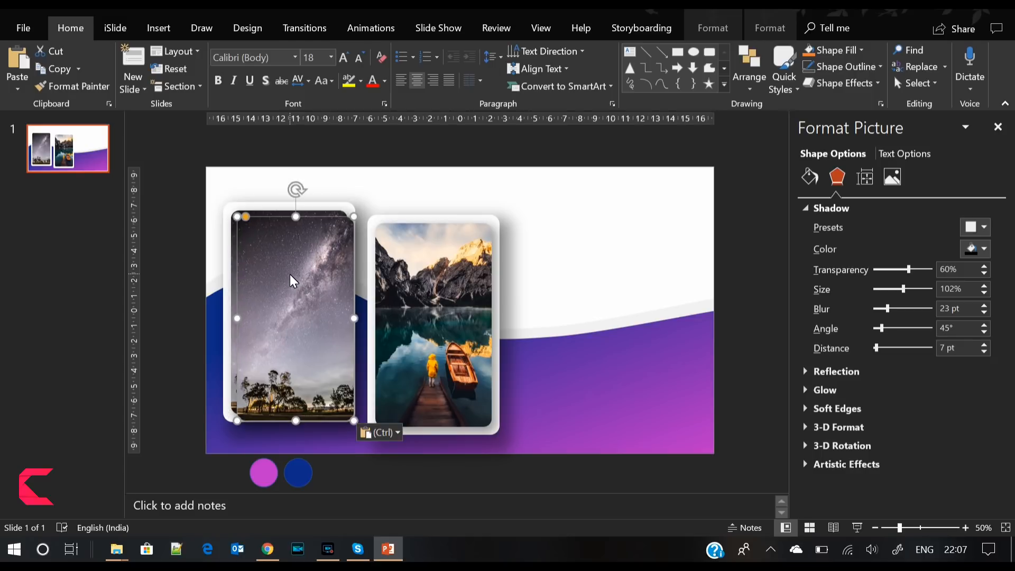
# - Paste a copy of the left screen, change it to a solid black fill and place it over the Milky Way screen
pyautogui.moveTo(295, 317); pyautogui.dragTo(573, 296)
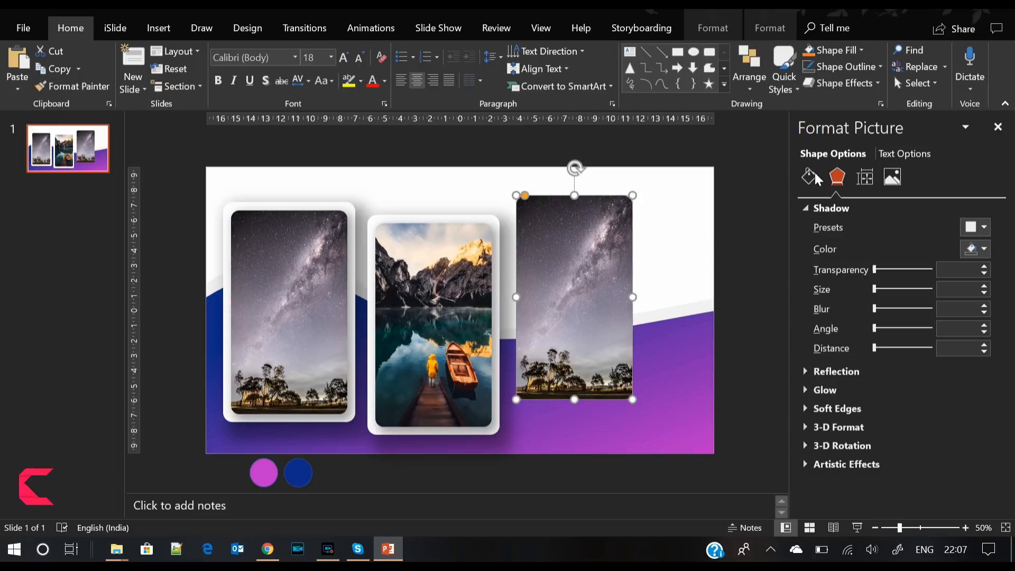
pyautogui.click(809, 177)
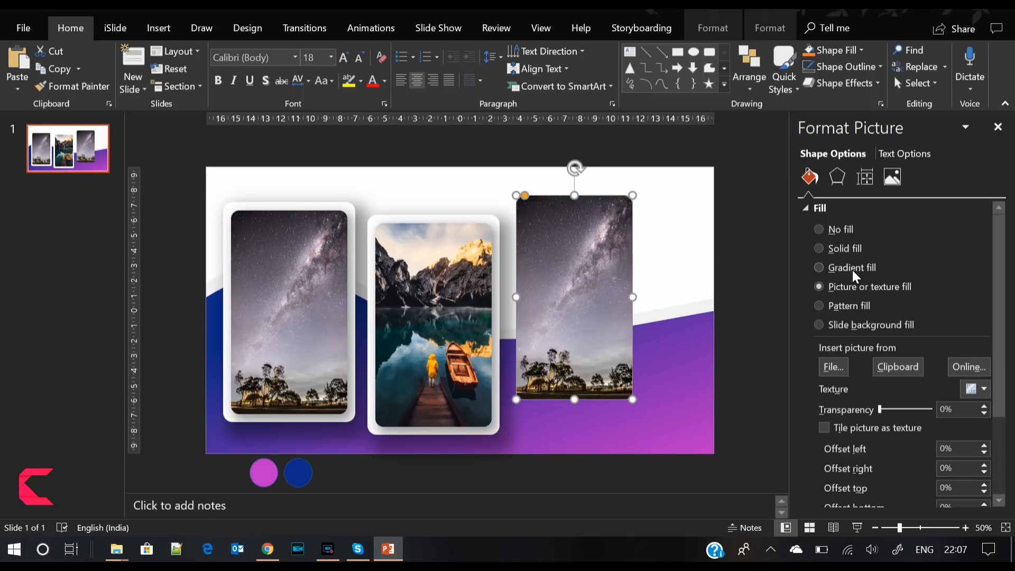
pyautogui.click(818, 248)
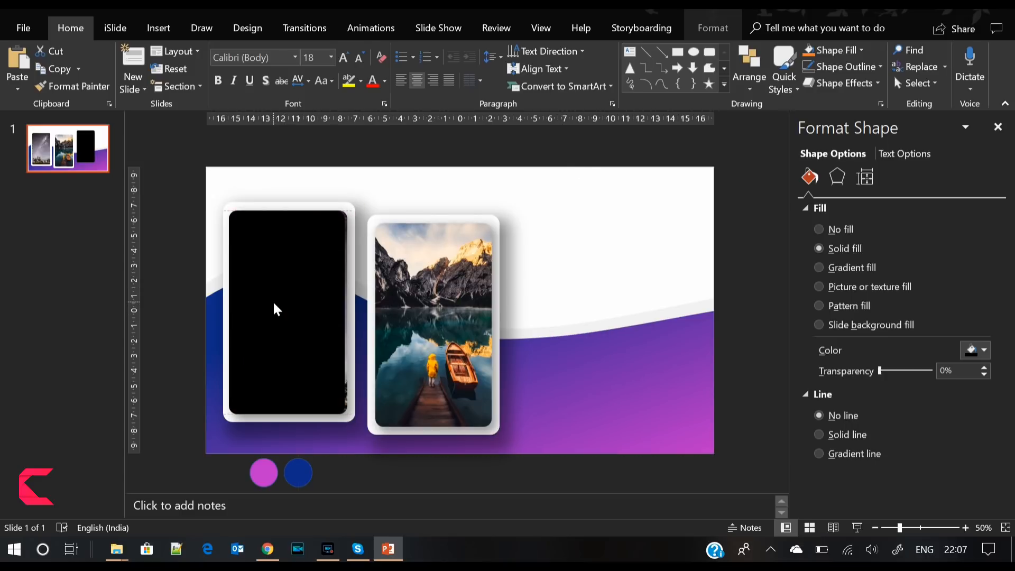
pyautogui.moveTo(279, 313)
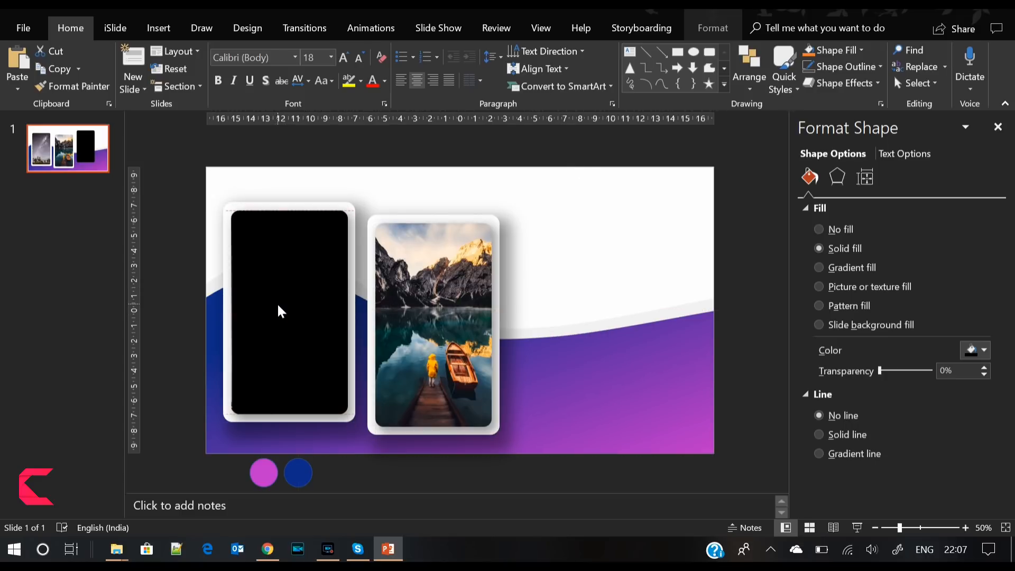
pyautogui.click(281, 313)
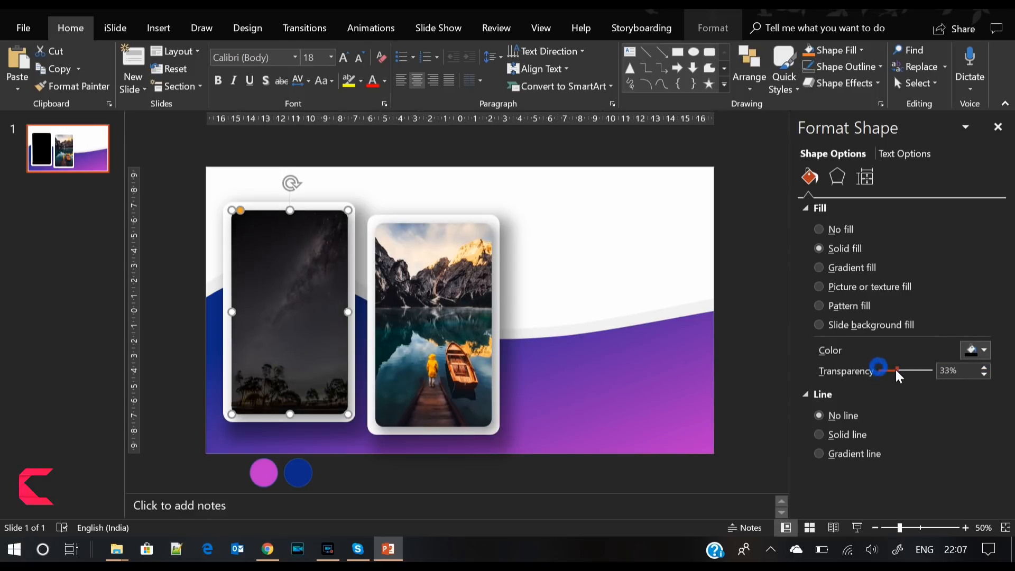
# - Set the second phone card's dark overlay to about 32% transparency so its photo dims too
pyautogui.moveTo(878, 370); pyautogui.dragTo(896, 371)
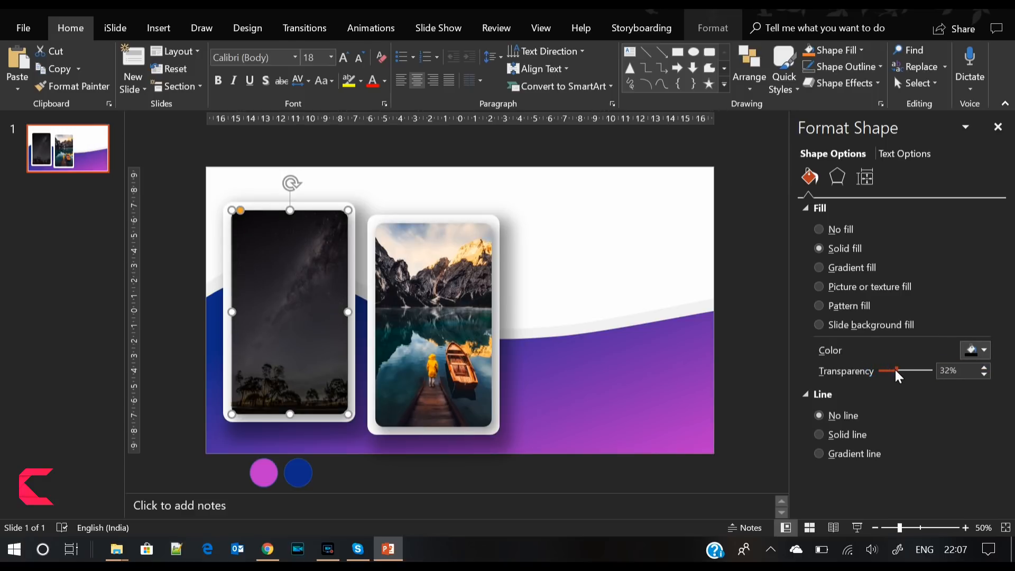
pyautogui.moveTo(897, 371); pyautogui.dragTo(890, 371)
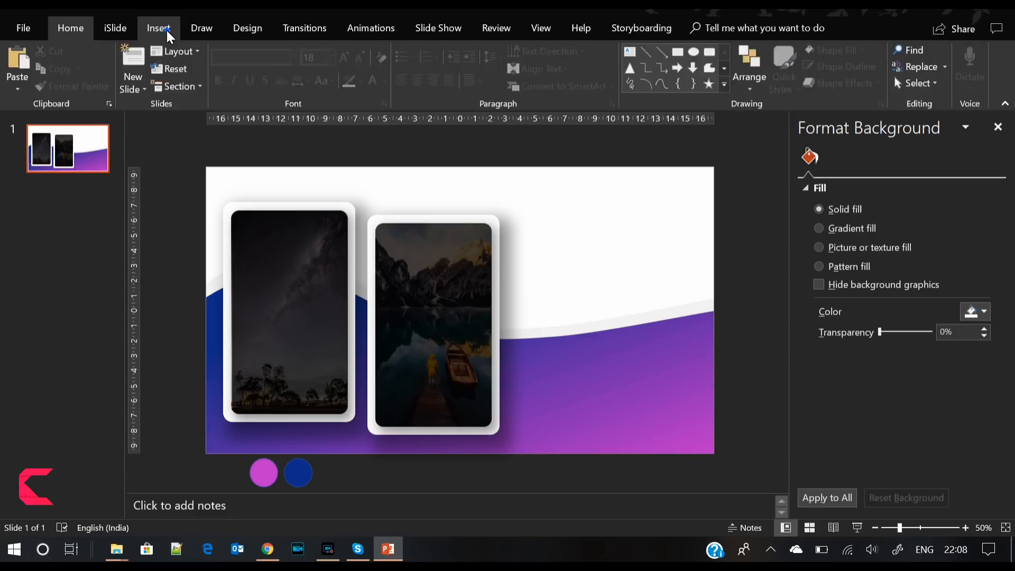
# - Add a 'Business' text box in the slide's upper right, set in Raleway
pyautogui.click(159, 28)
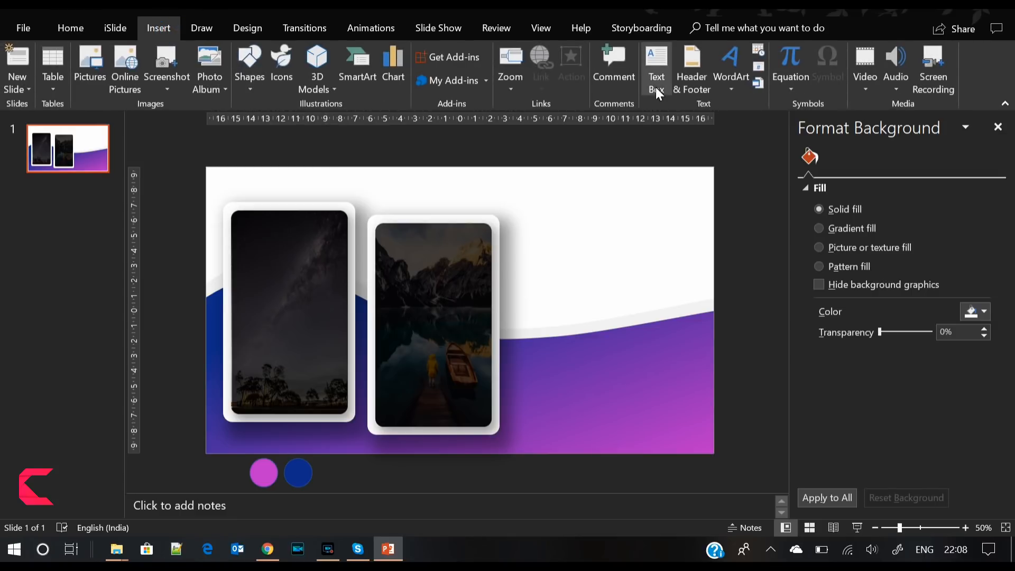
pyautogui.moveTo(527, 194); pyautogui.dragTo(689, 256)
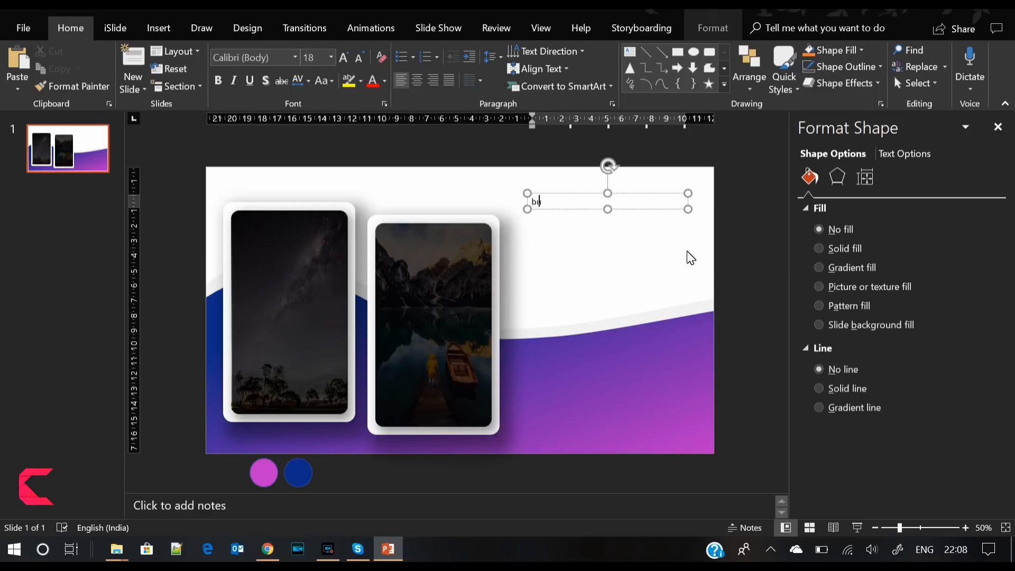
pyautogui.write('Business')
pyautogui.click(254, 57)
pyautogui.write('R')
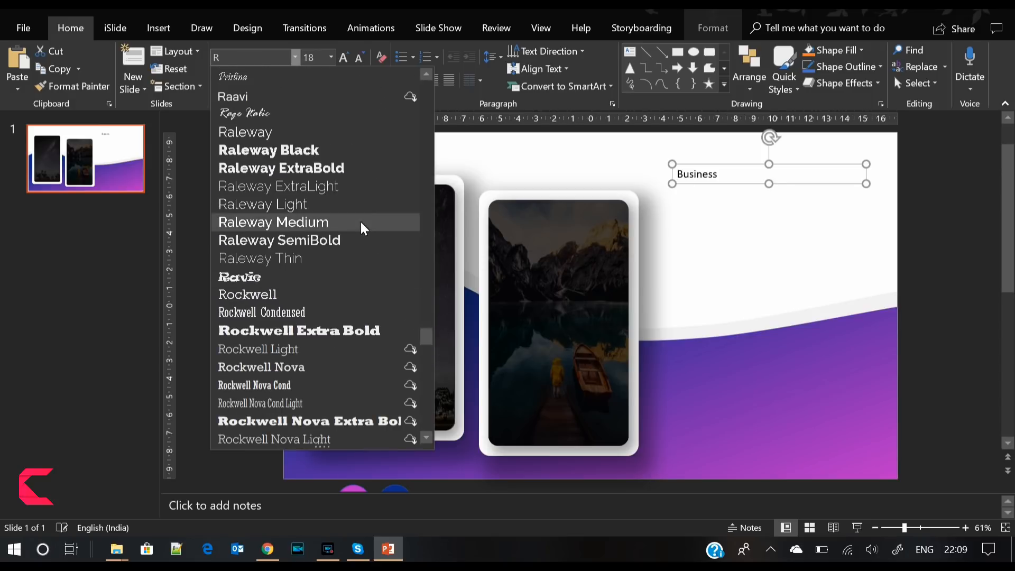
pyautogui.moveTo(323, 211)
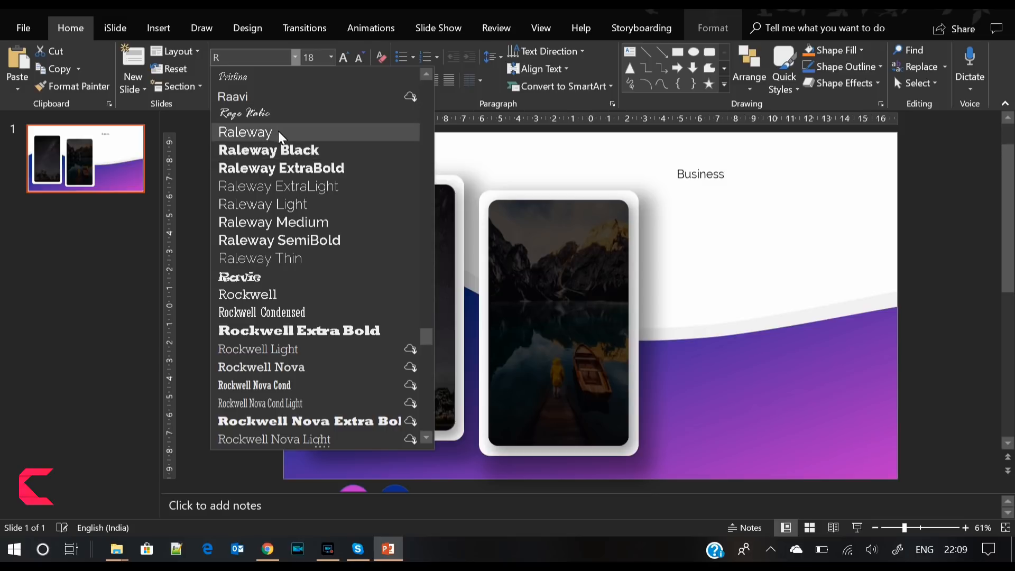
pyautogui.click(245, 132)
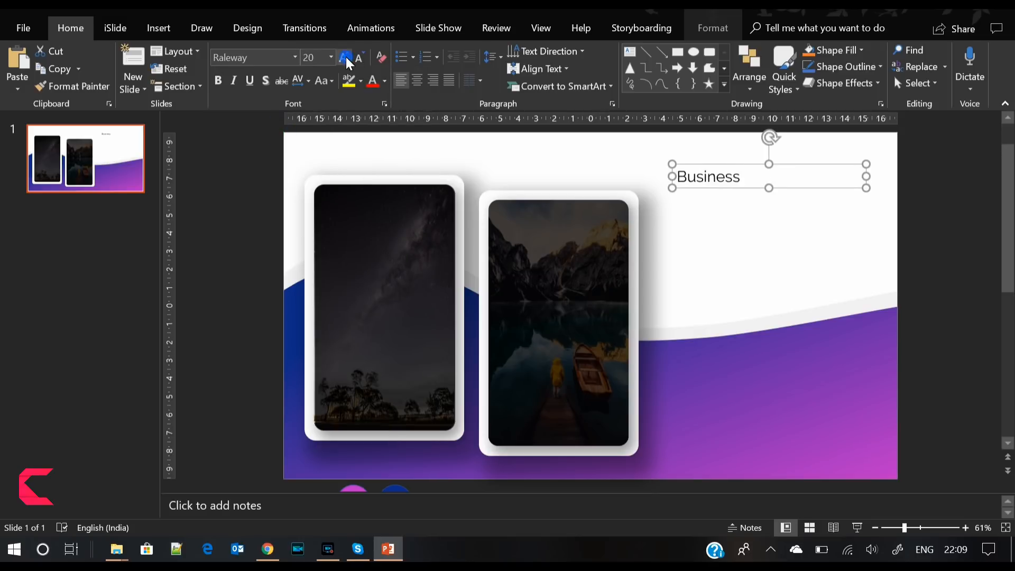
# - Enlarge the heading to 36 pt, remove the stray line, and reword it to 'OUR GROWTH'
pyautogui.click(343, 57)
pyautogui.write('p')
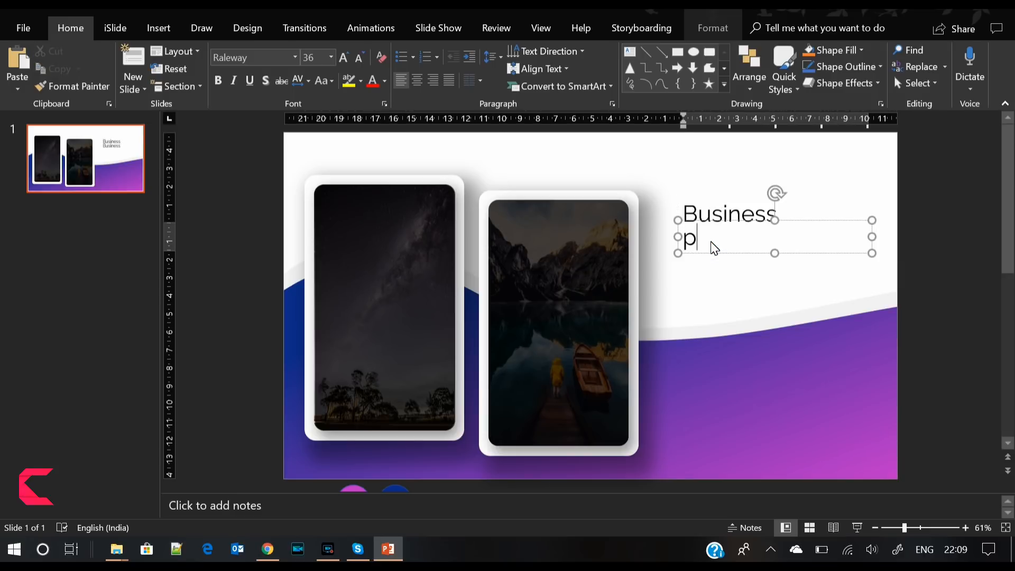
pyautogui.press('Backspace')
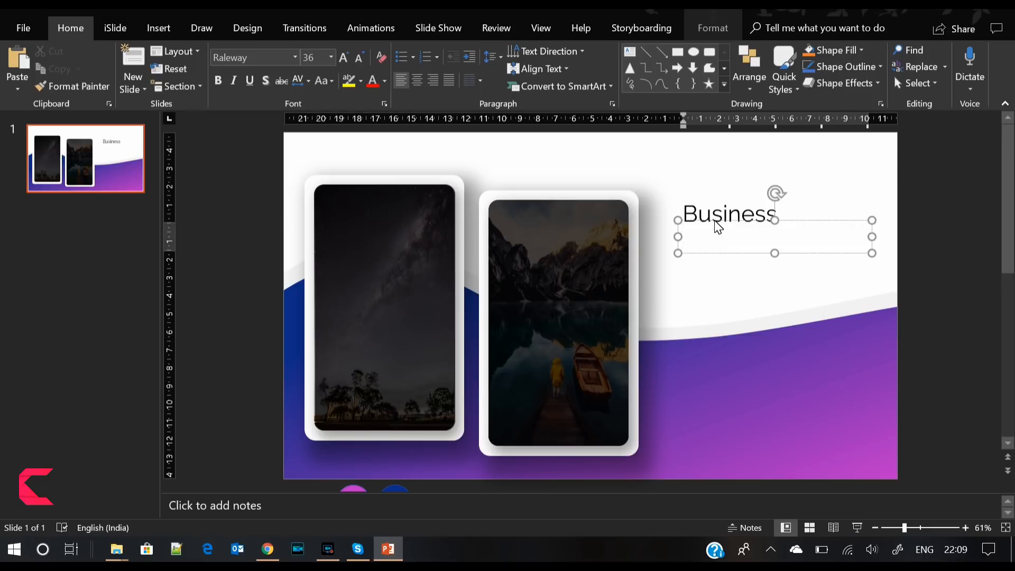
pyautogui.doubleClick(728, 213)
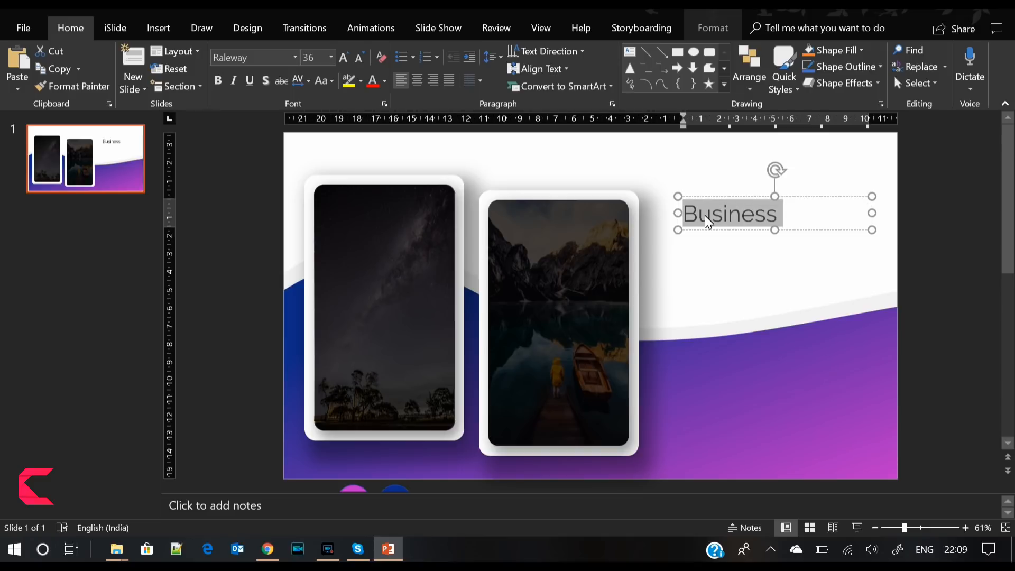
pyautogui.write('OUR')
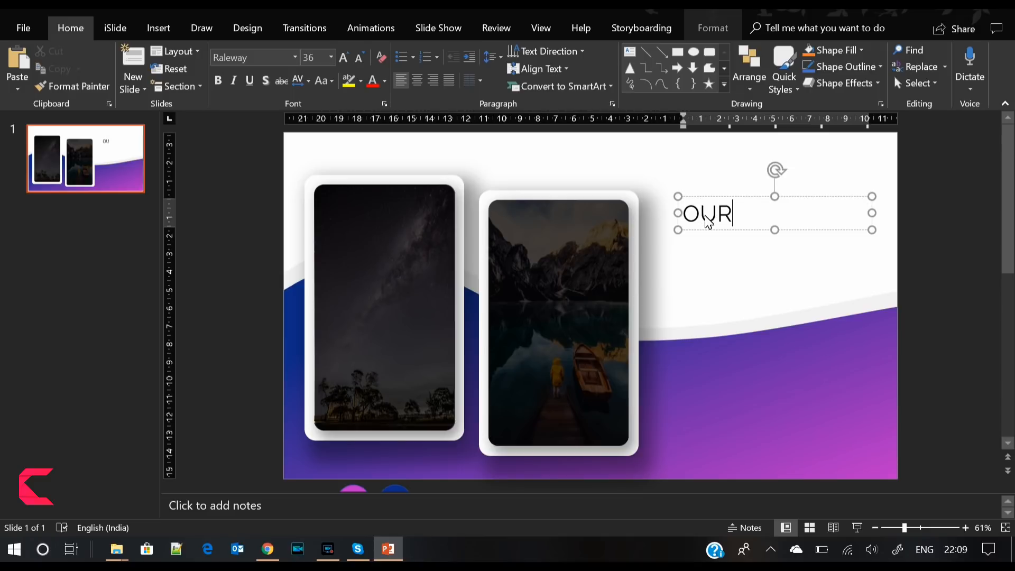
pyautogui.write('GROWT')
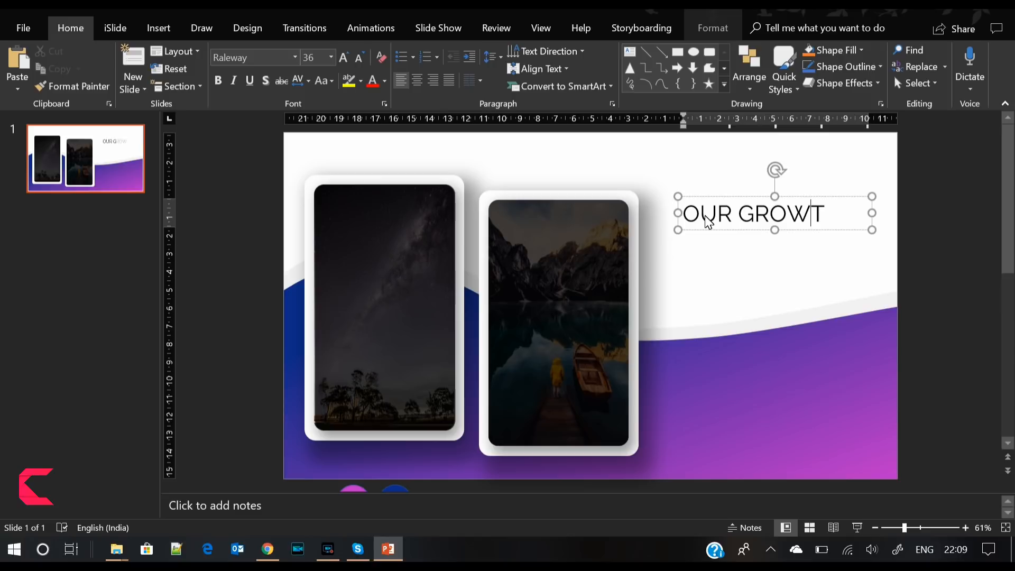
pyautogui.write('H')
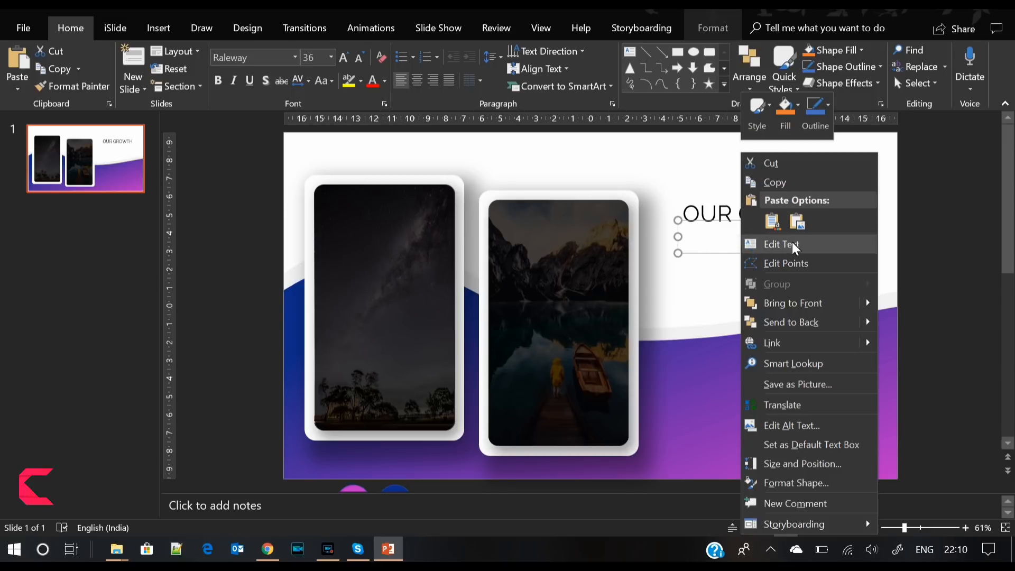
# - Add 'STORY' as a second heading line in Raleway Black, enlarged to 44 pt
pyautogui.click(781, 244)
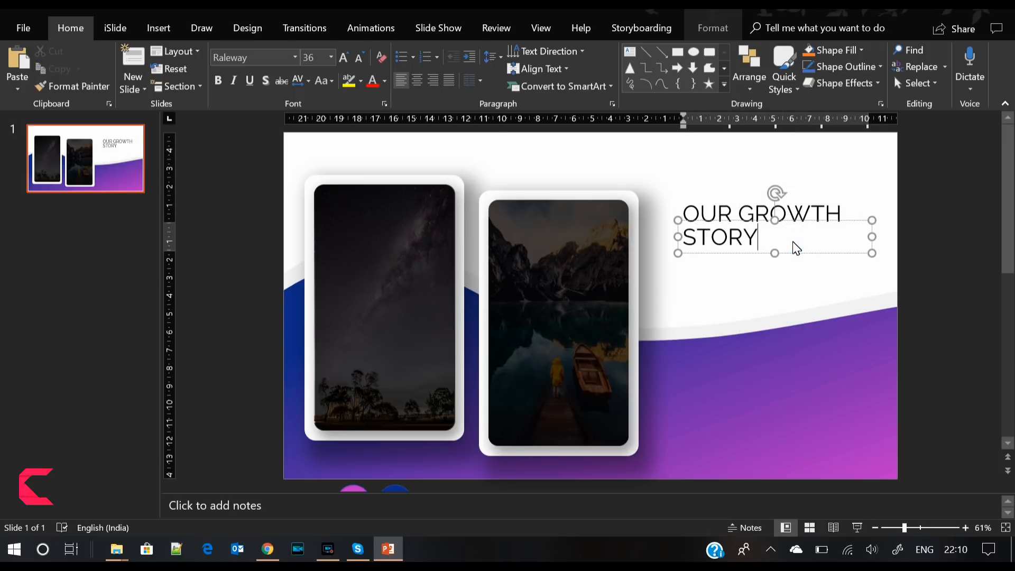
pyautogui.doubleClick(717, 237)
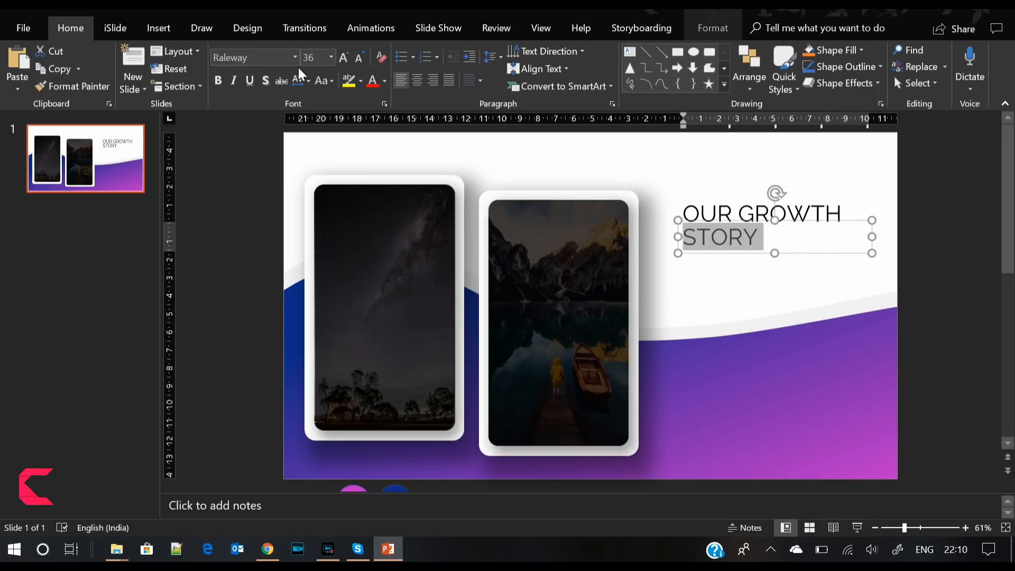
pyautogui.click(296, 58)
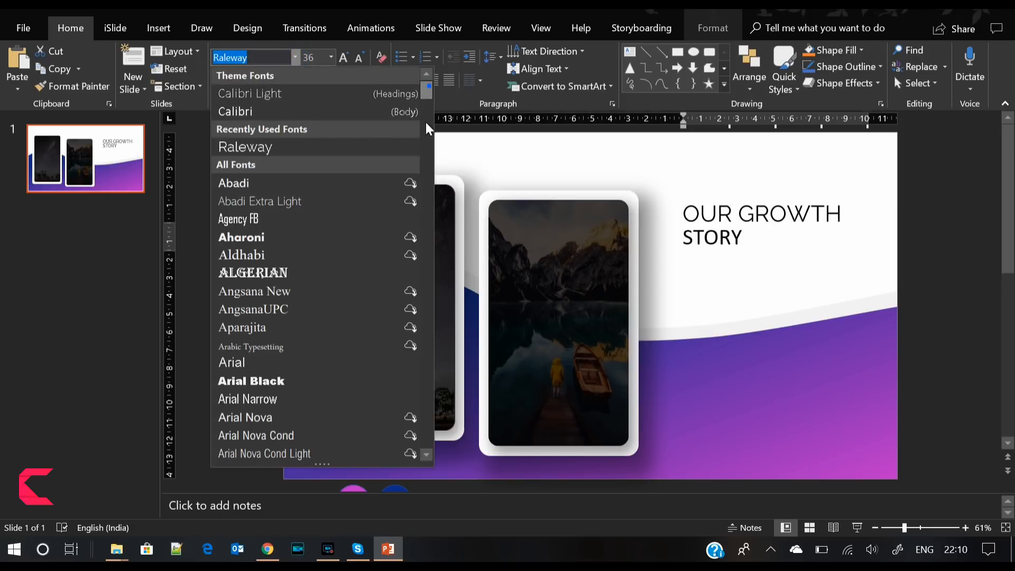
pyautogui.scroll(-3)
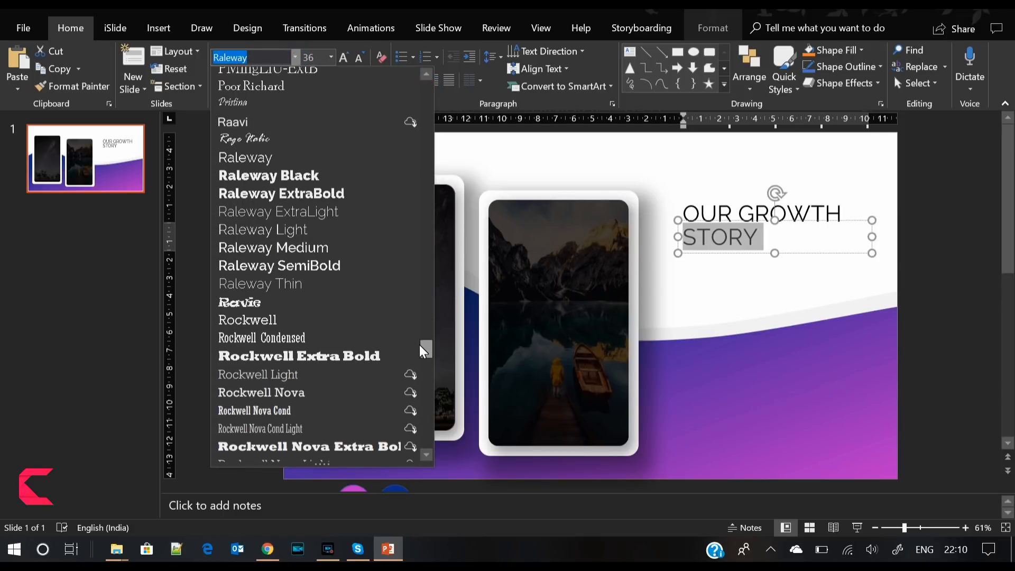
pyautogui.click(269, 176)
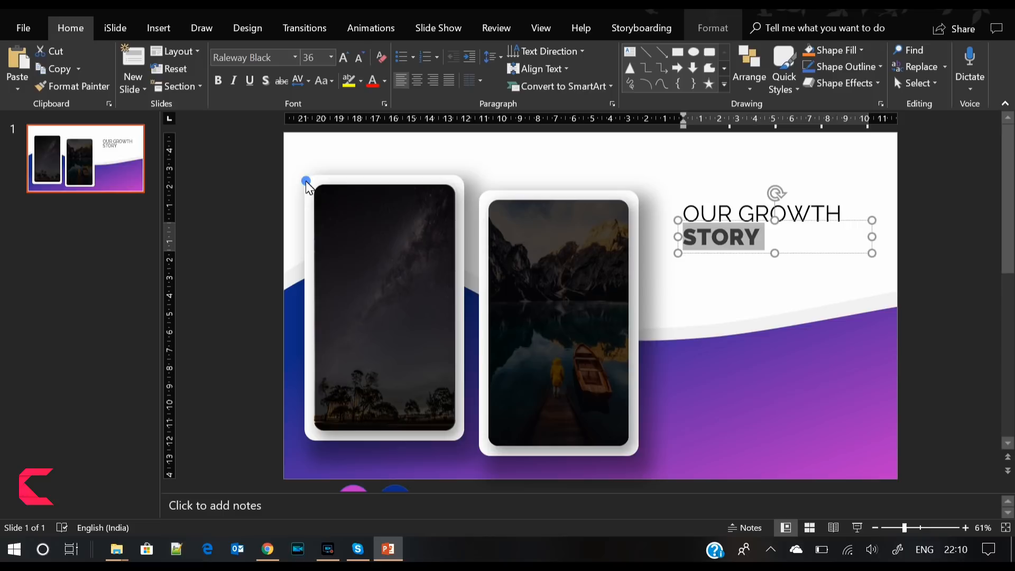
pyautogui.click(343, 57)
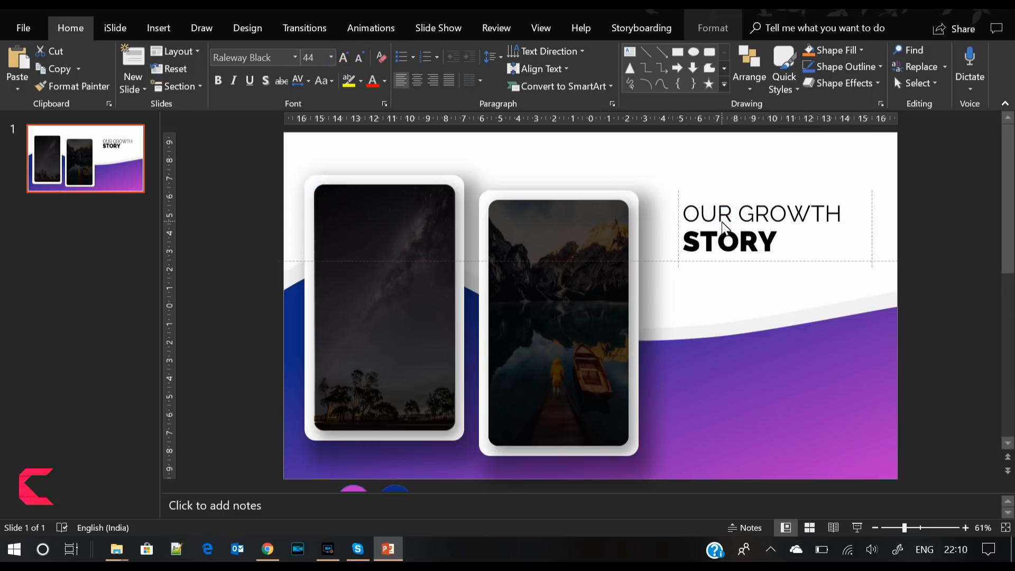
pyautogui.click(760, 222)
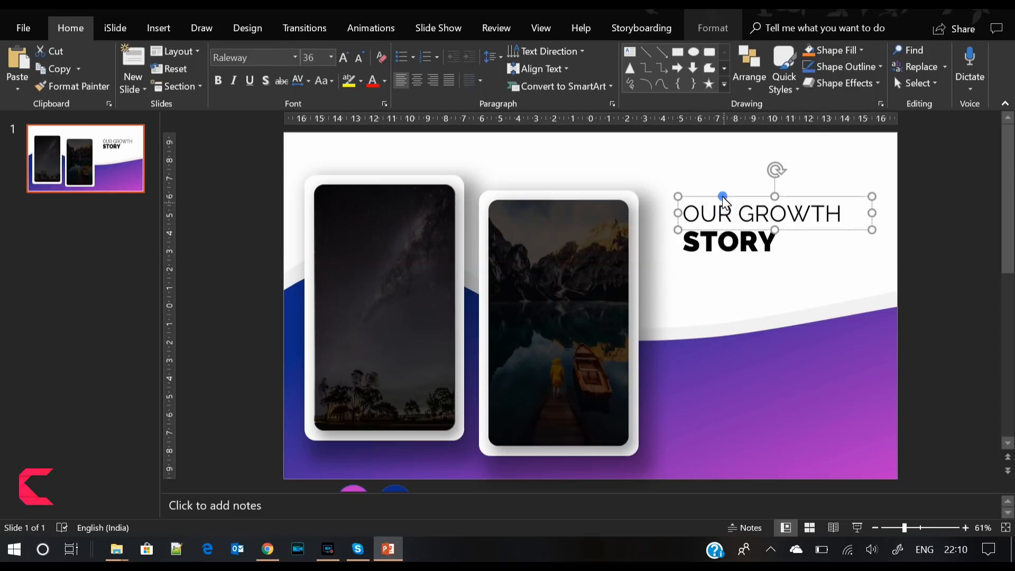
pyautogui.click(357, 57)
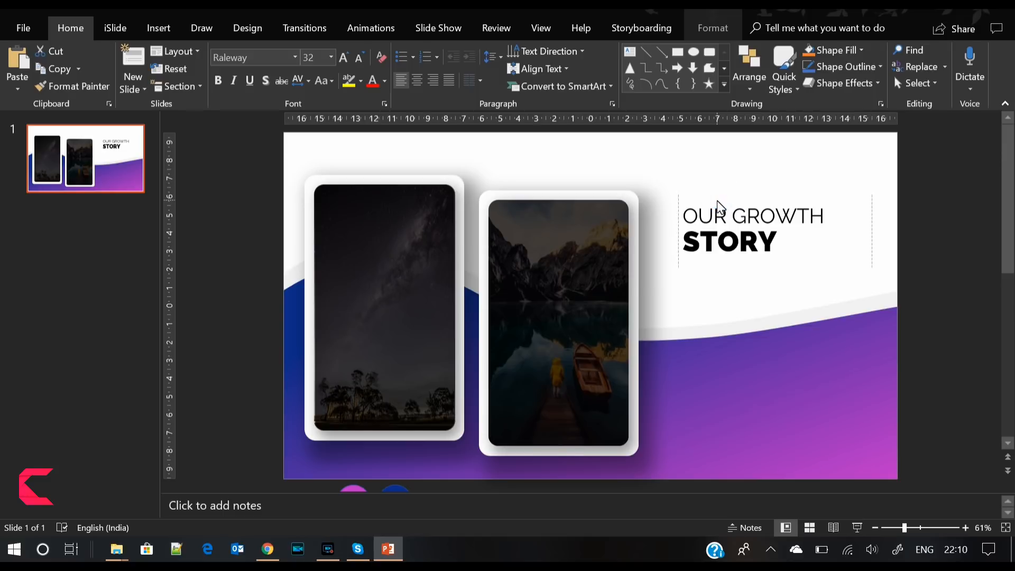
# - Give 'OUR GROWTH' a gradient text fill, sampling the pink circle for the first stop
pyautogui.click(753, 215)
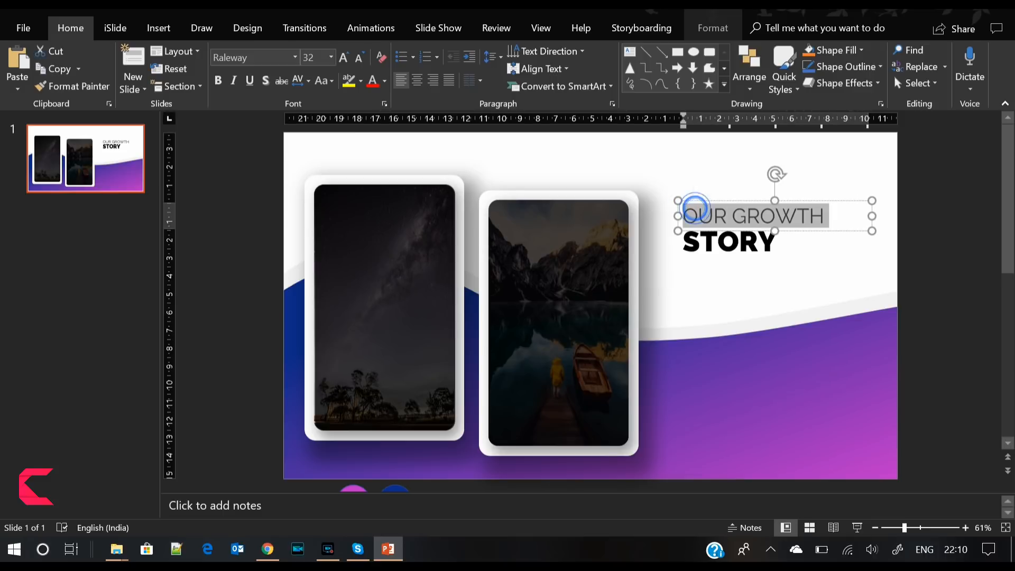
pyautogui.click(712, 27)
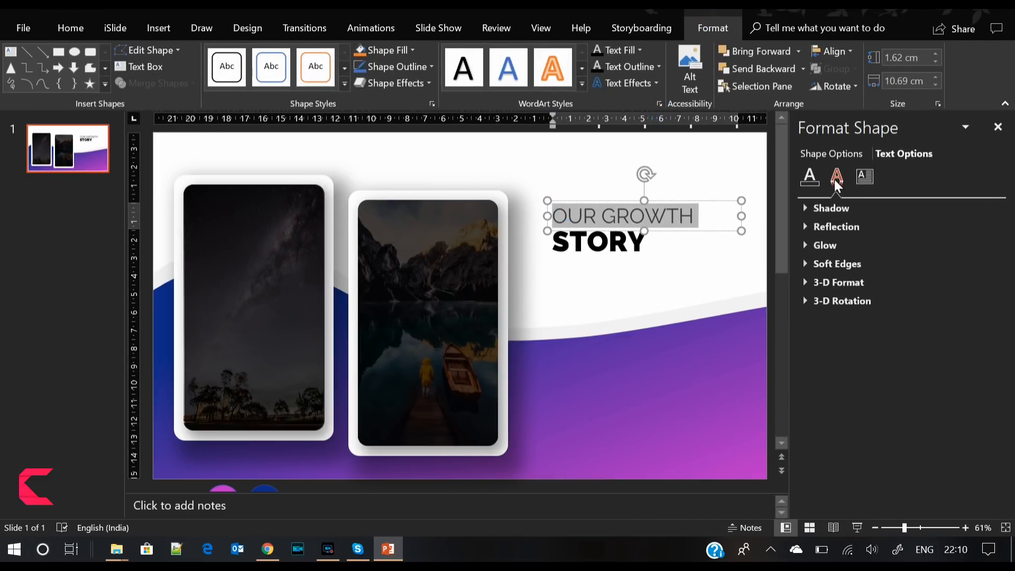
pyautogui.click(810, 175)
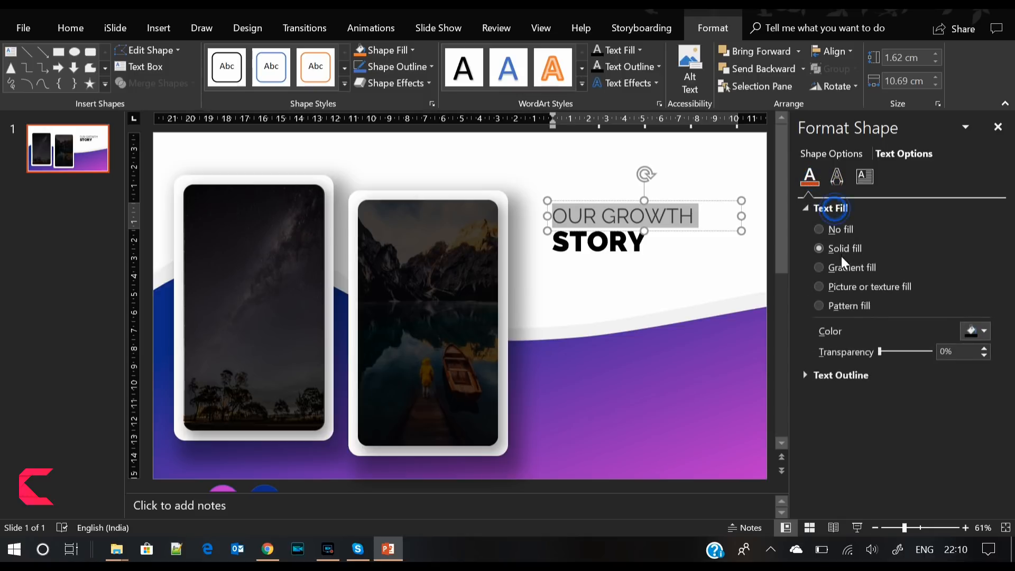
pyautogui.click(818, 266)
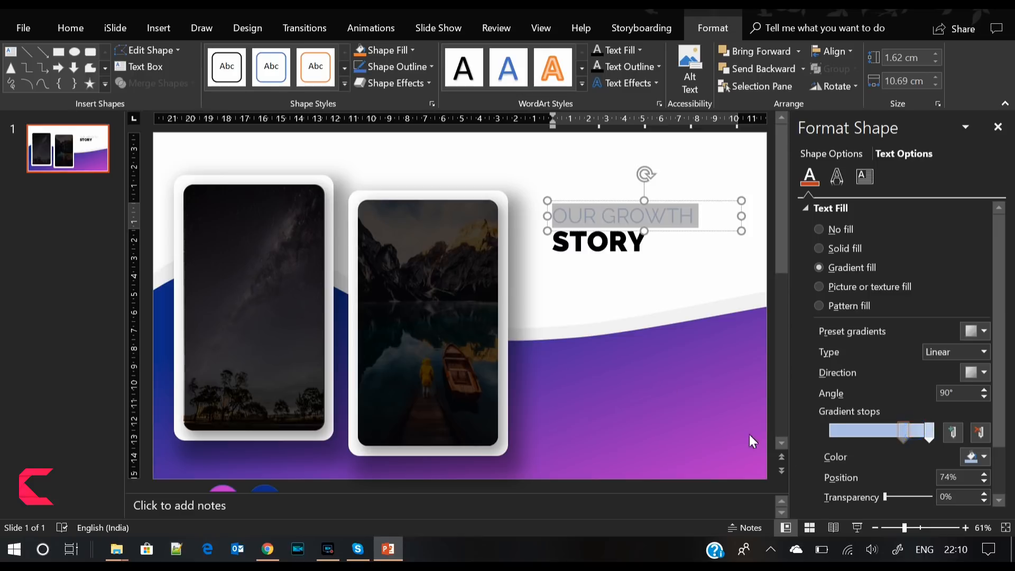
pyautogui.click(979, 457)
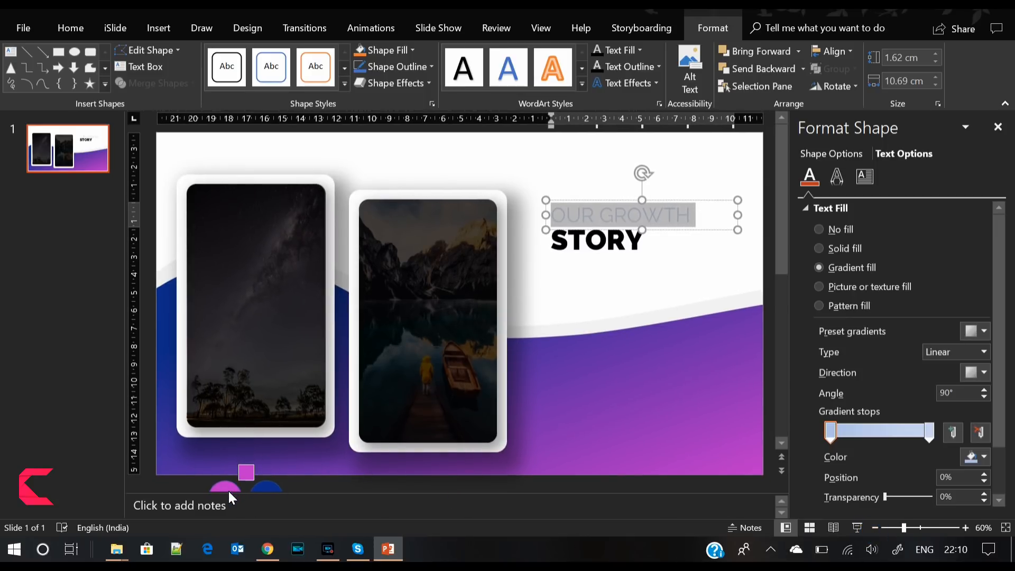
pyautogui.click(927, 435)
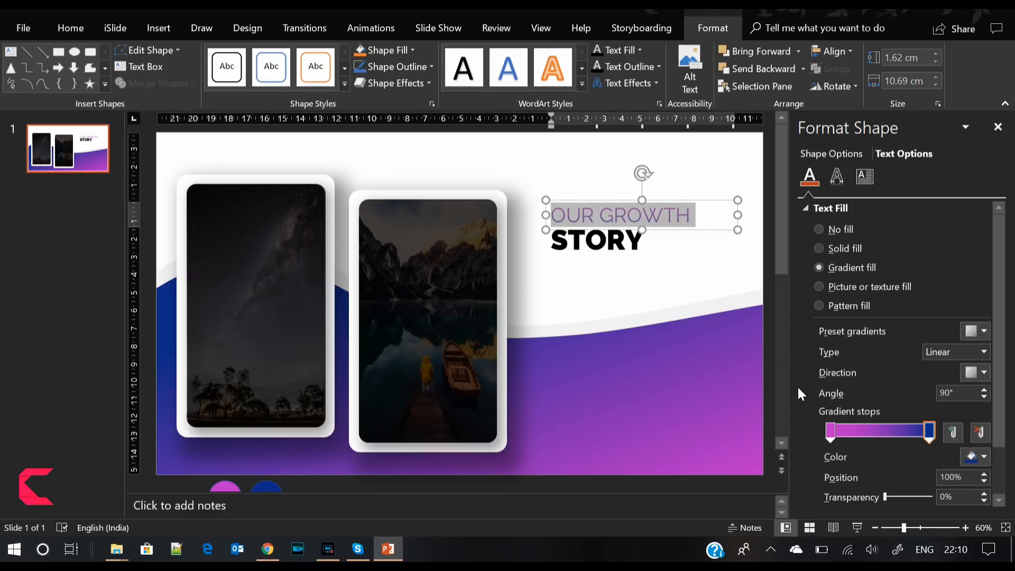
pyautogui.moveTo(792, 429)
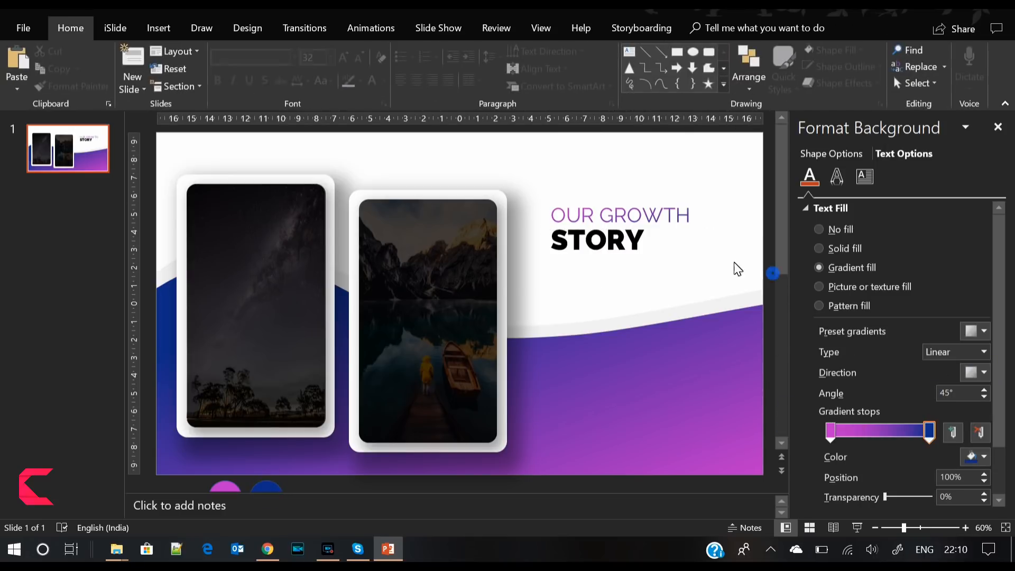
pyautogui.click(613, 239)
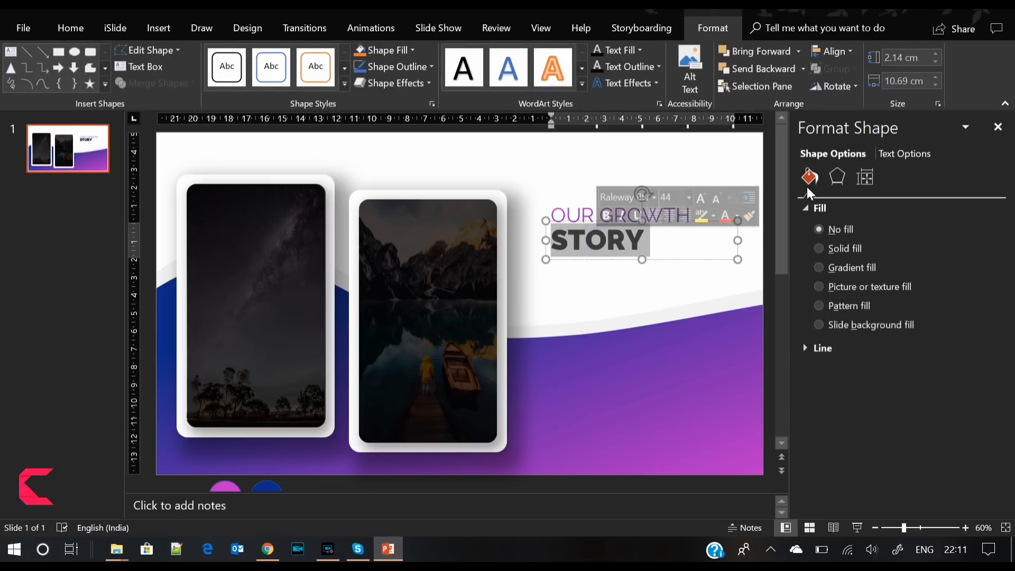
pyautogui.click(905, 153)
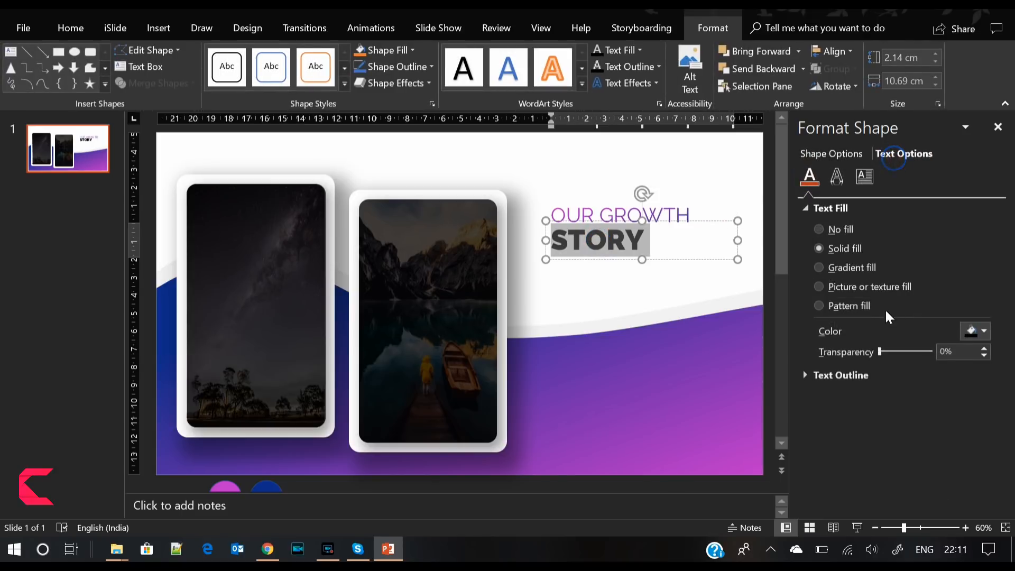
pyautogui.click(818, 267)
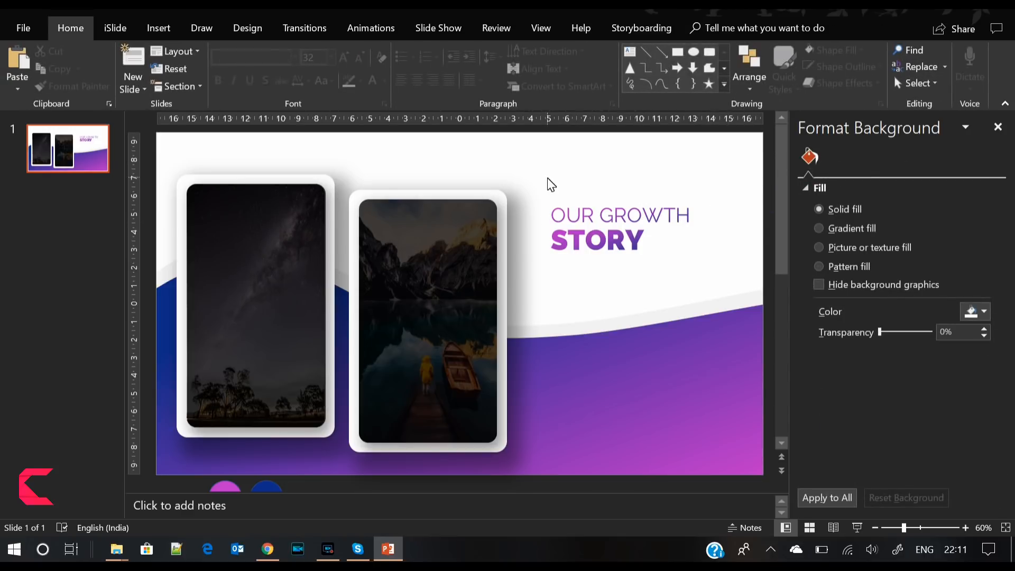
pyautogui.moveTo(186, 172)
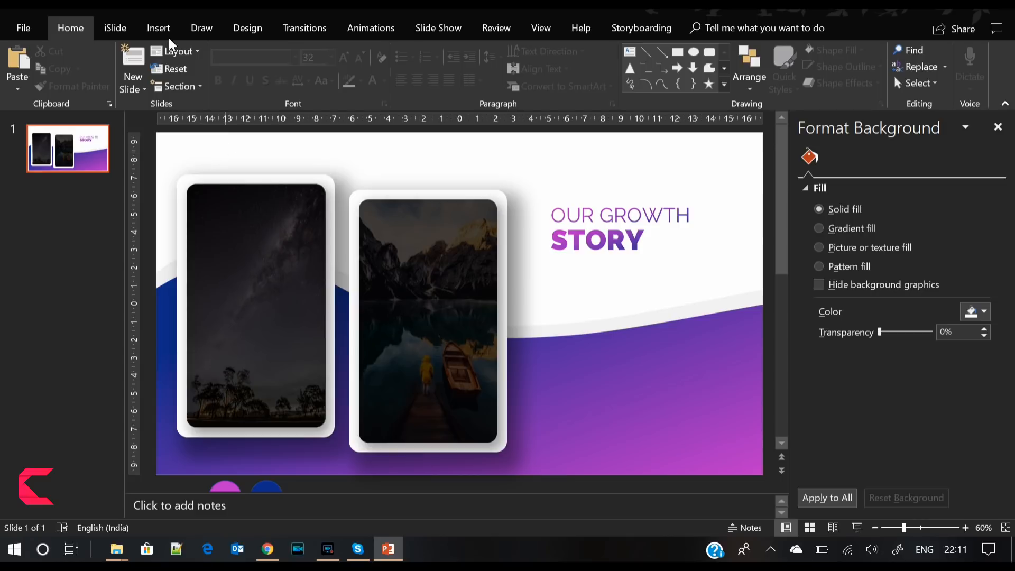
# - Add a =LOREM() placeholder paragraph under the heading in Raleway Light 9 pt with a lighter colour
pyautogui.click(159, 27)
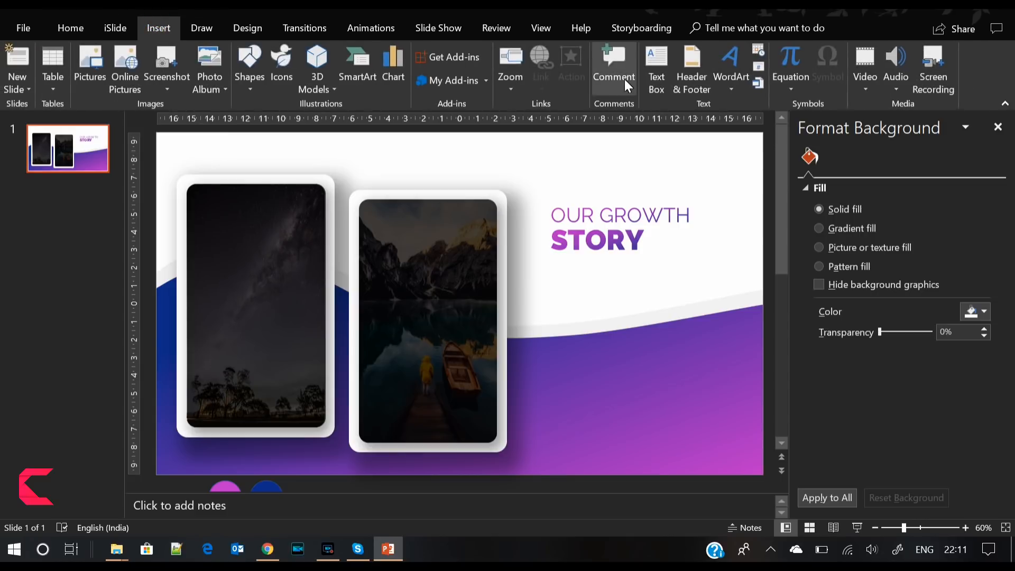
pyautogui.click(656, 62)
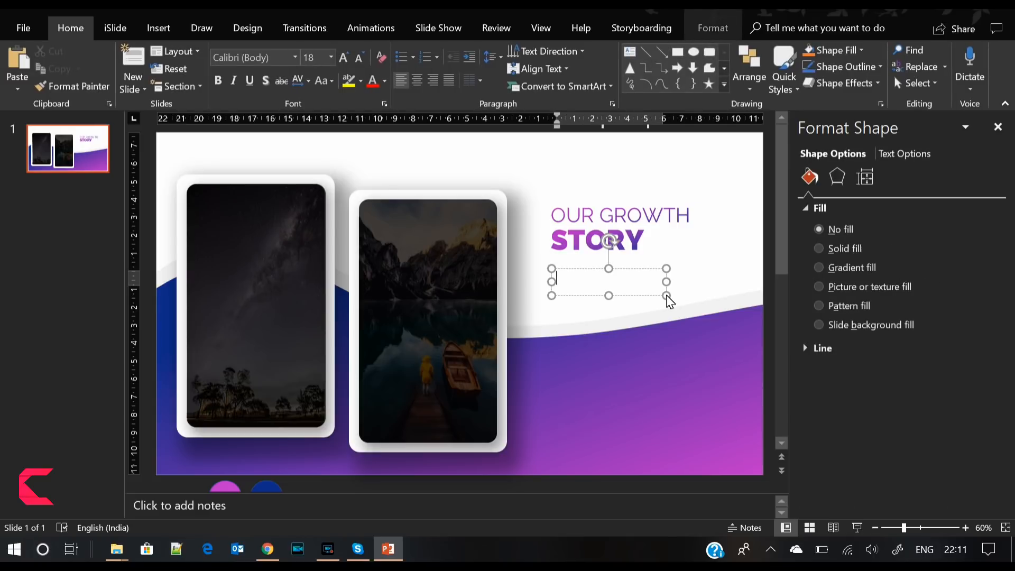
pyautogui.write('=LOREM(')
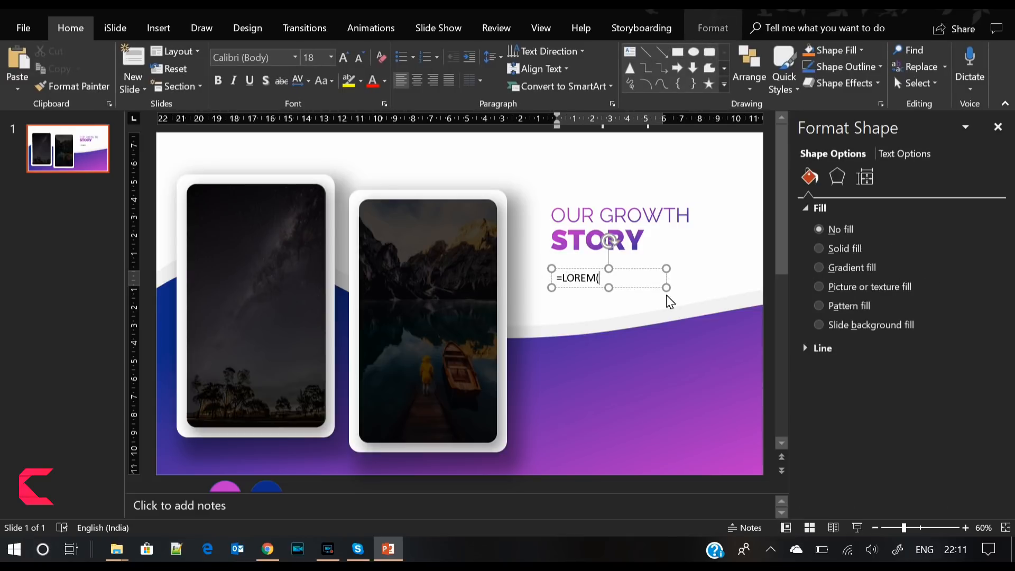
pyautogui.press('Enter')
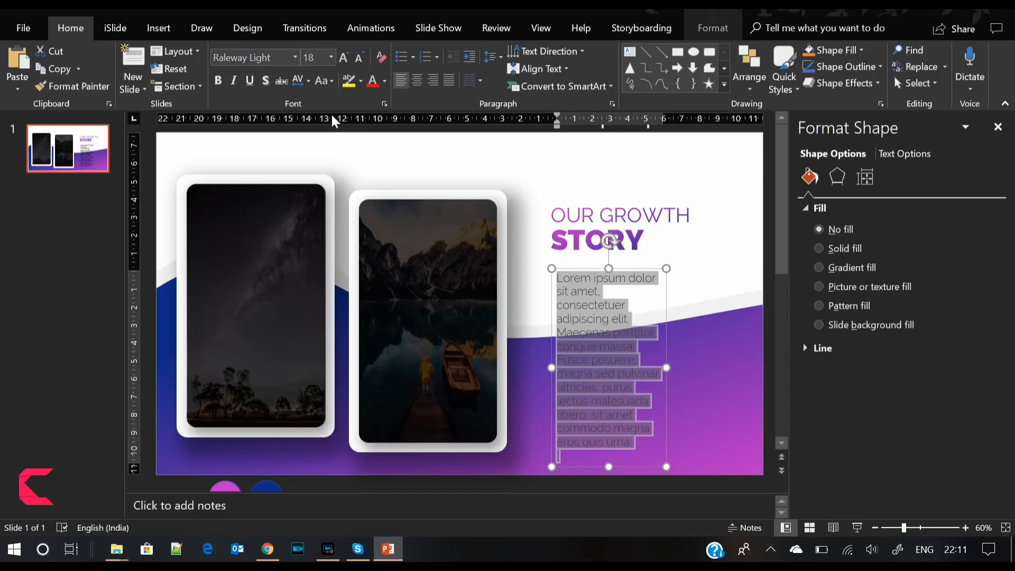
pyautogui.click(357, 57)
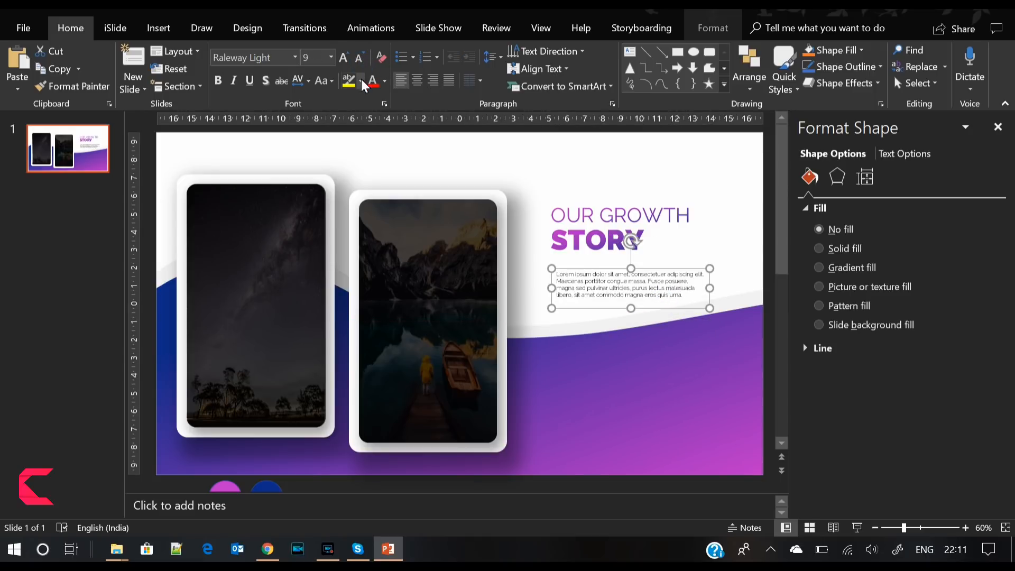
pyautogui.click(383, 80)
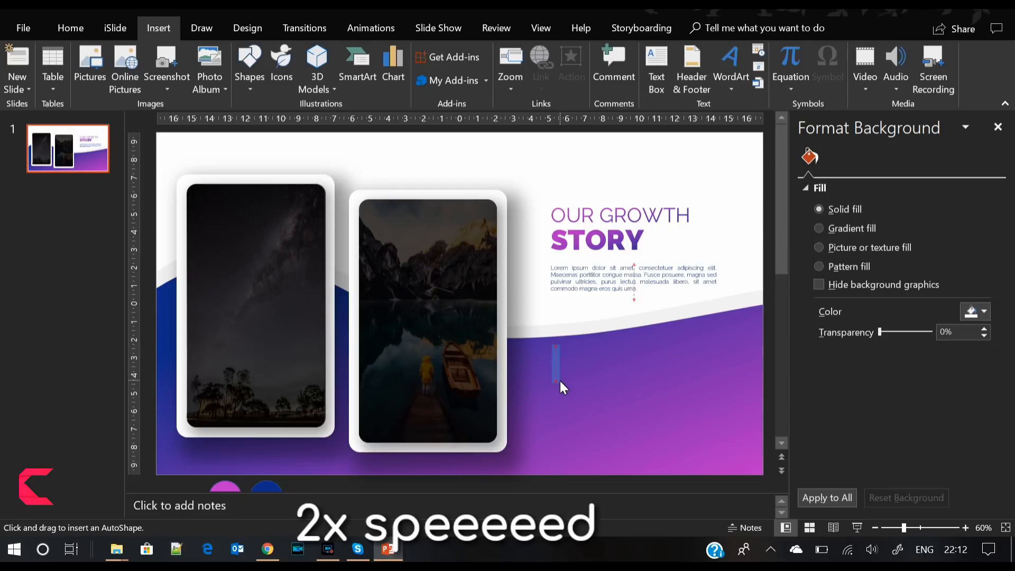
# - Place a narrowed size-8 lorem paragraph beside a thin white bar, then duplicate both as a second bullet
pyautogui.click(400, 65)
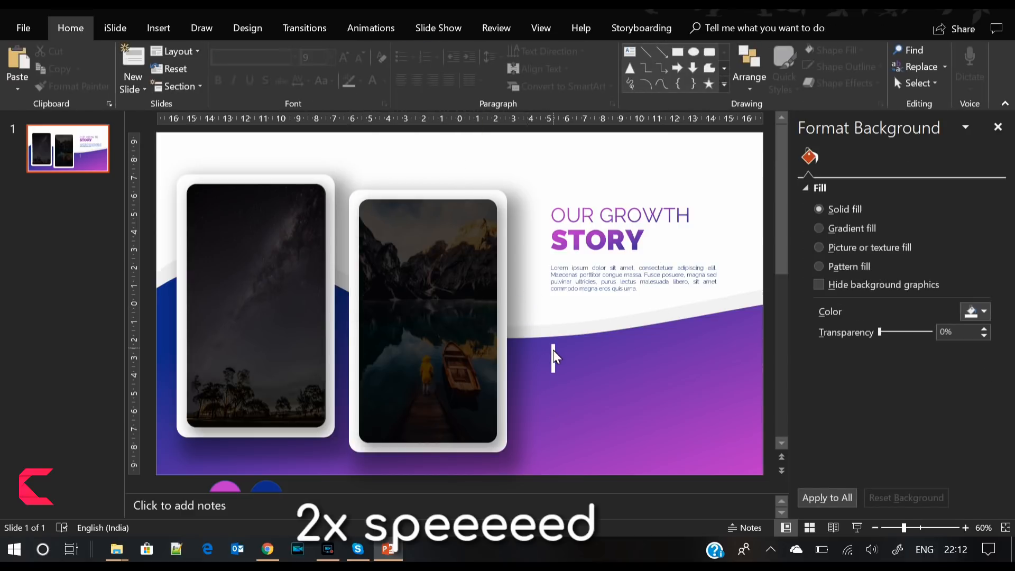
pyautogui.click(632, 278)
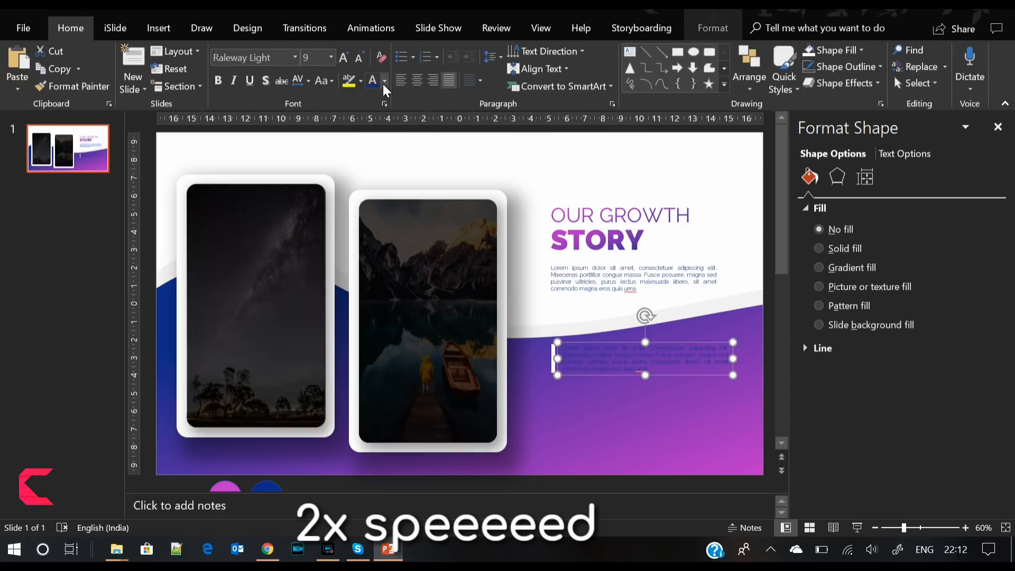
pyautogui.click(358, 57)
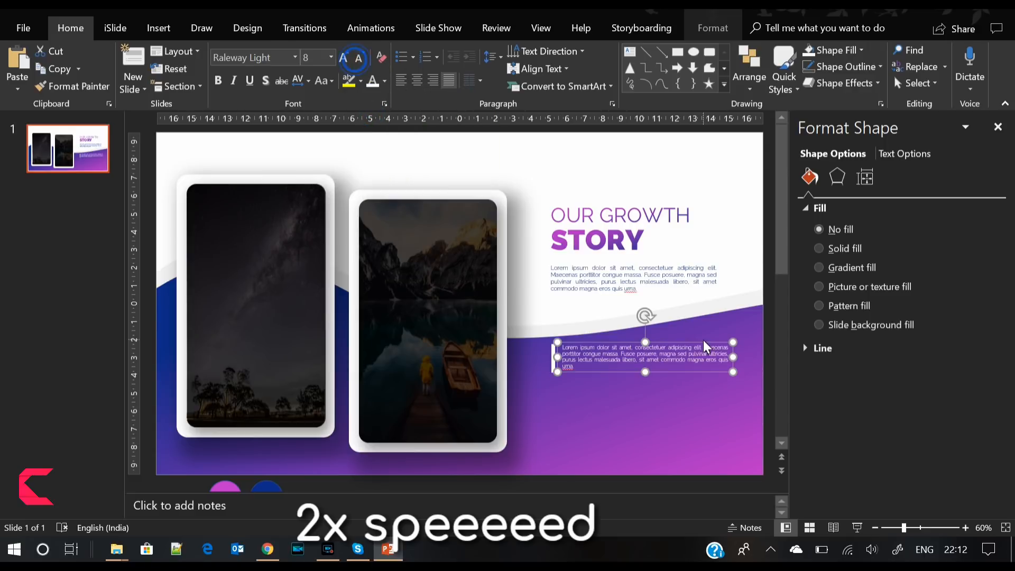
pyautogui.moveTo(732, 357); pyautogui.dragTo(716, 356)
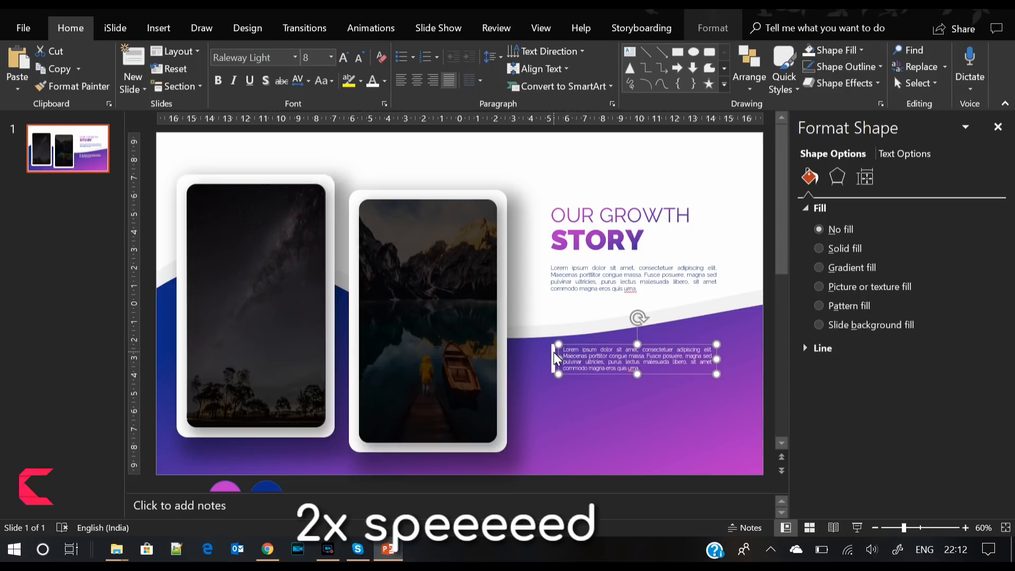
pyautogui.click(713, 28)
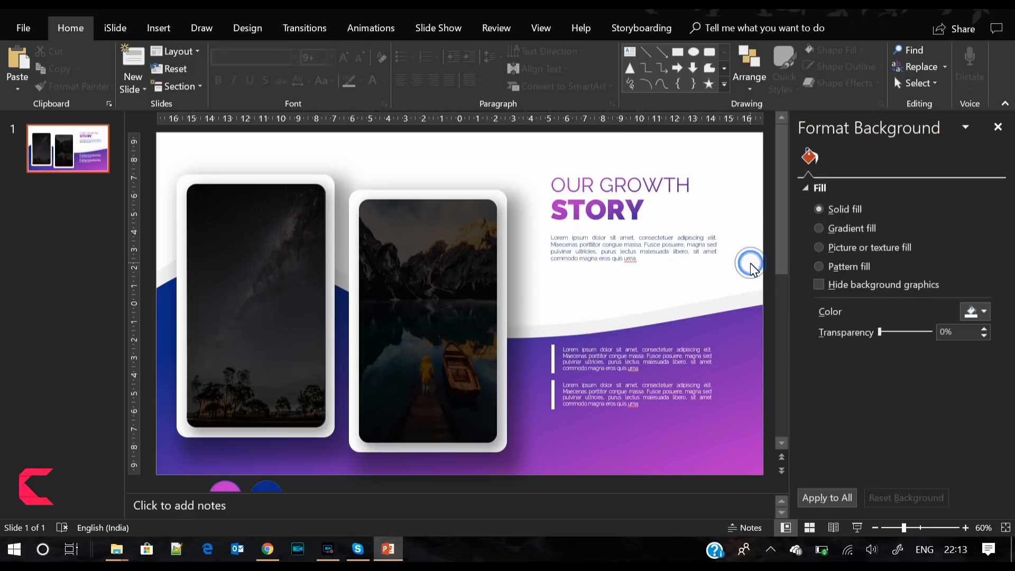
# - Draw a rounded-rectangle pill button below the description with a gradient fill and no outline
pyautogui.click(158, 28)
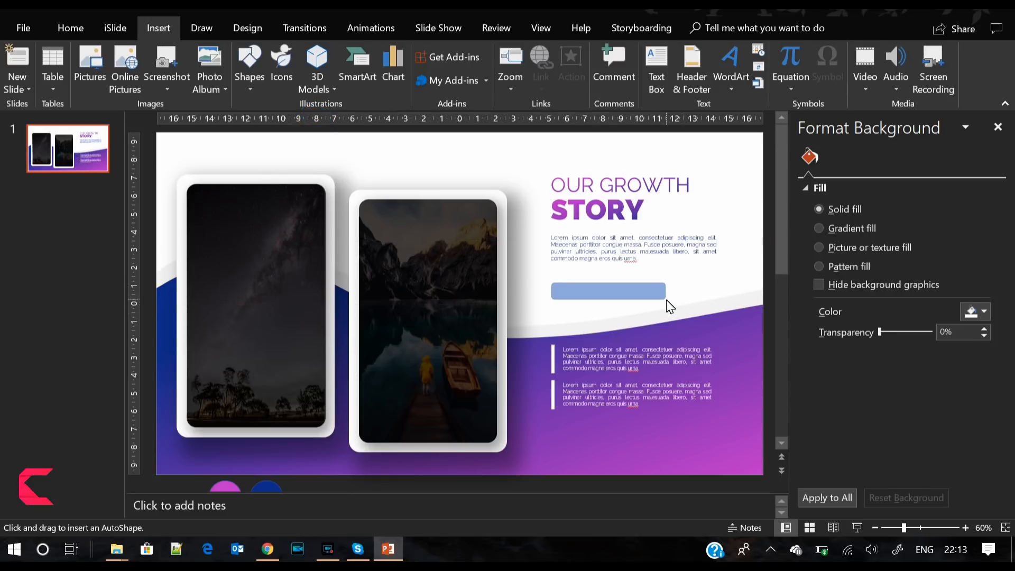
pyautogui.click(606, 290)
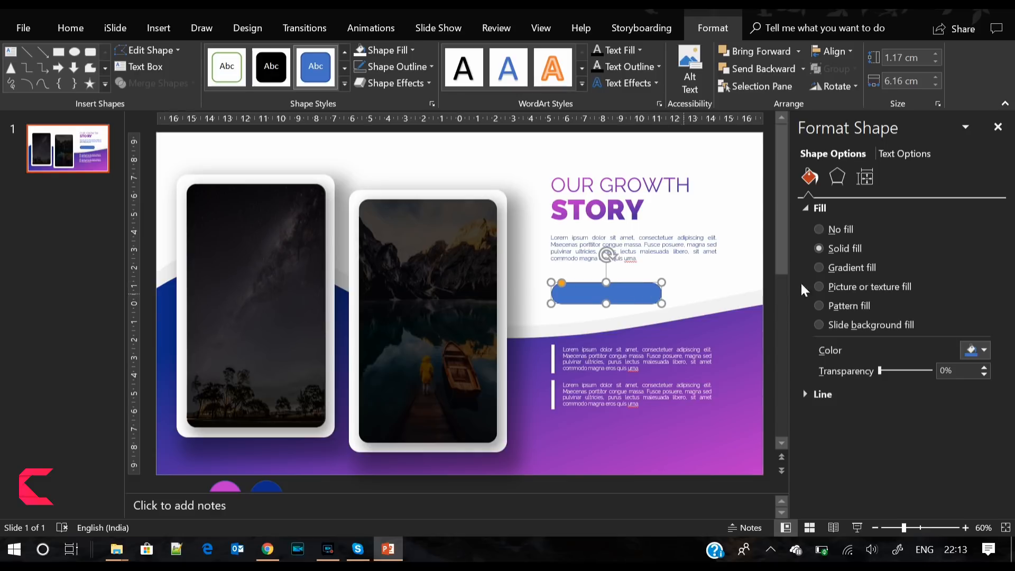
pyautogui.click(818, 268)
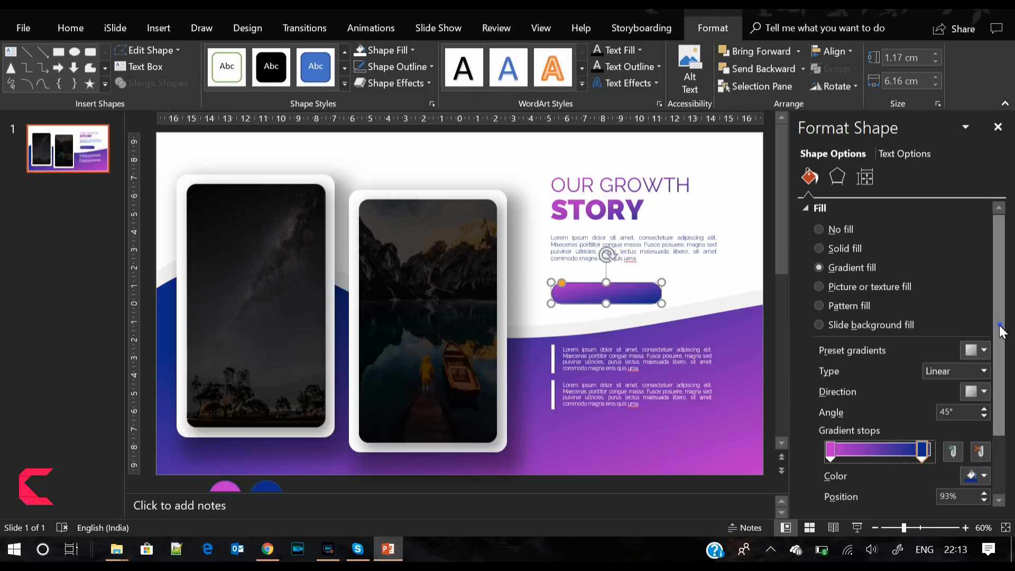
pyautogui.scroll(-3)
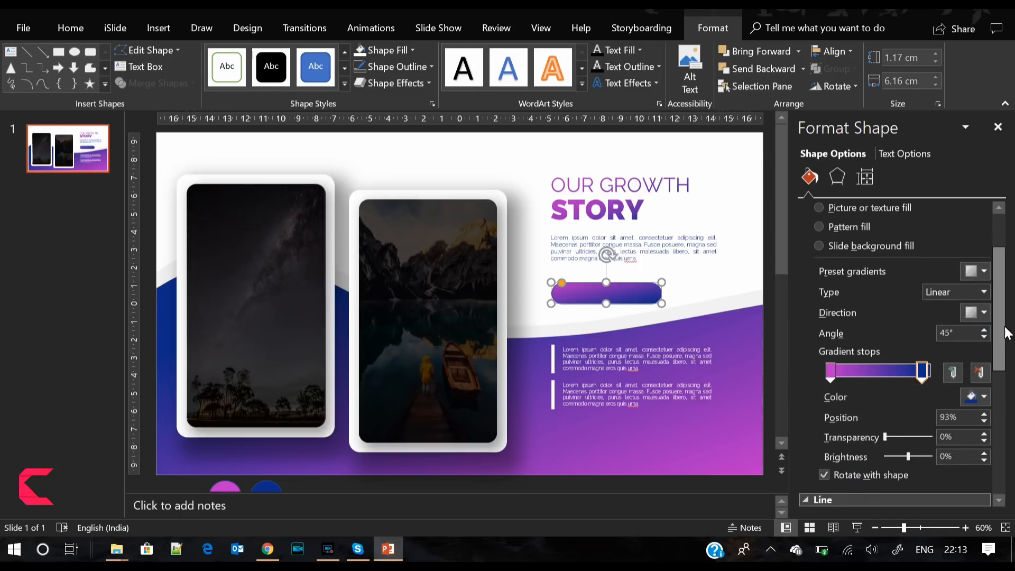
pyautogui.scroll(-3)
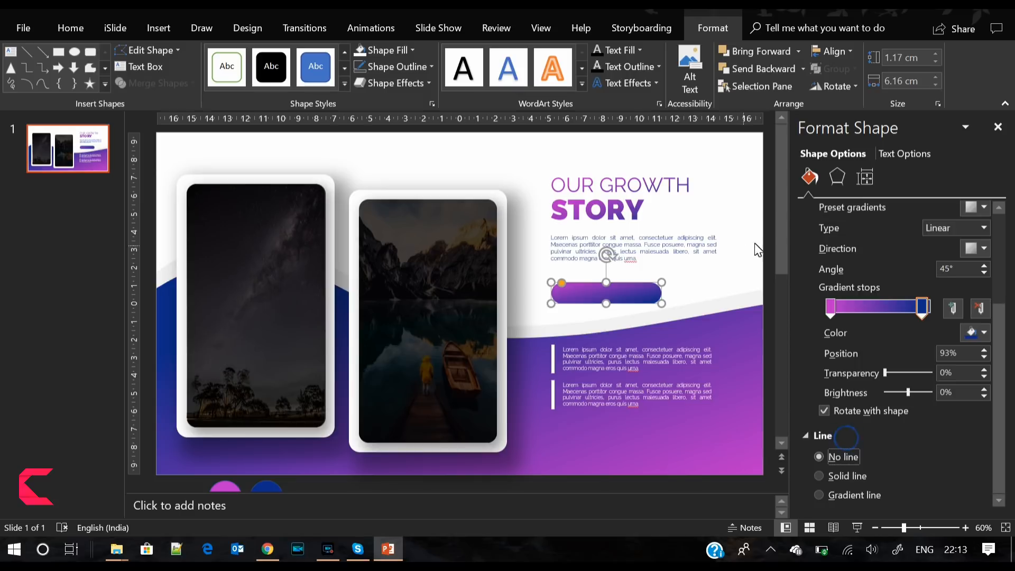
# - Give the button a drop shadow with 18 pt blur and 101% size
pyautogui.click(837, 176)
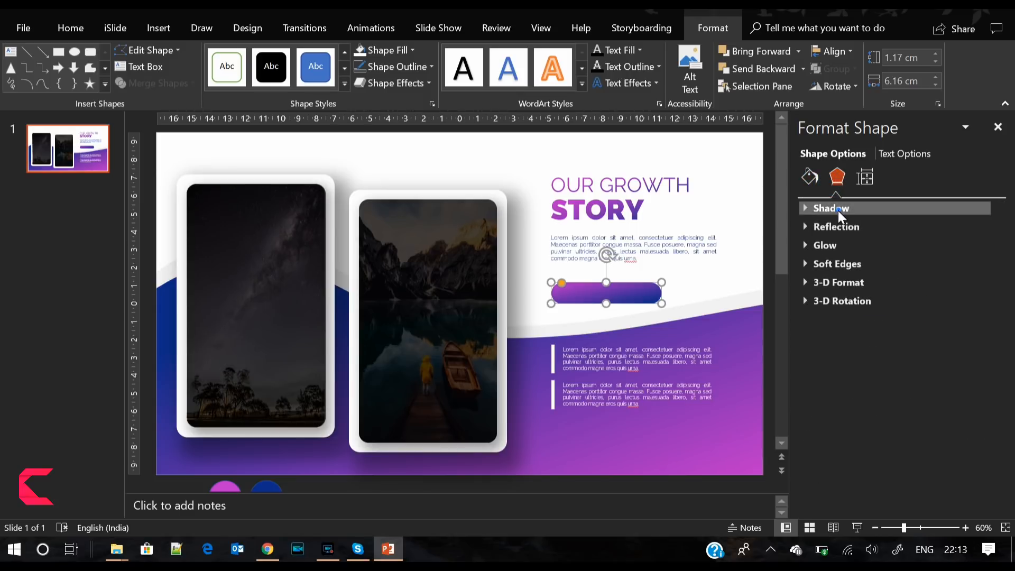
pyautogui.click(830, 207)
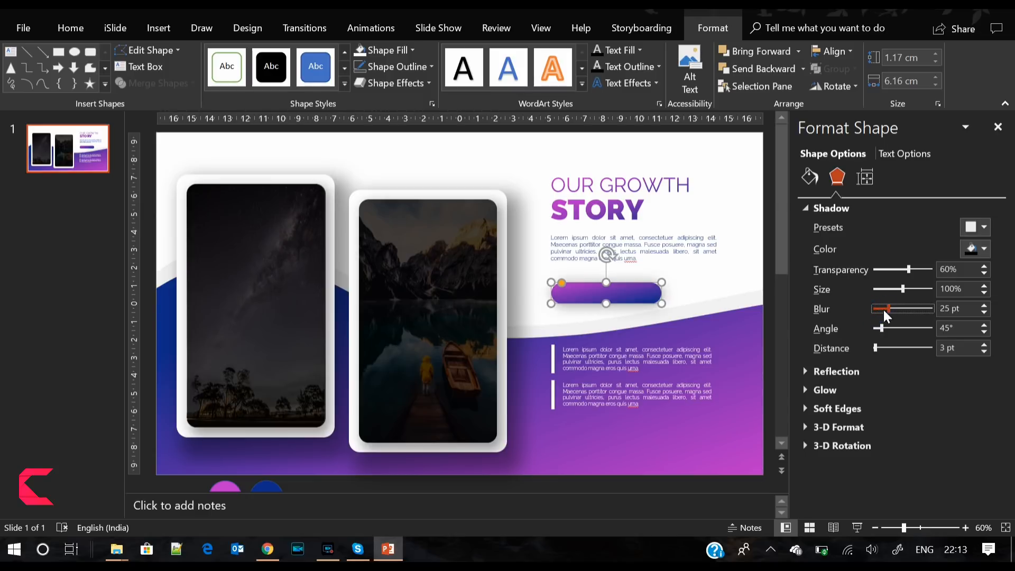
pyautogui.click(983, 285)
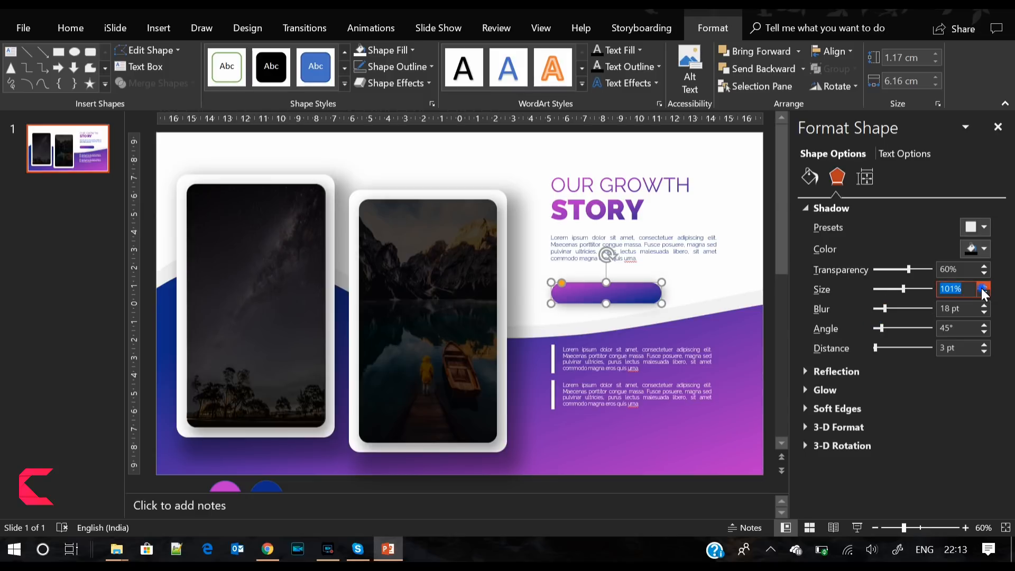
pyautogui.click(982, 344)
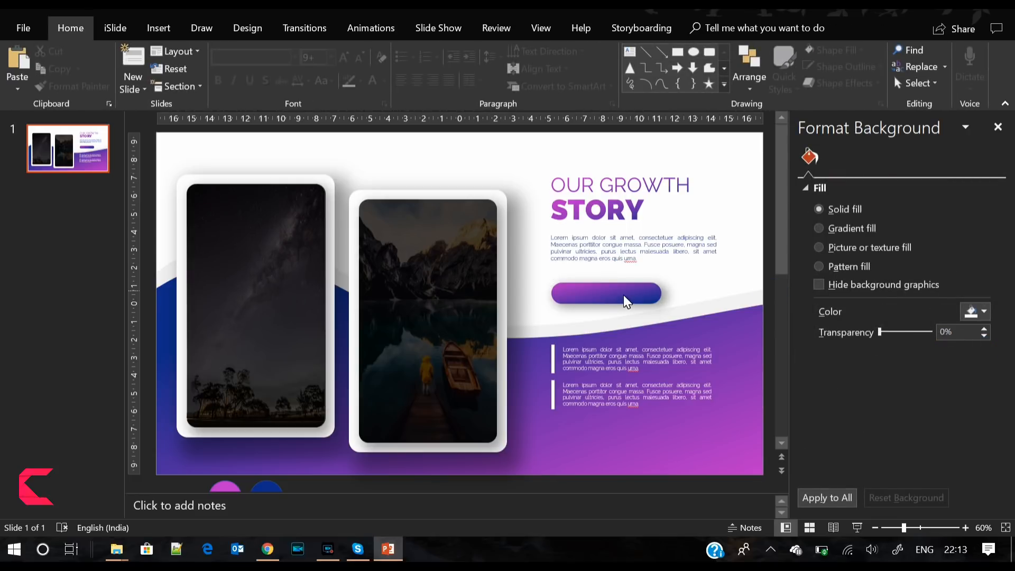
# - Move the button's pink gradient stop to 0% so the fill runs fully pink to blue
pyautogui.click(605, 294)
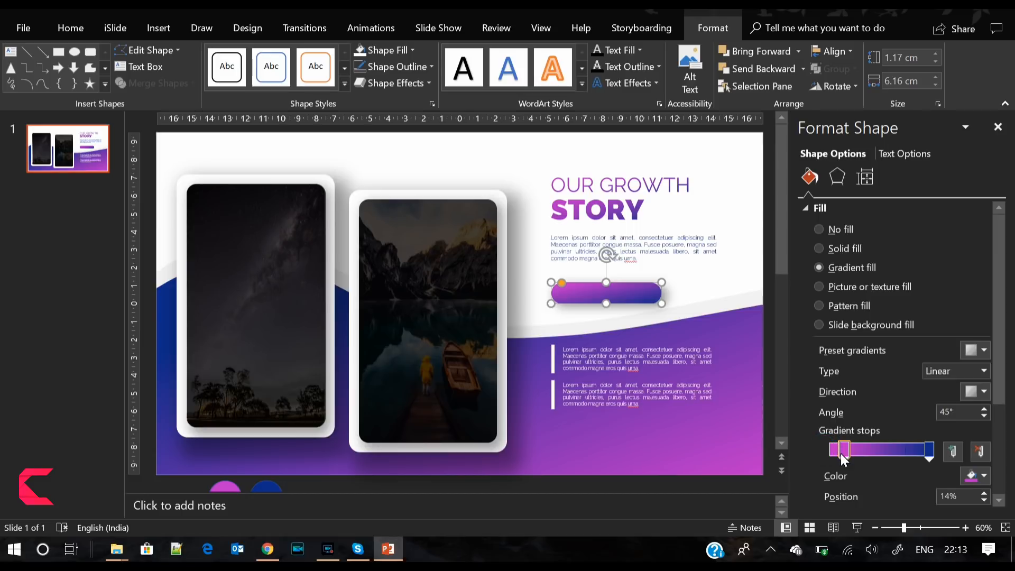
pyautogui.moveTo(843, 450); pyautogui.dragTo(829, 450)
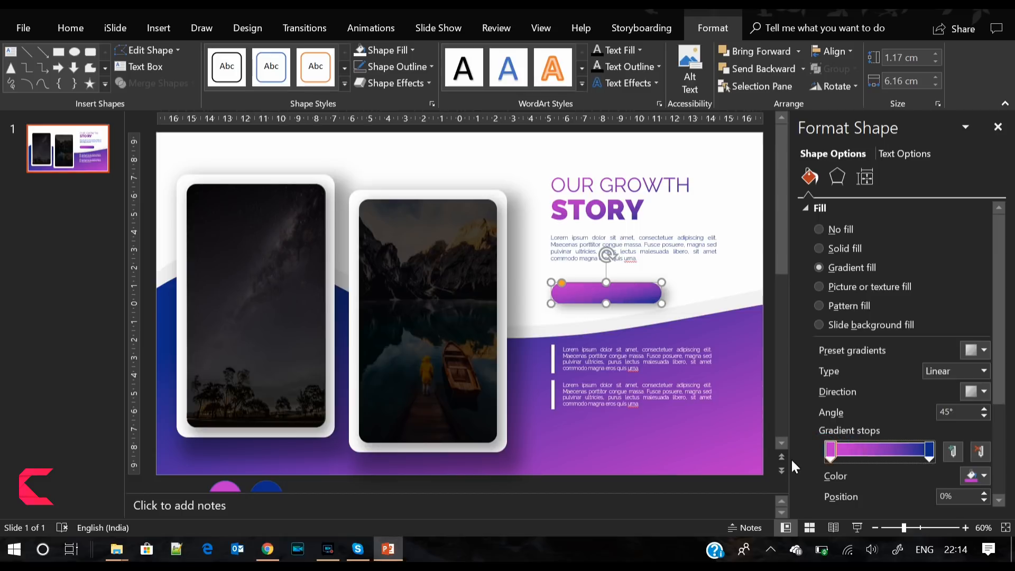
pyautogui.click(928, 451)
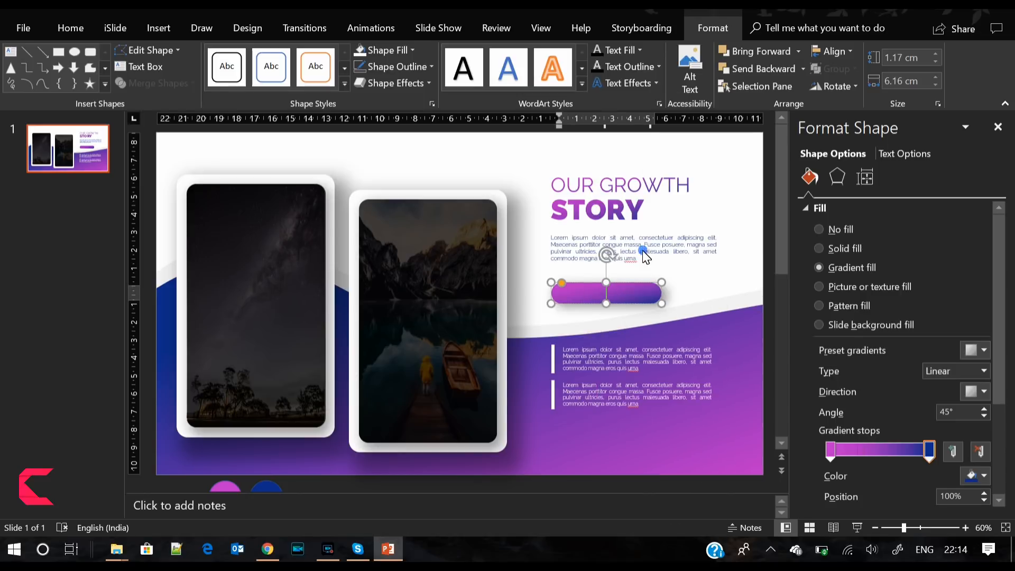
# - Label the button 'LEARN MORE' in smaller Raleway Light text
pyautogui.write('LEARN MORE')
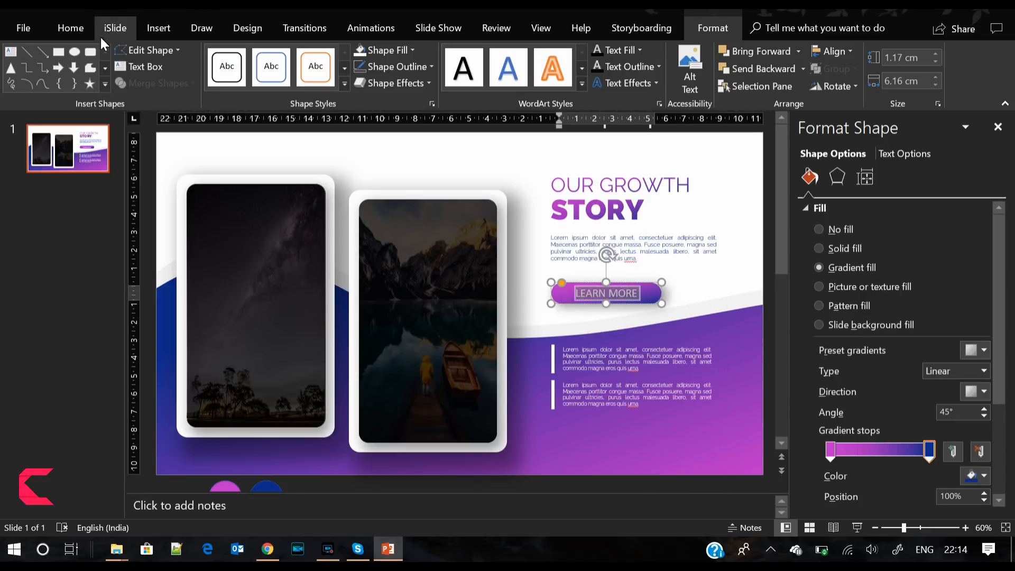
pyautogui.click(70, 28)
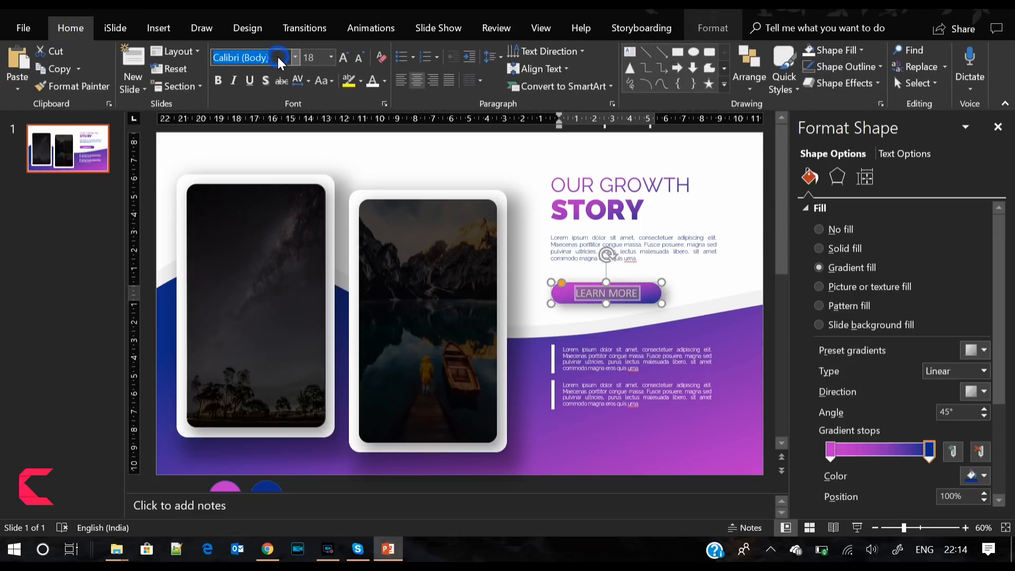
pyautogui.write('Raleway Light')
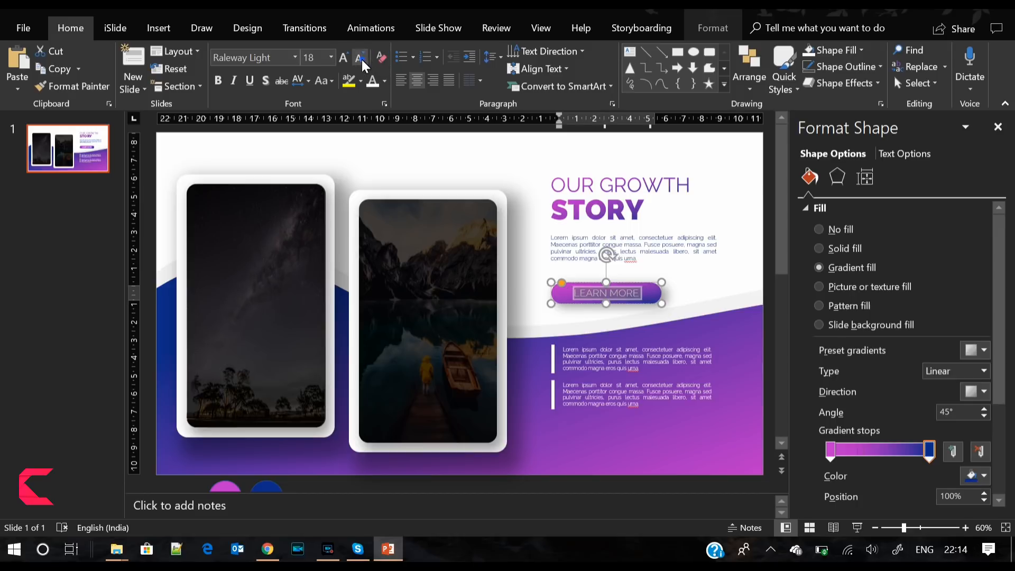
pyautogui.click(298, 80)
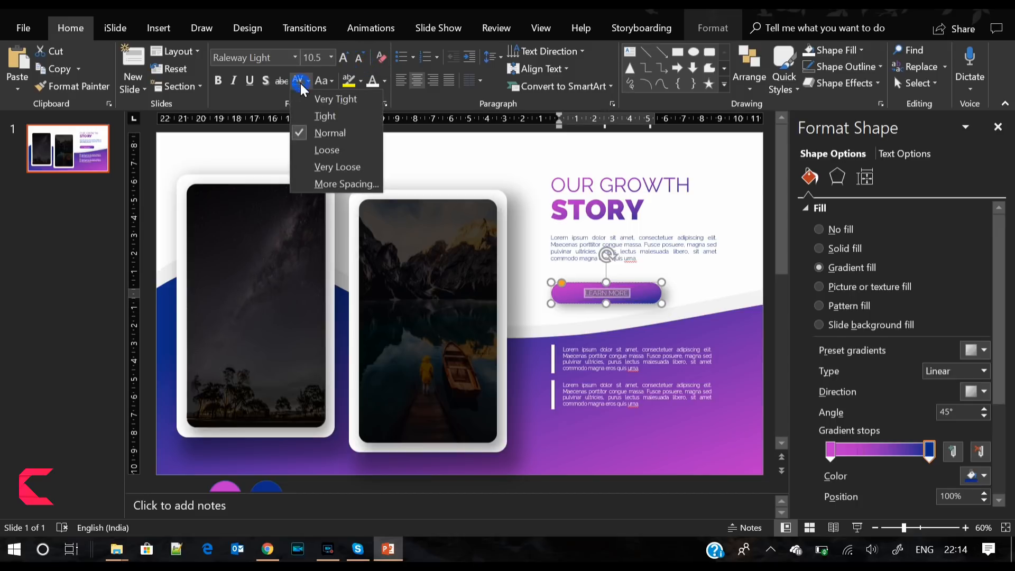